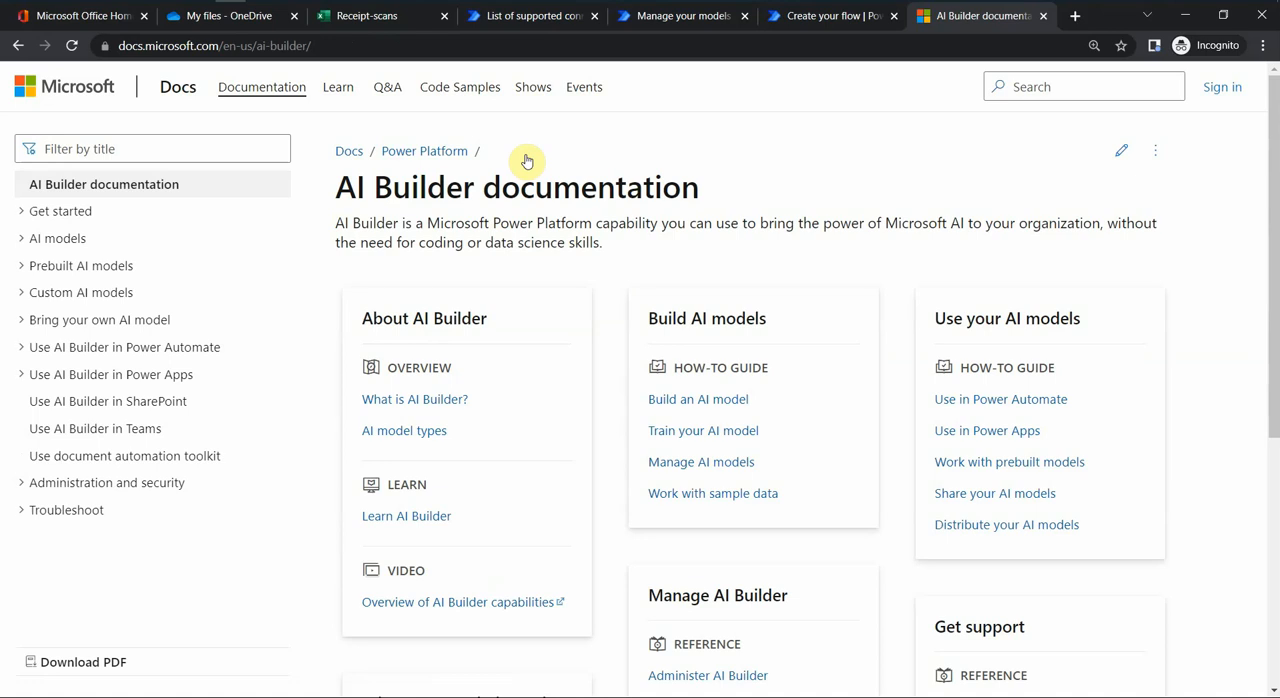
pyautogui.moveTo(532, 90)
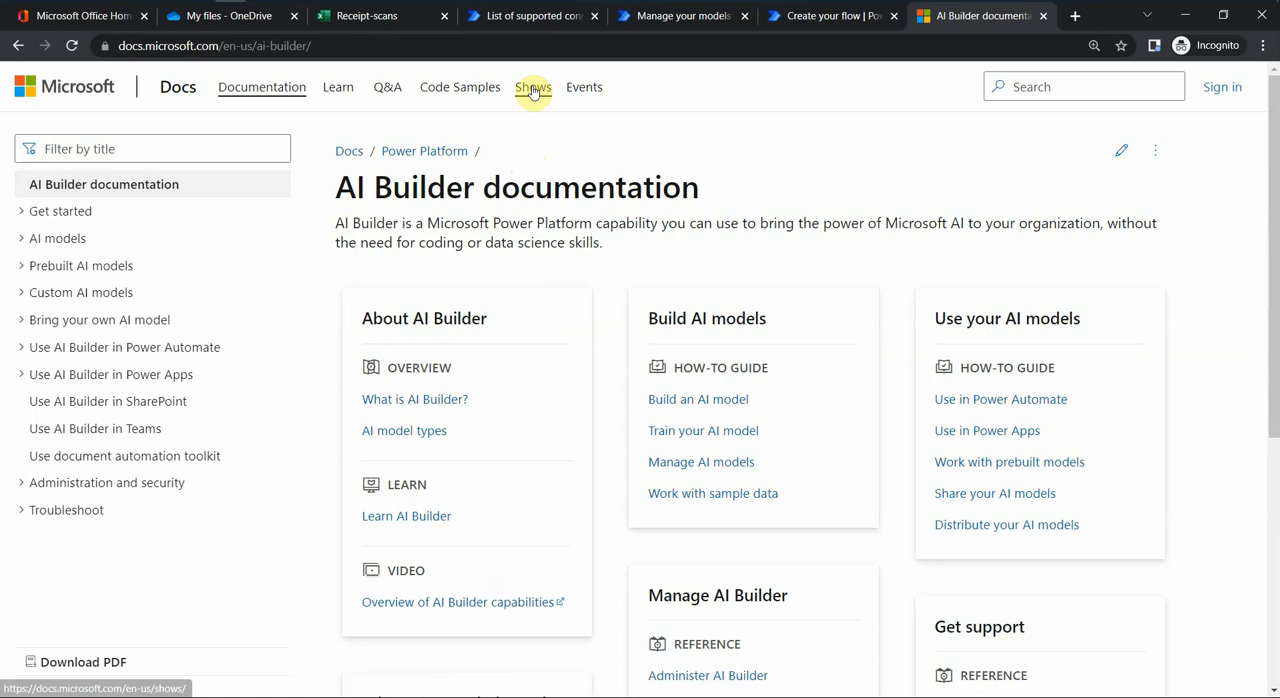
pyautogui.moveTo(550, 118)
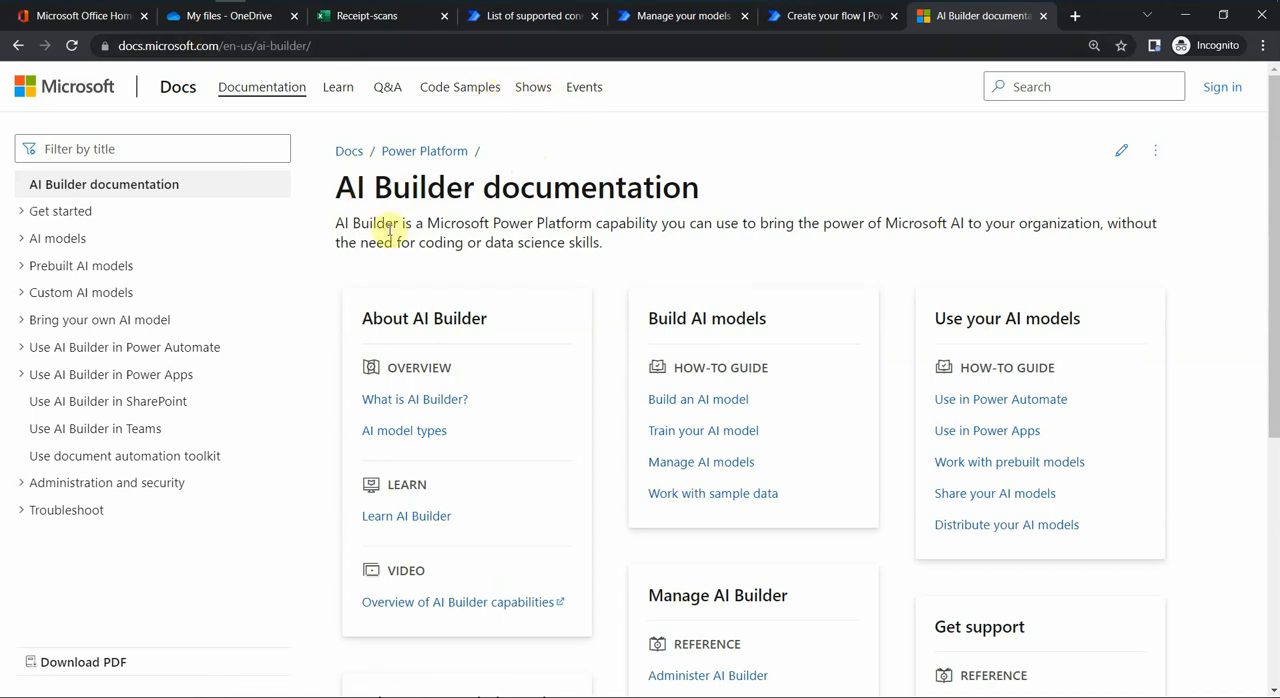
# Step: Switch to the My flows list and expand the AI Builder section in the left navigation
pyautogui.doubleClick(404, 188)
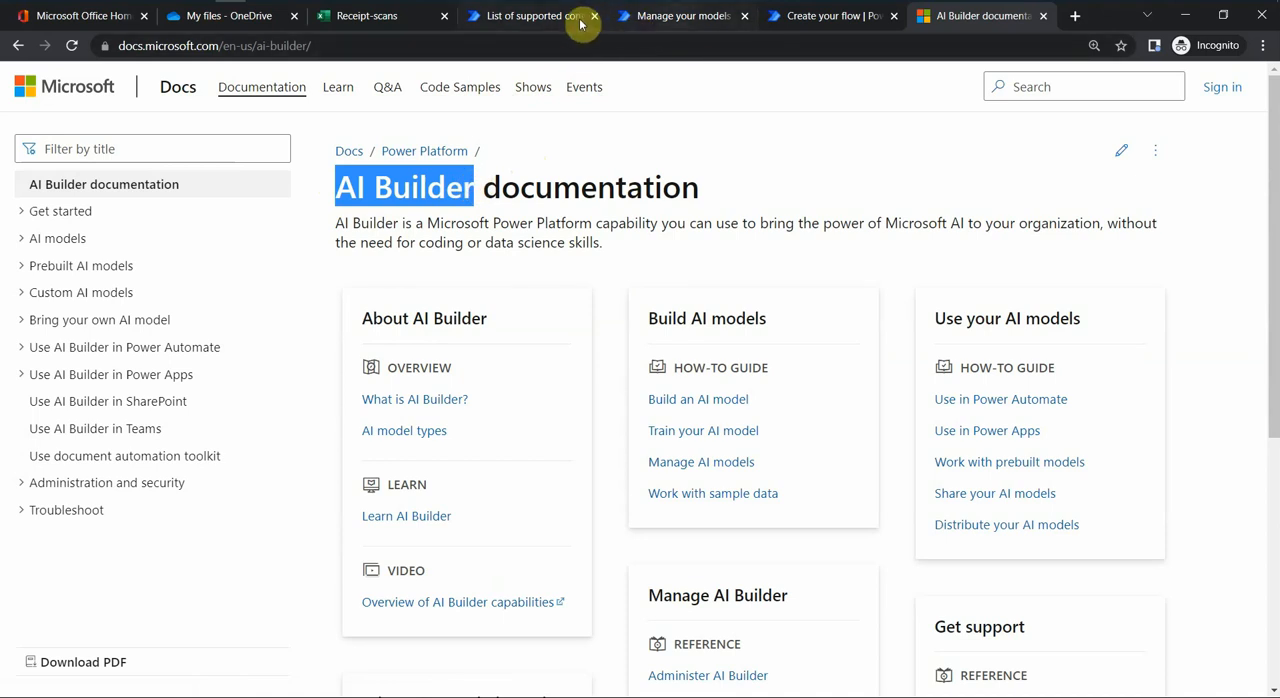
pyautogui.click(832, 16)
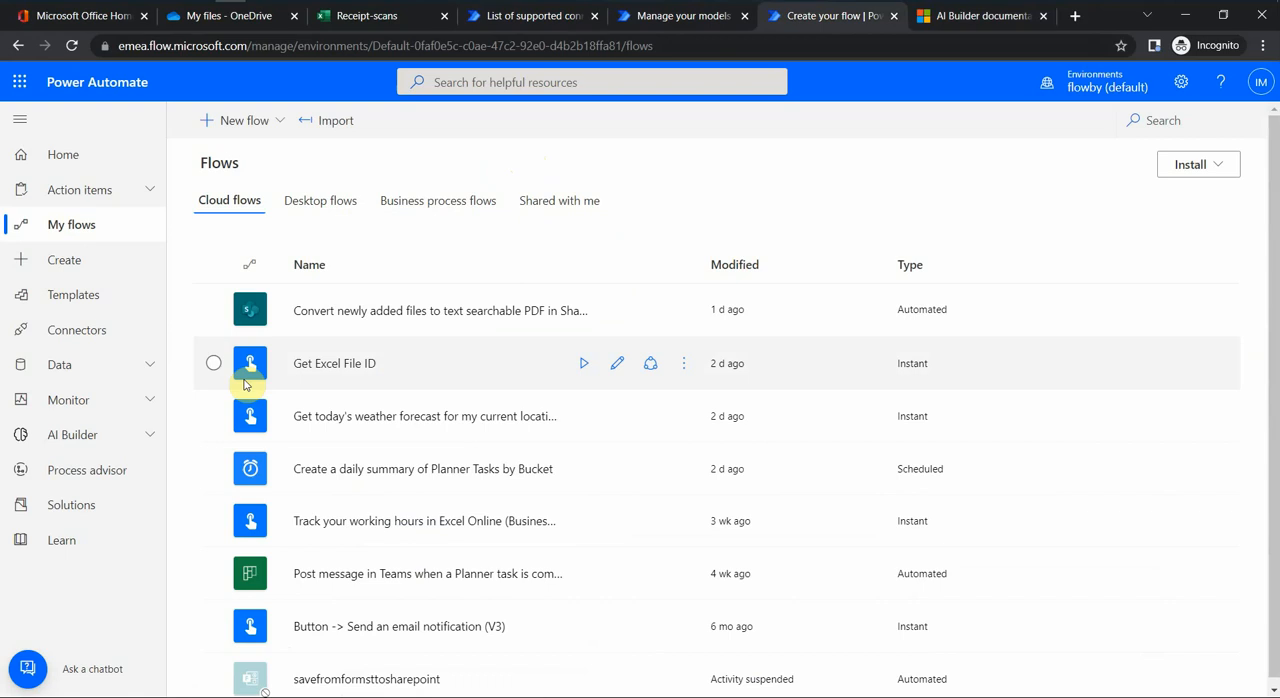
pyautogui.moveTo(18, 344)
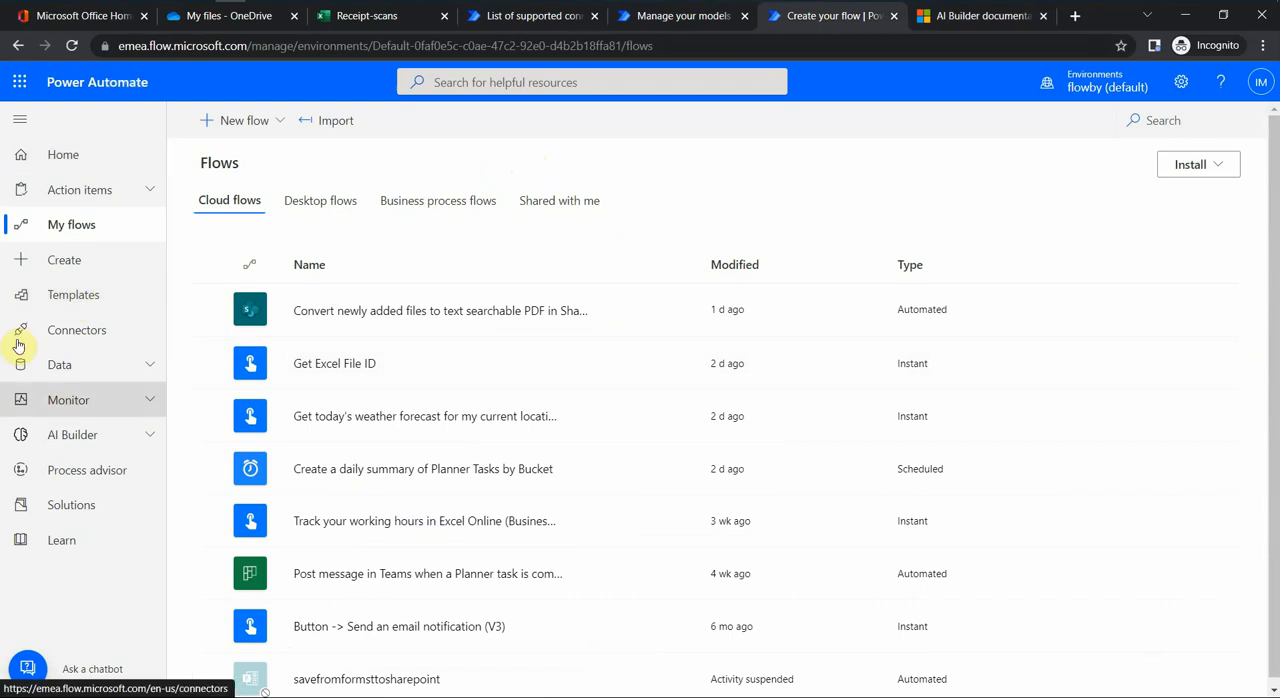
pyautogui.moveTo(36, 442)
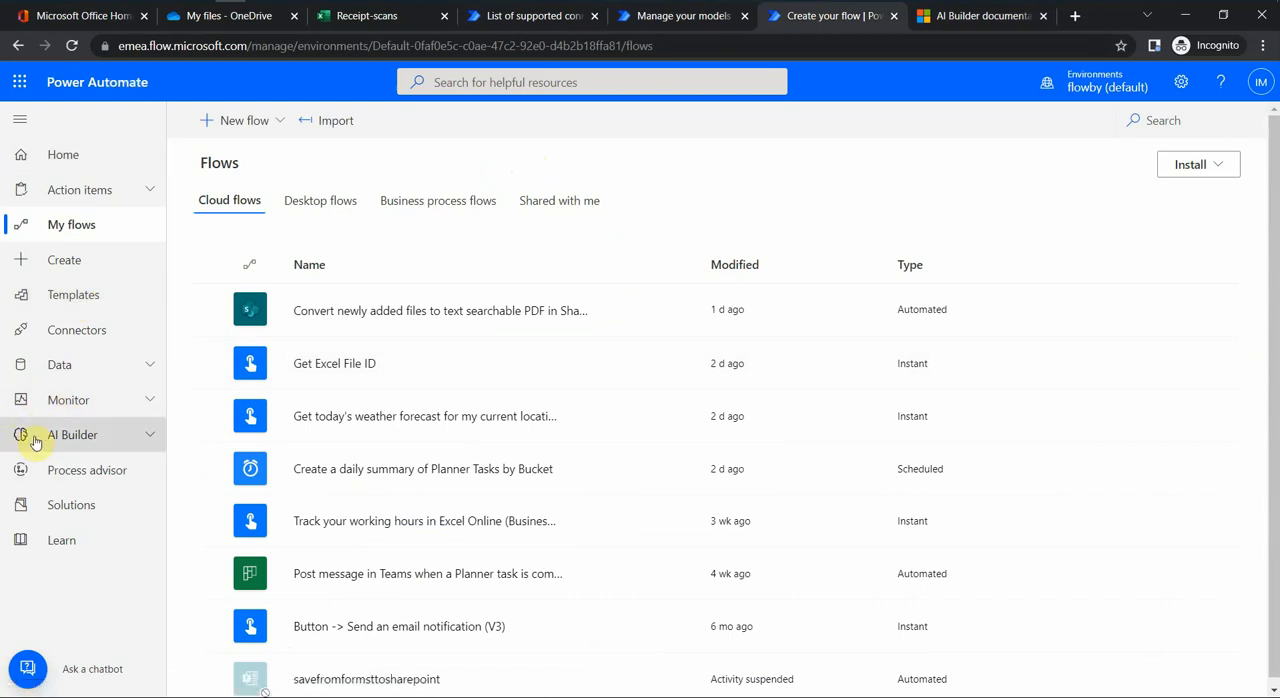
pyautogui.click(72, 436)
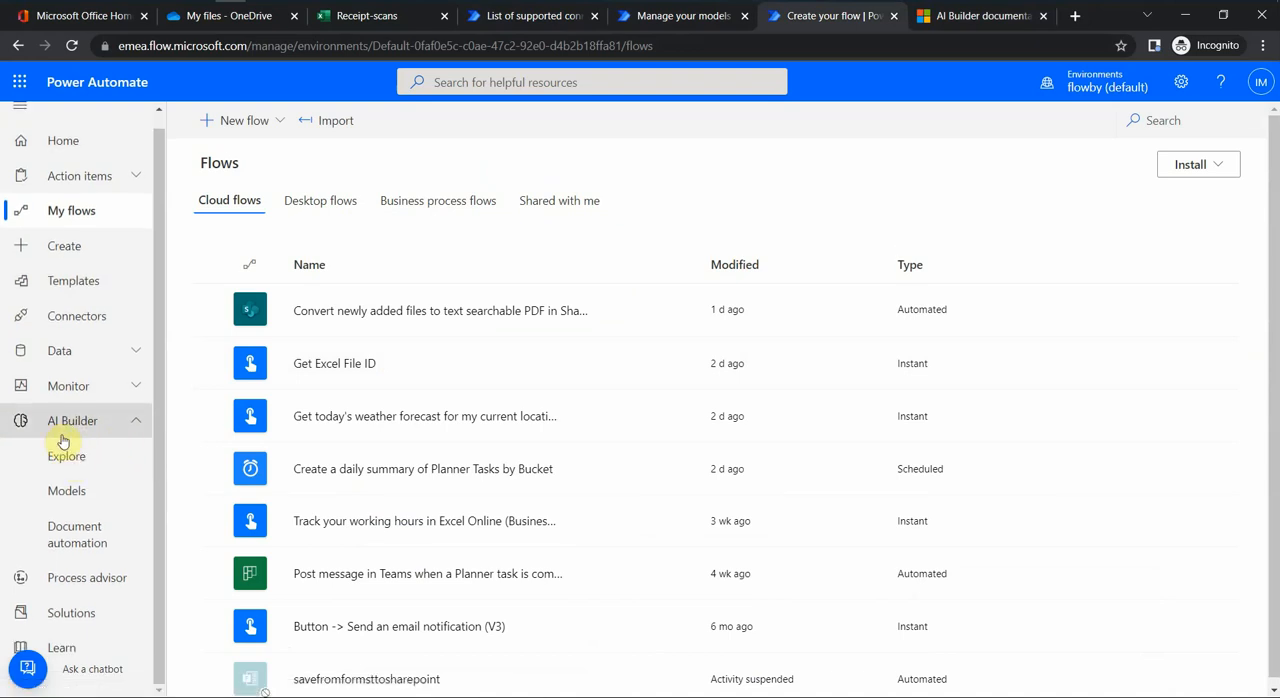
pyautogui.moveTo(66, 452)
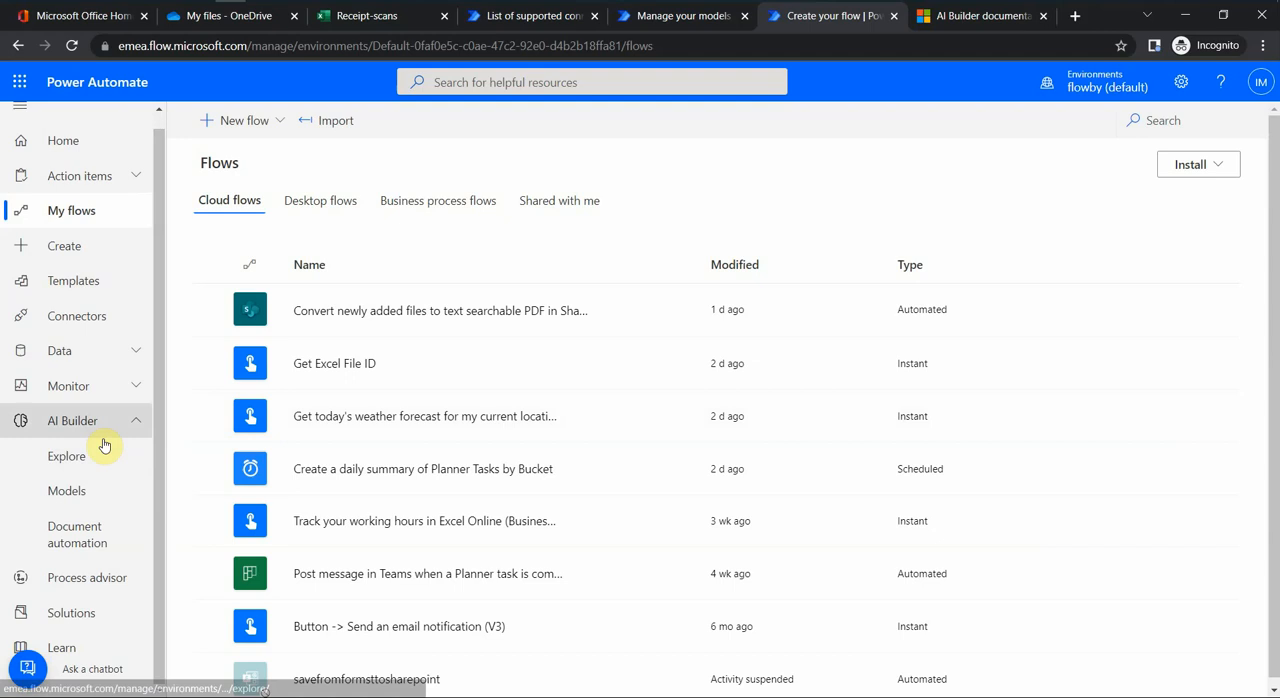
pyautogui.moveTo(82, 452)
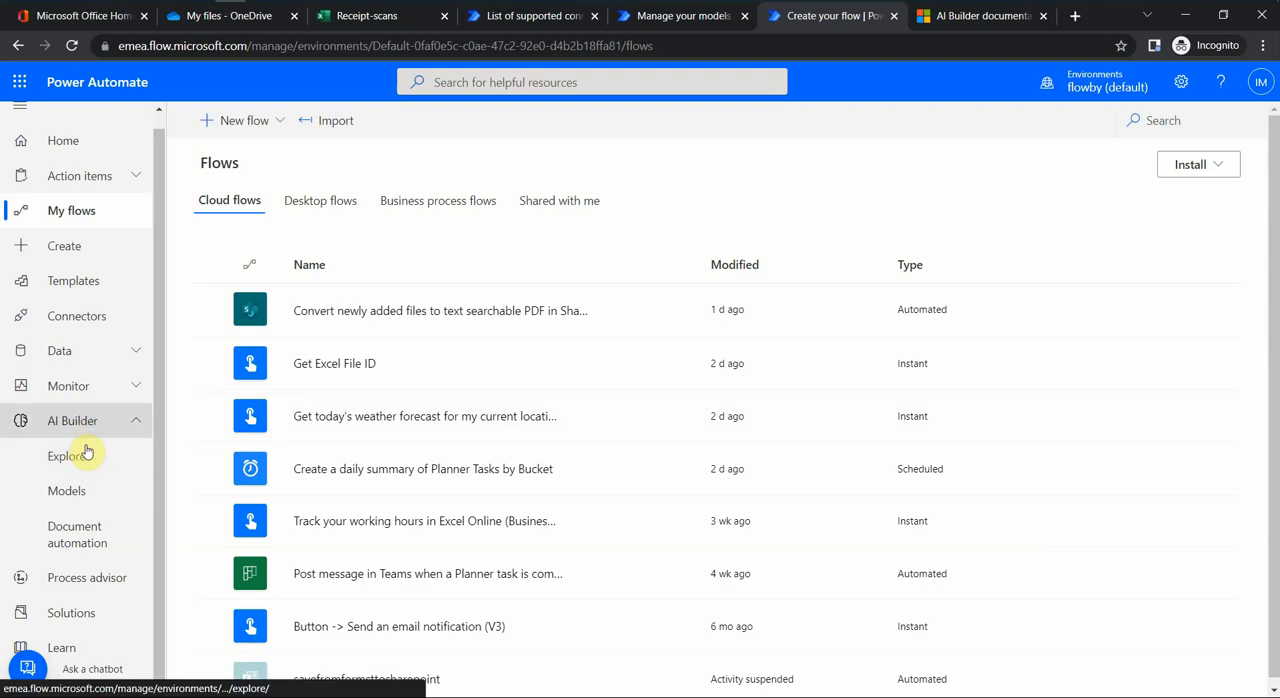
# Step: Browse the AI Builder Explore capability cards, then go to the Models page
pyautogui.click(68, 456)
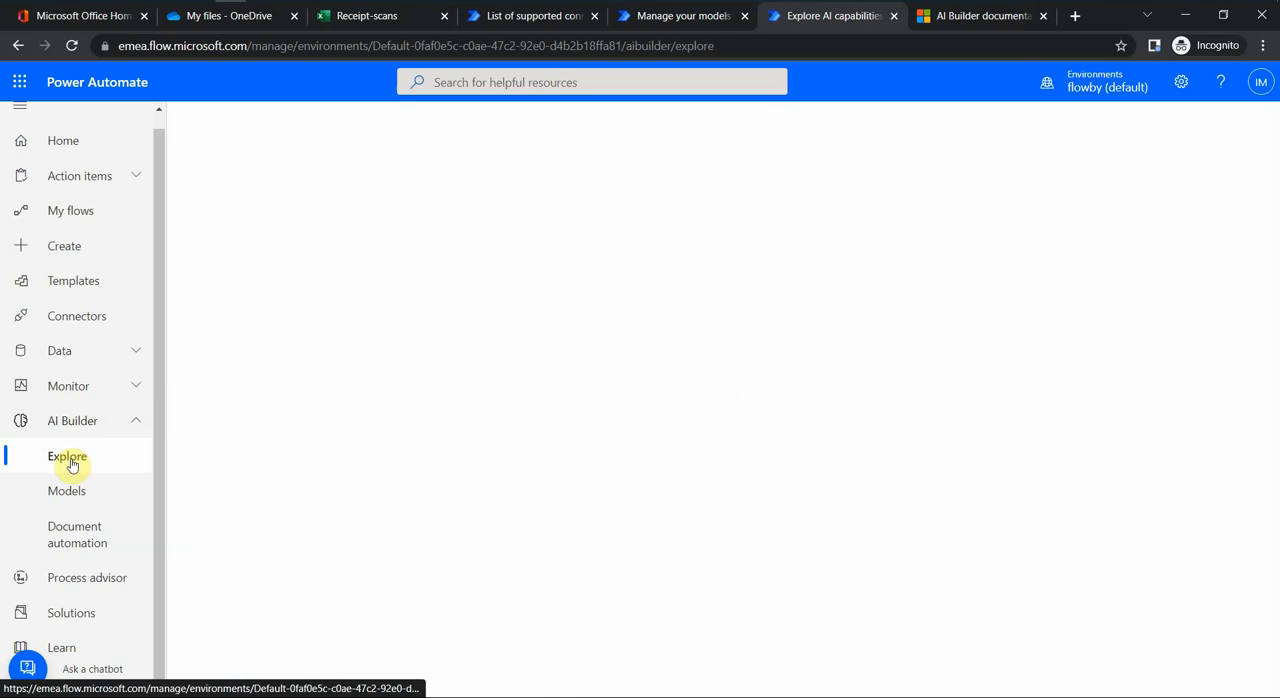
pyautogui.click(68, 456)
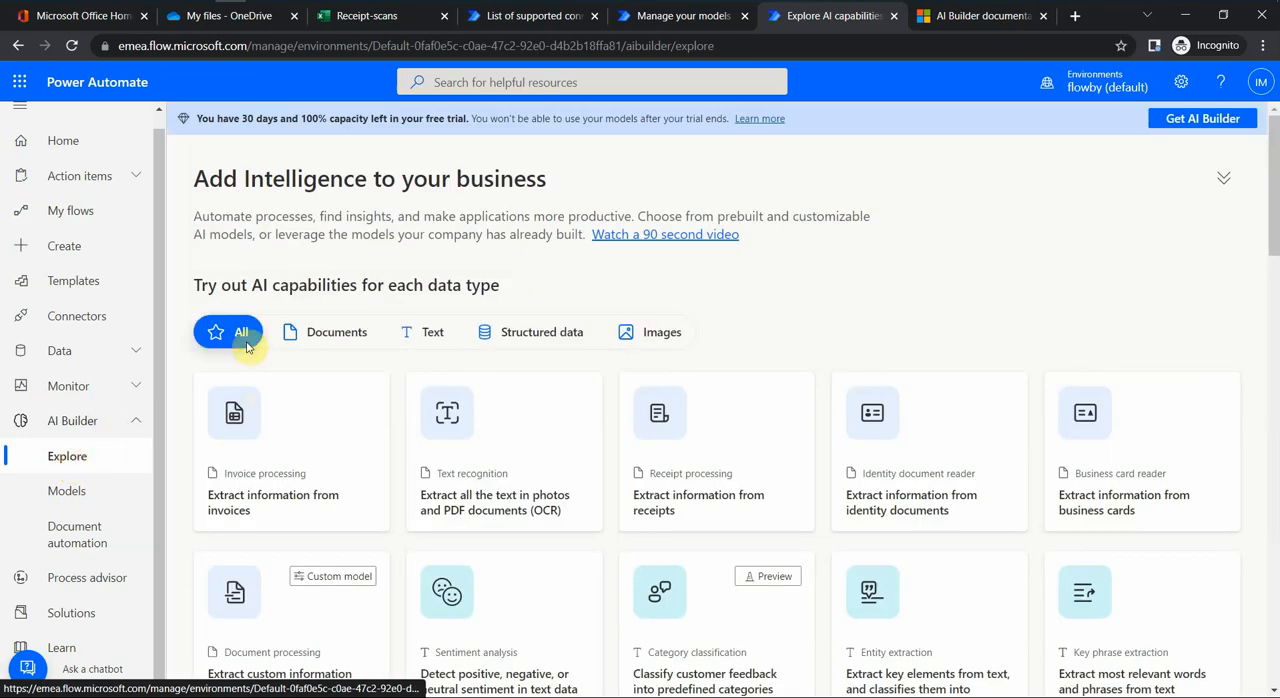
pyautogui.moveTo(680, 268)
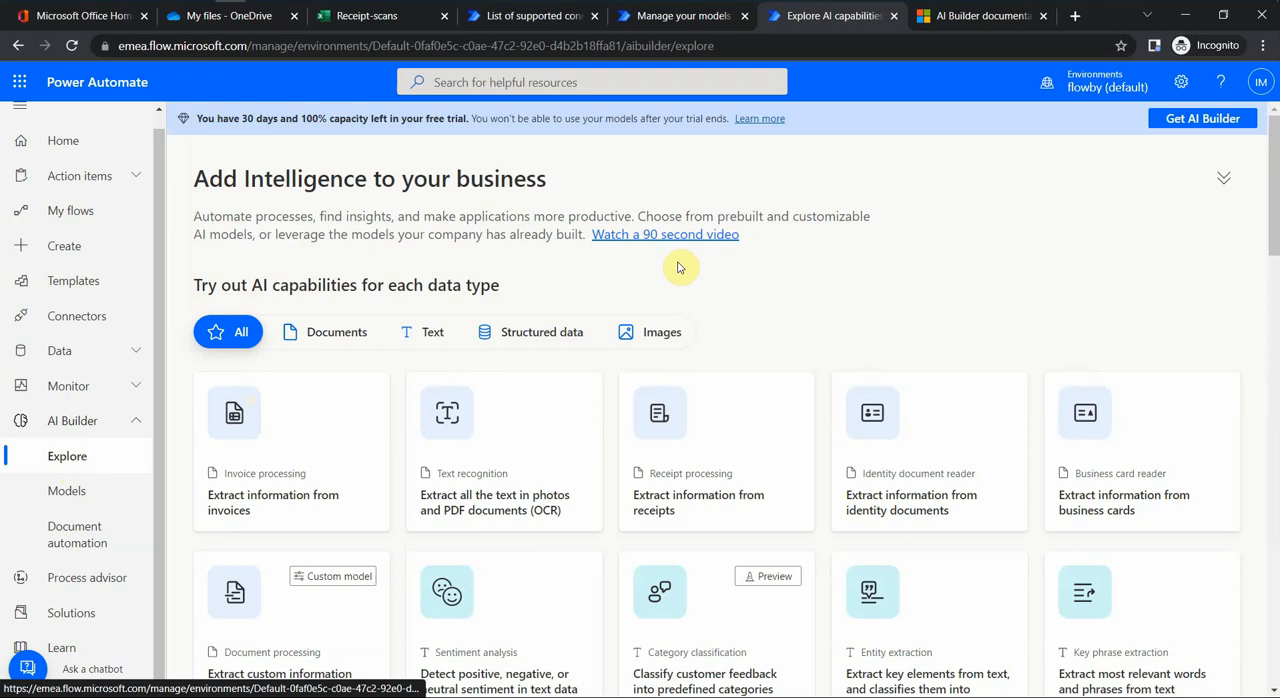
pyautogui.moveTo(288, 118)
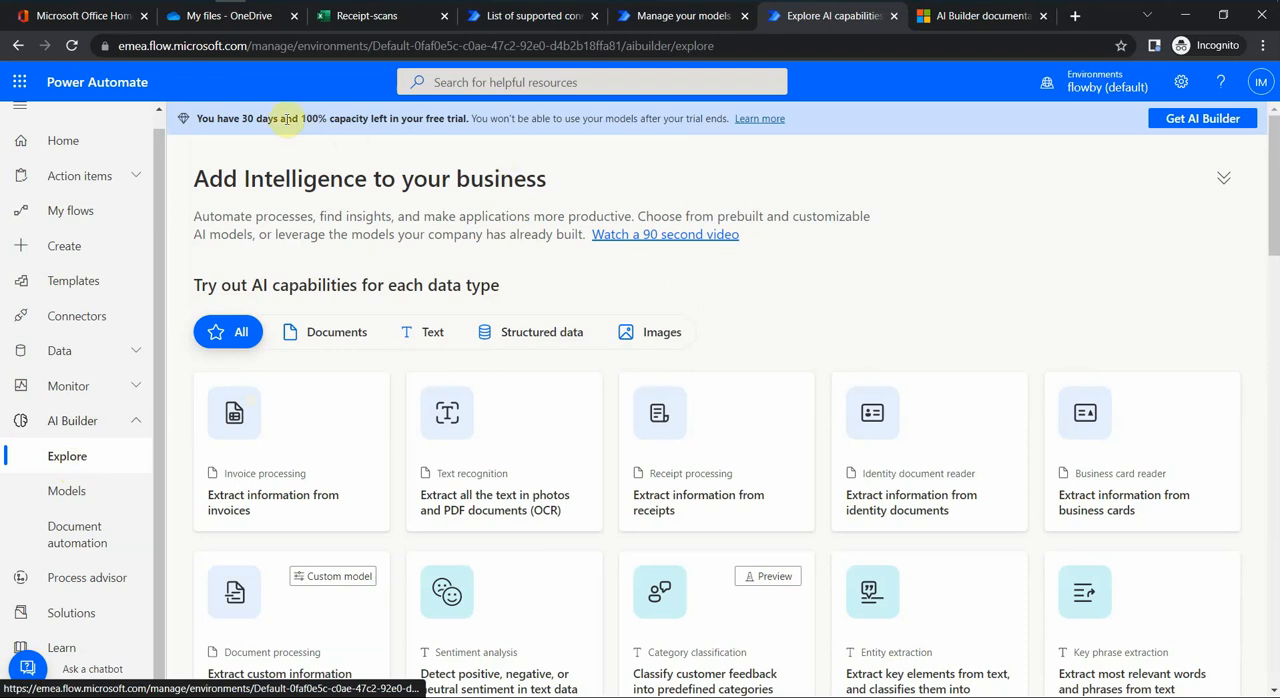
pyautogui.moveTo(1122, 120)
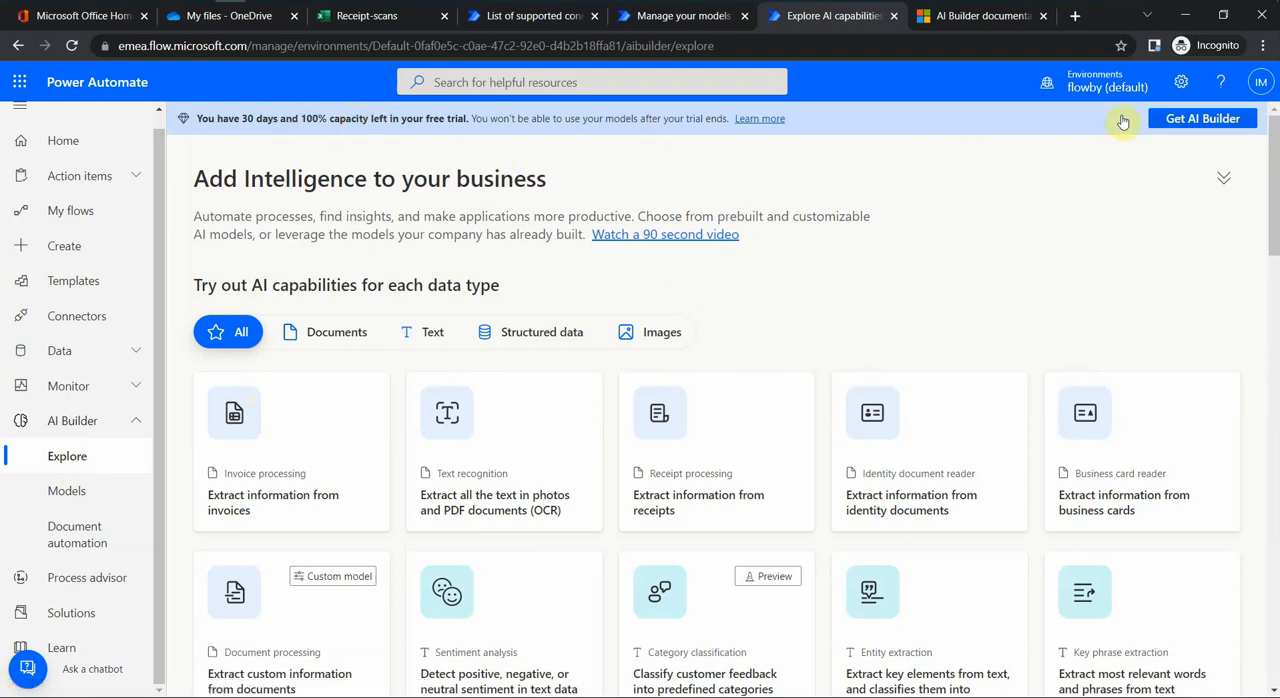
pyautogui.moveTo(426, 142)
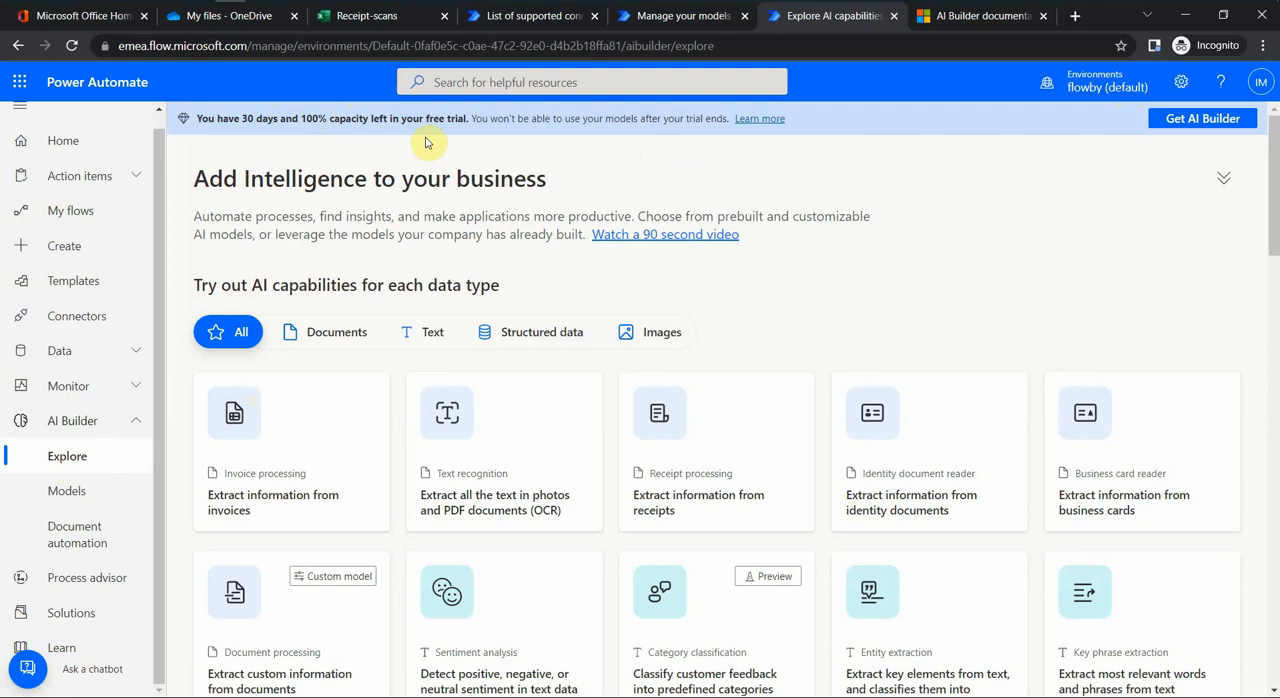
pyautogui.moveTo(544, 152)
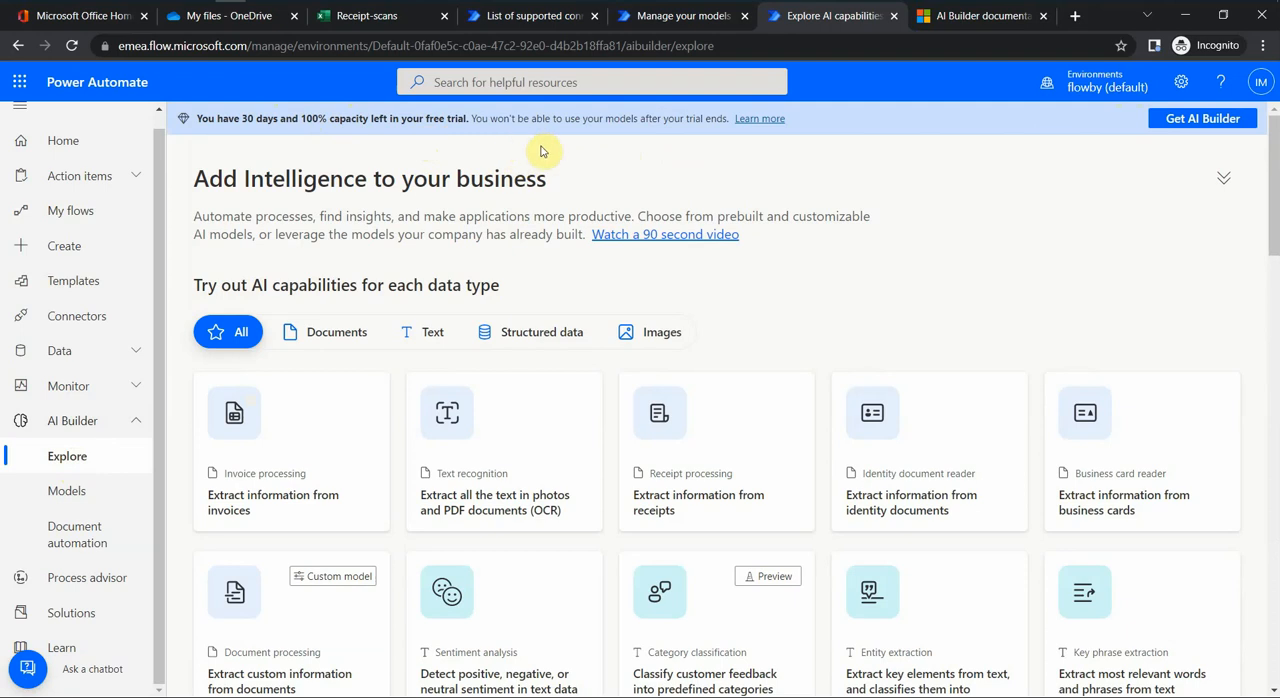
pyautogui.moveTo(558, 132)
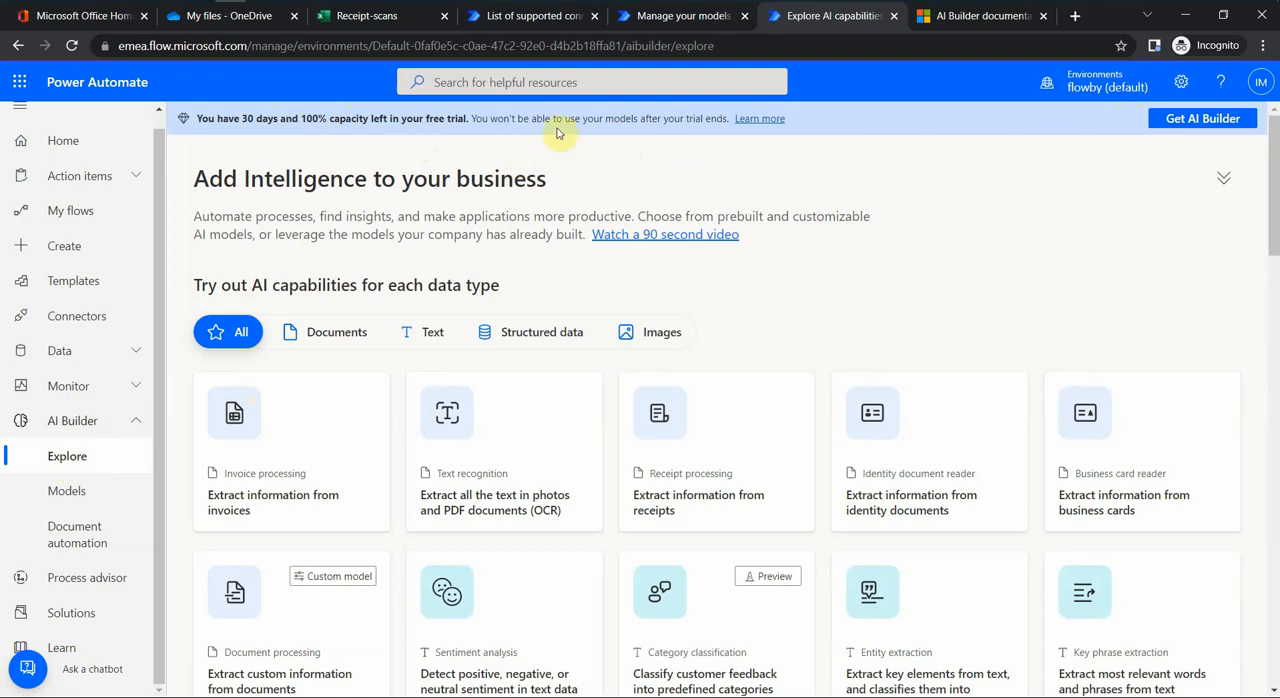
pyautogui.moveTo(492, 164)
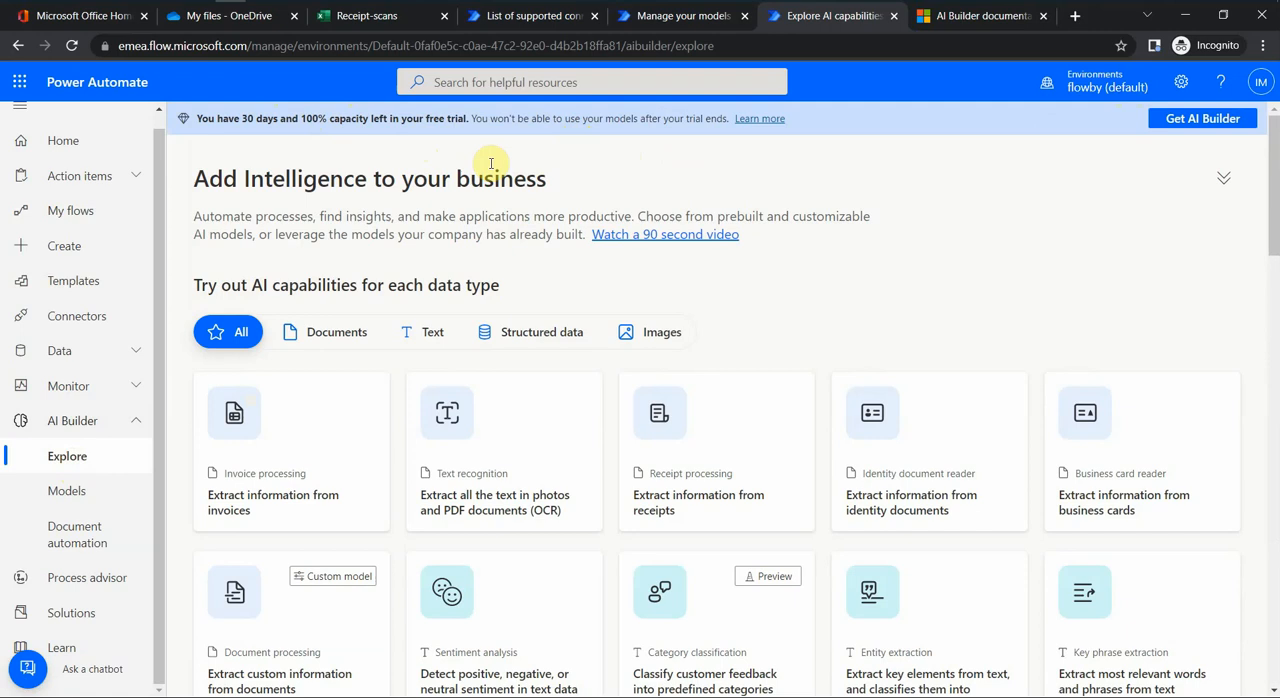
pyautogui.moveTo(610, 192)
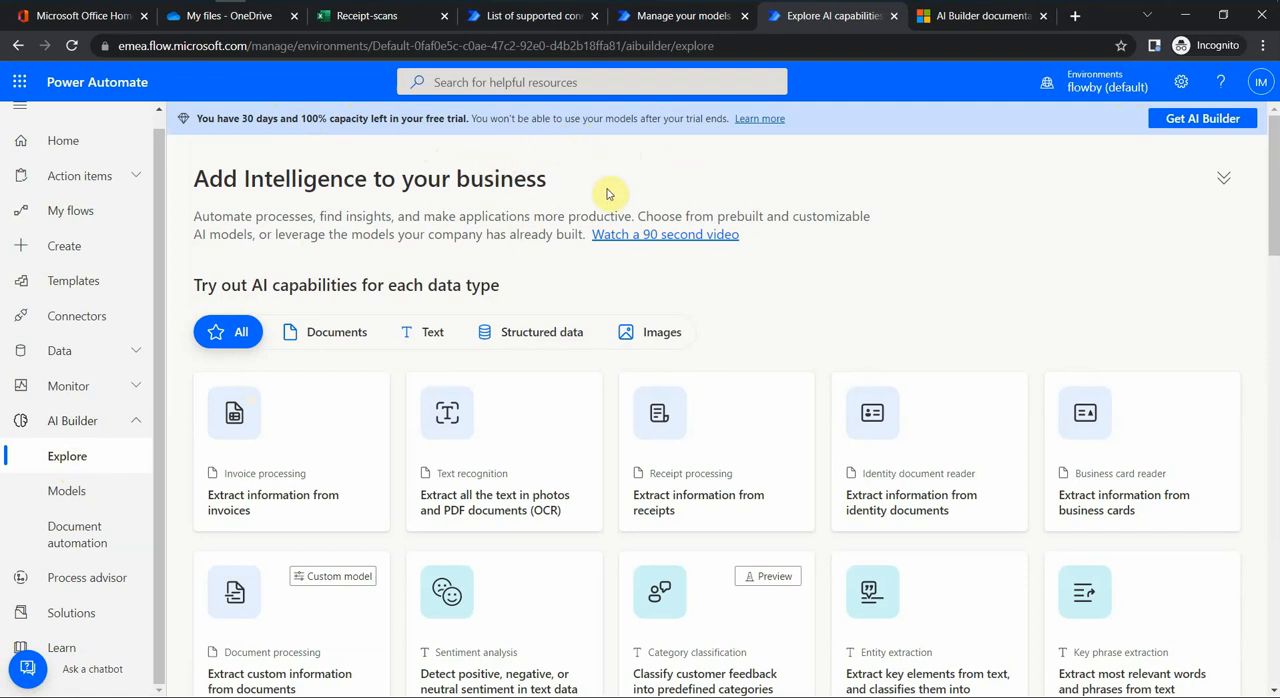
pyautogui.moveTo(694, 174)
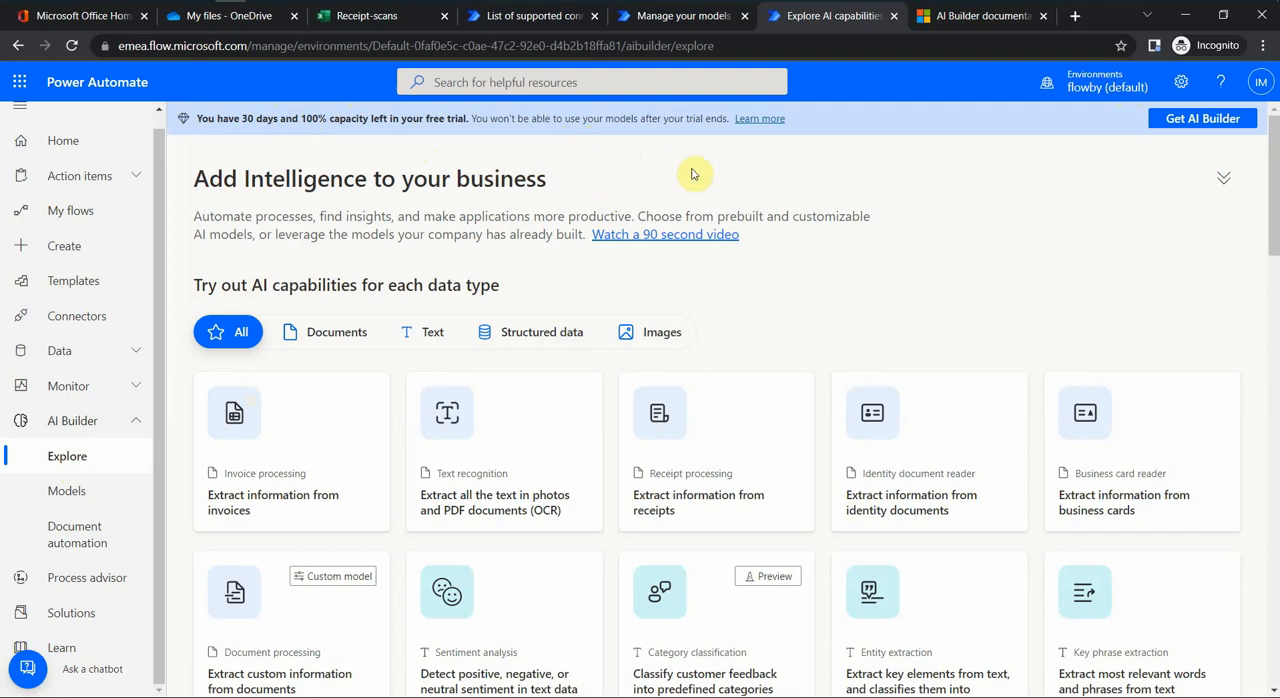
pyautogui.moveTo(368, 188)
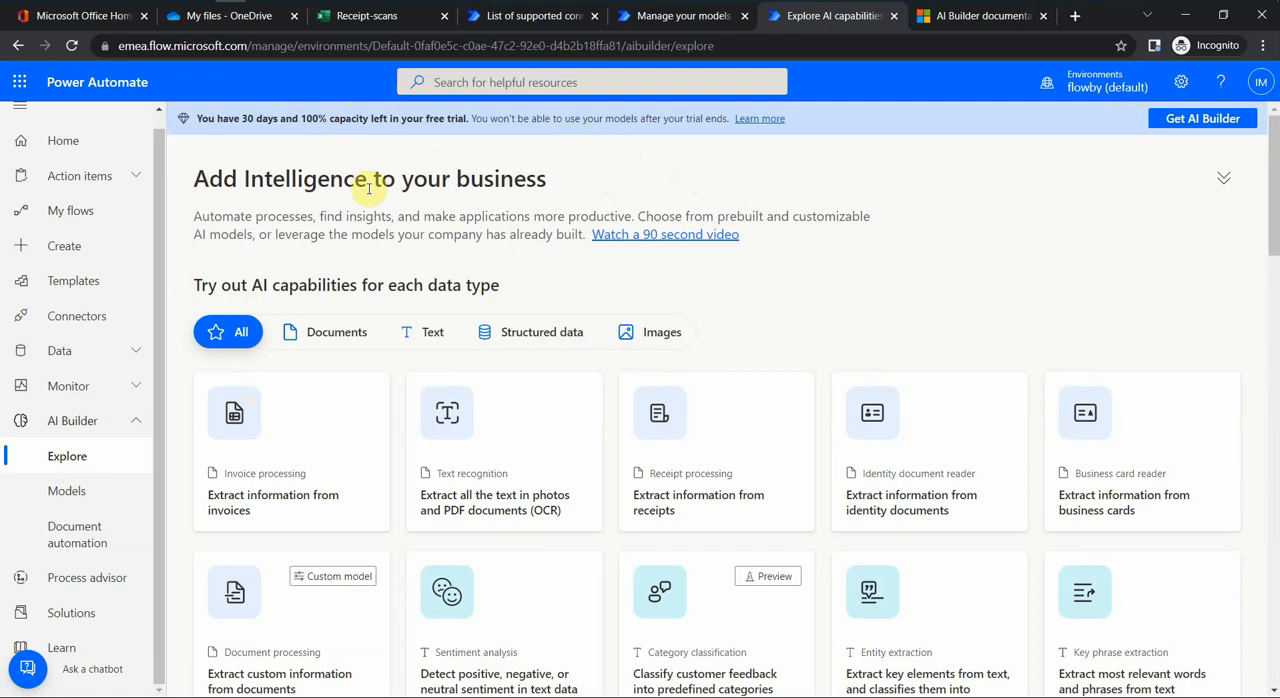
pyautogui.moveTo(1004, 248)
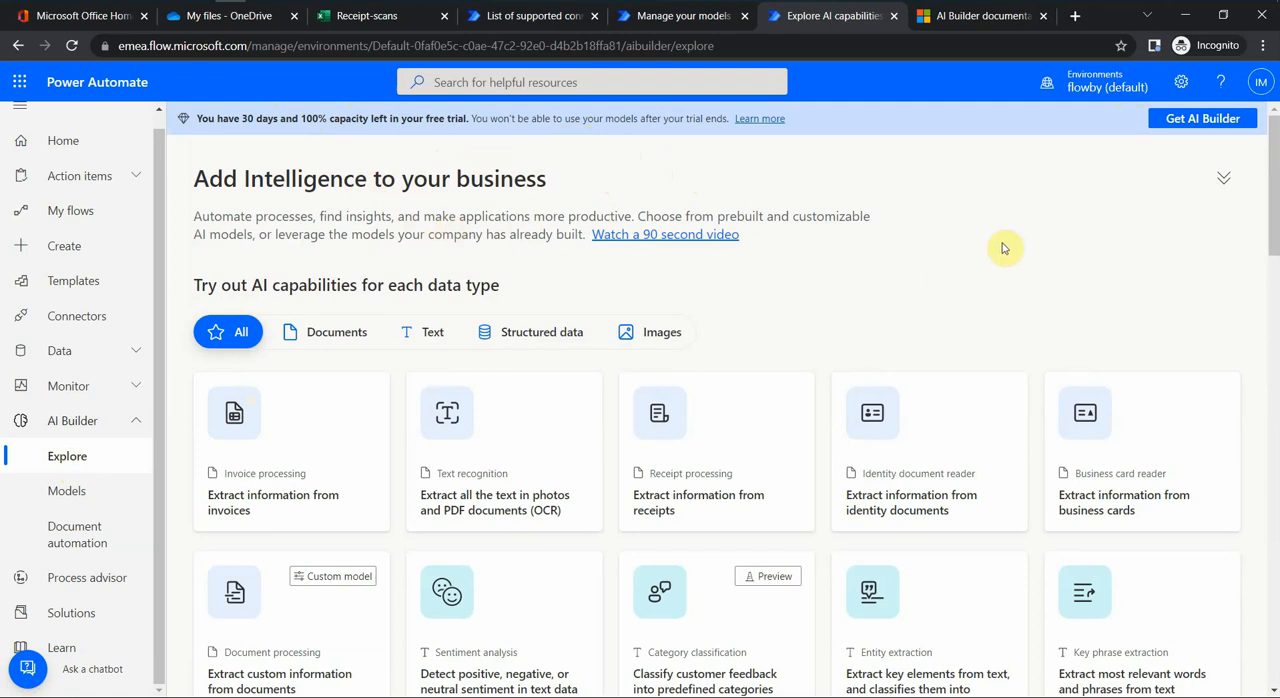
pyautogui.scroll(-3)
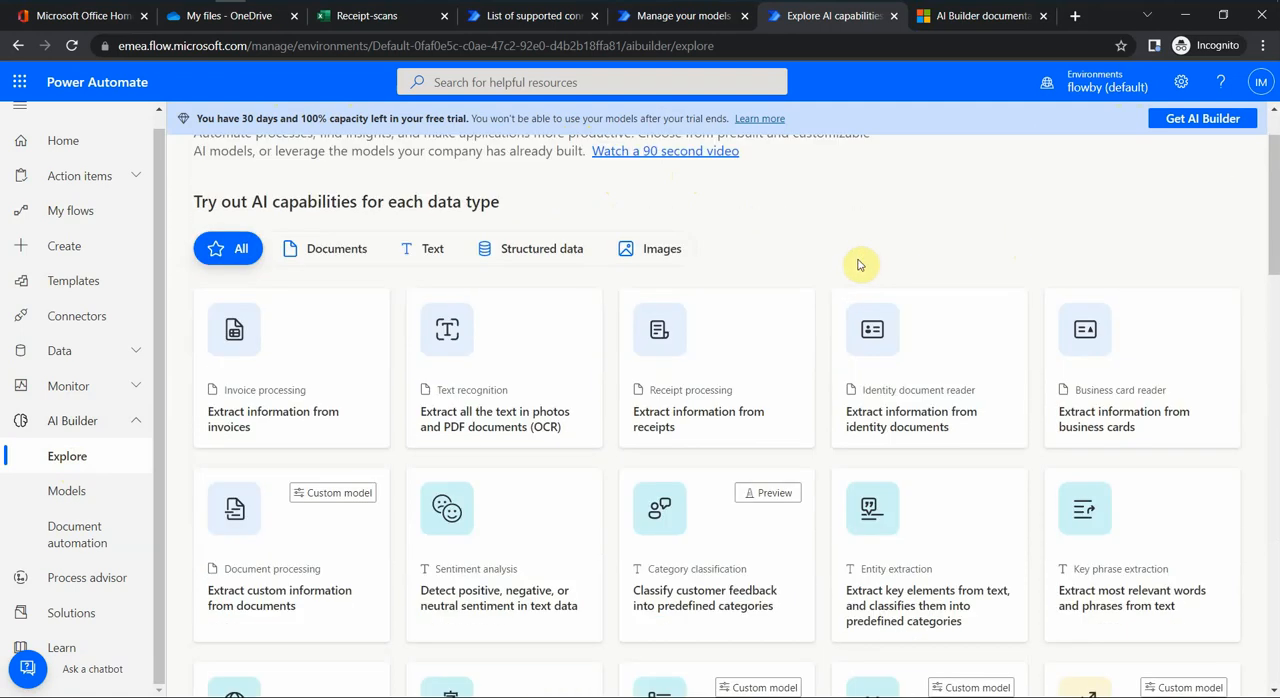
pyautogui.moveTo(636, 218)
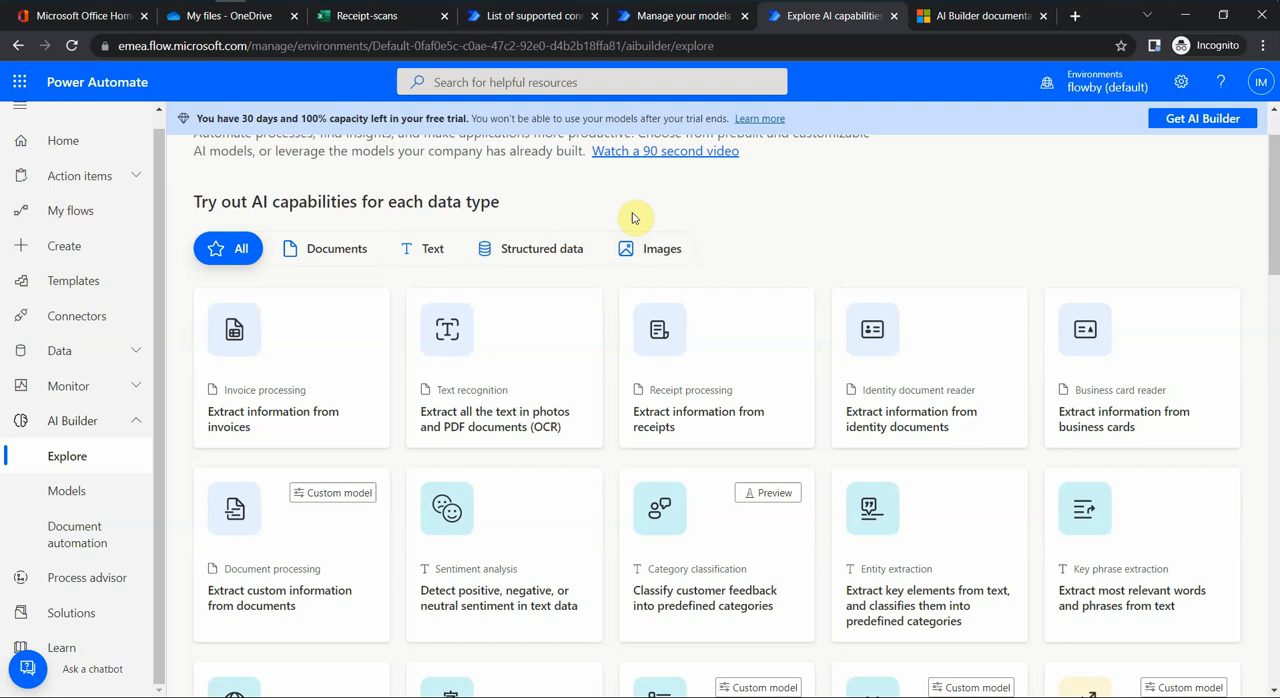
pyautogui.moveTo(780, 210)
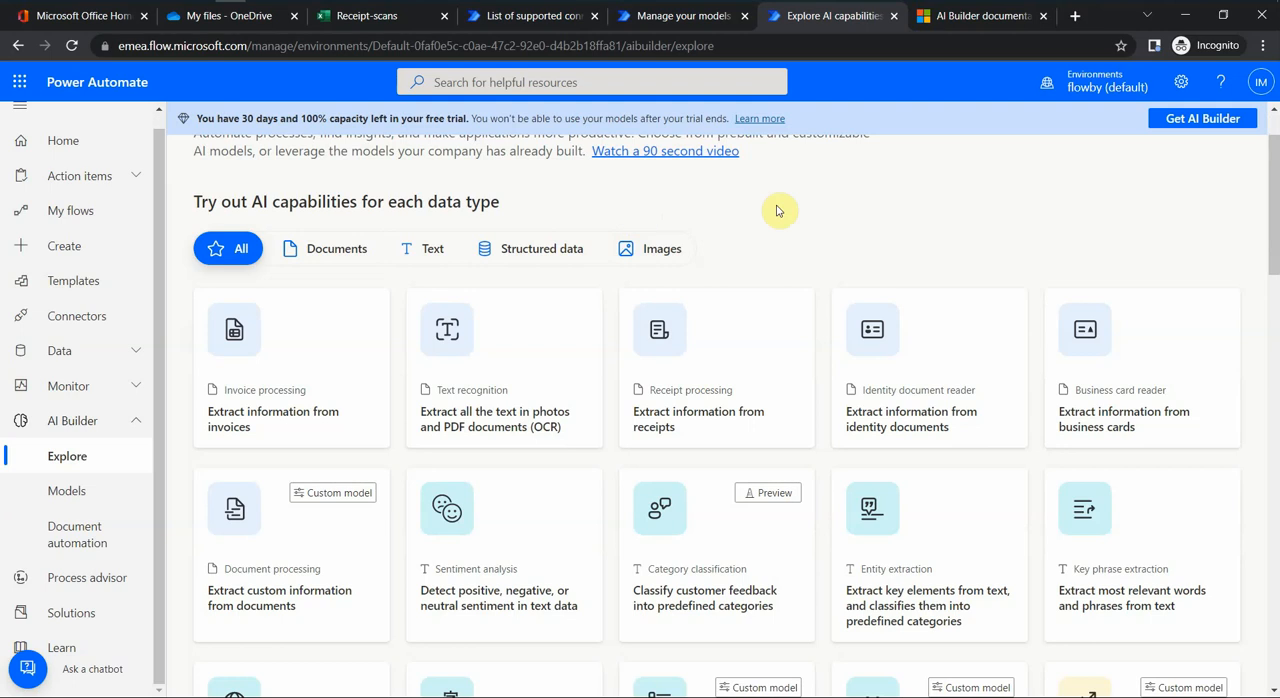
pyautogui.moveTo(360, 412)
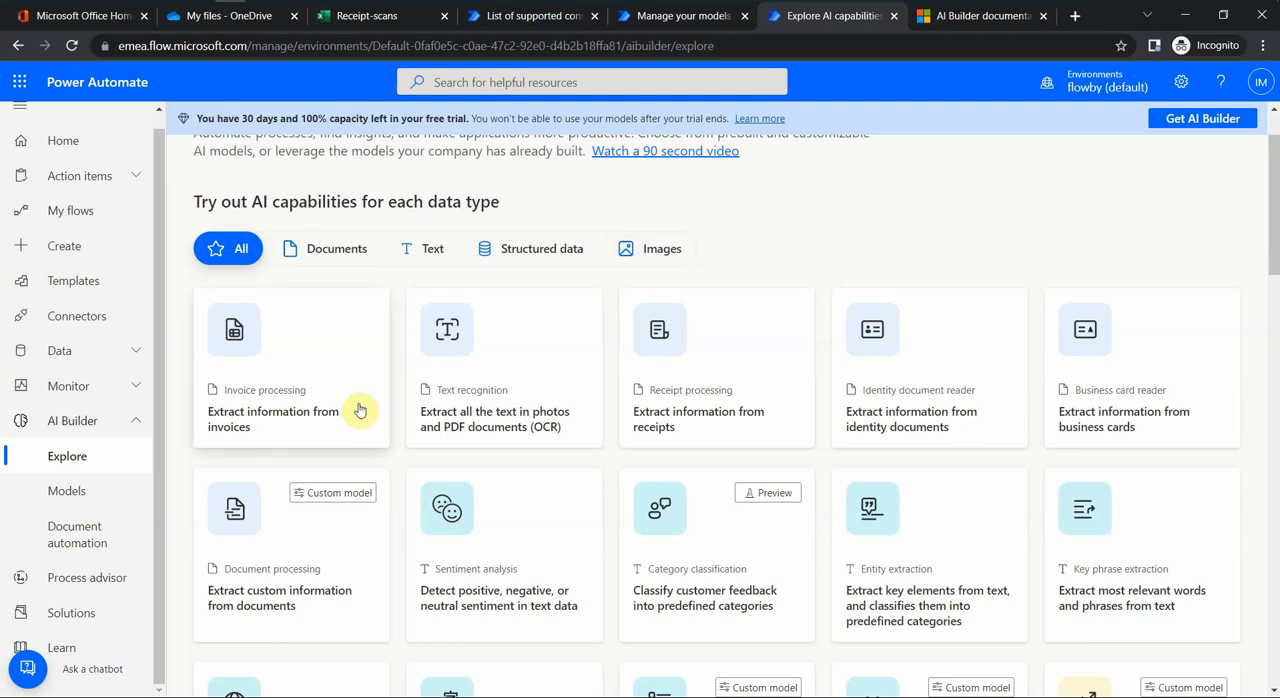
pyautogui.moveTo(926, 472)
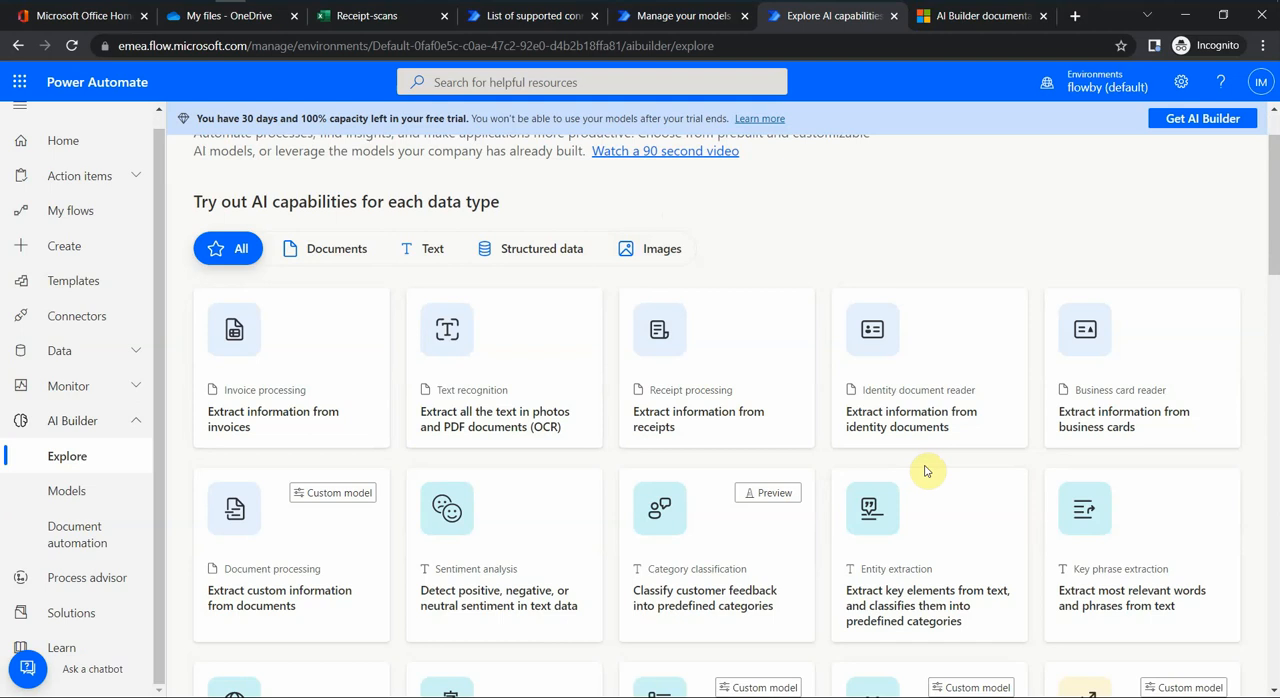
pyautogui.moveTo(928, 472)
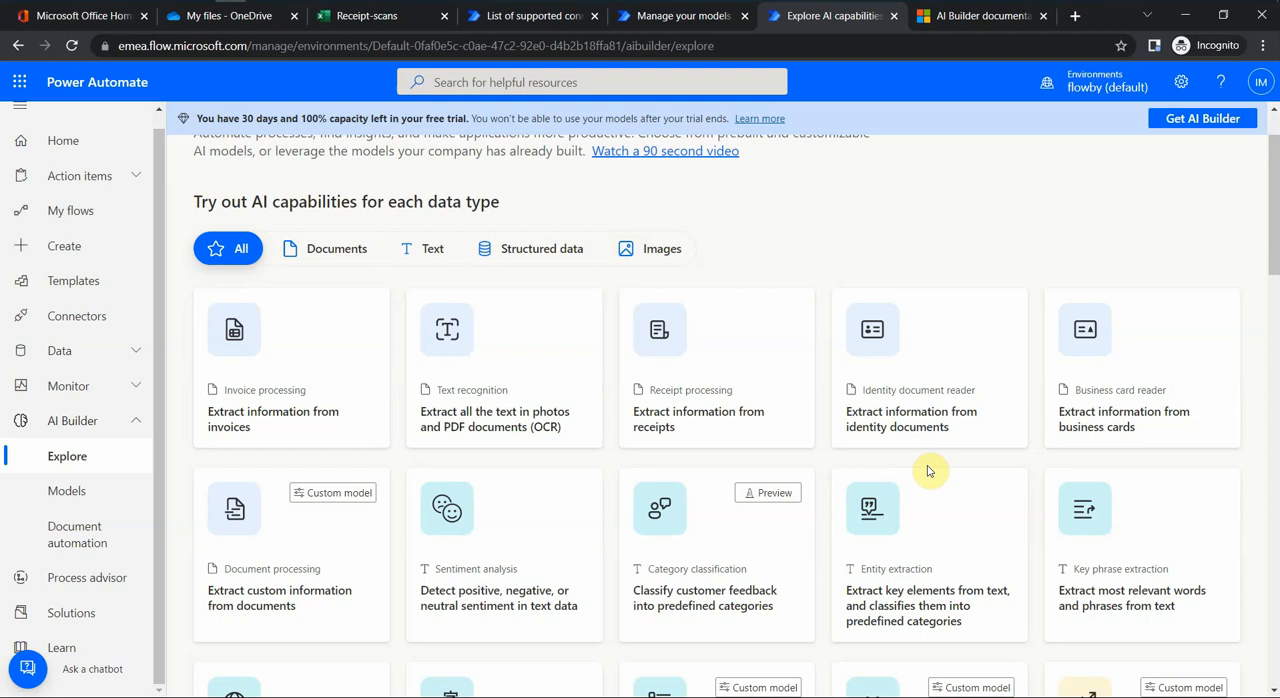
pyautogui.moveTo(438, 462)
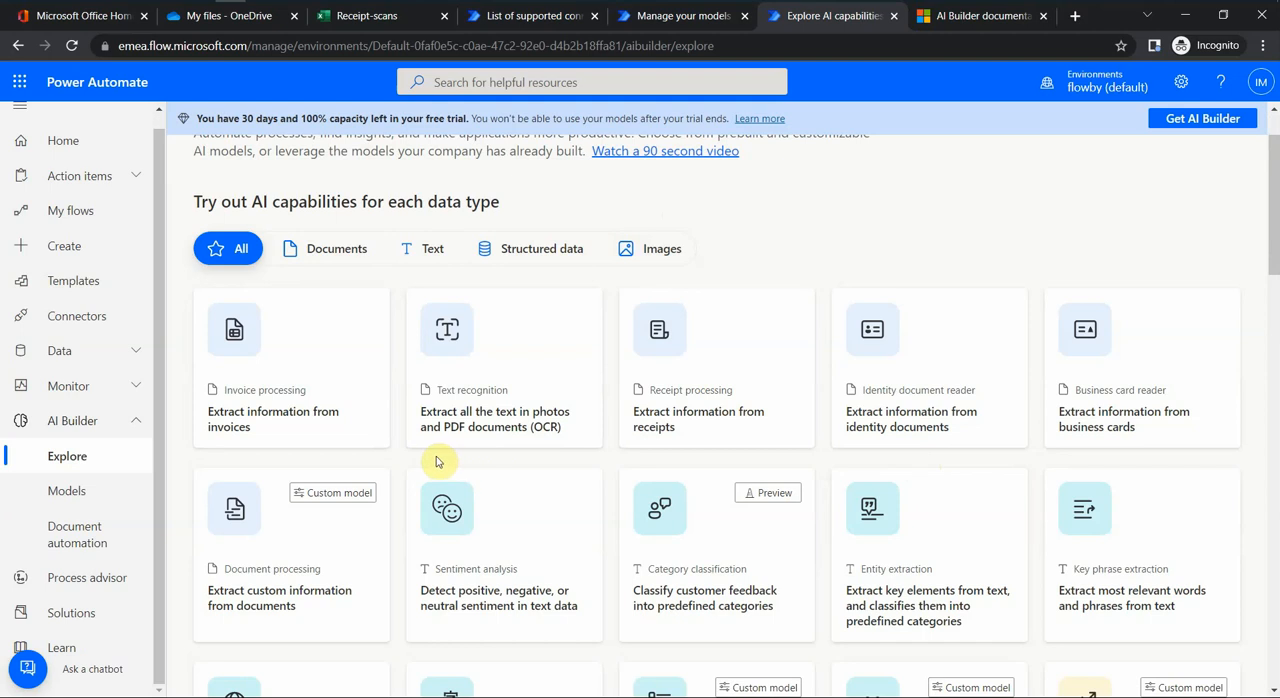
pyautogui.scroll(-3)
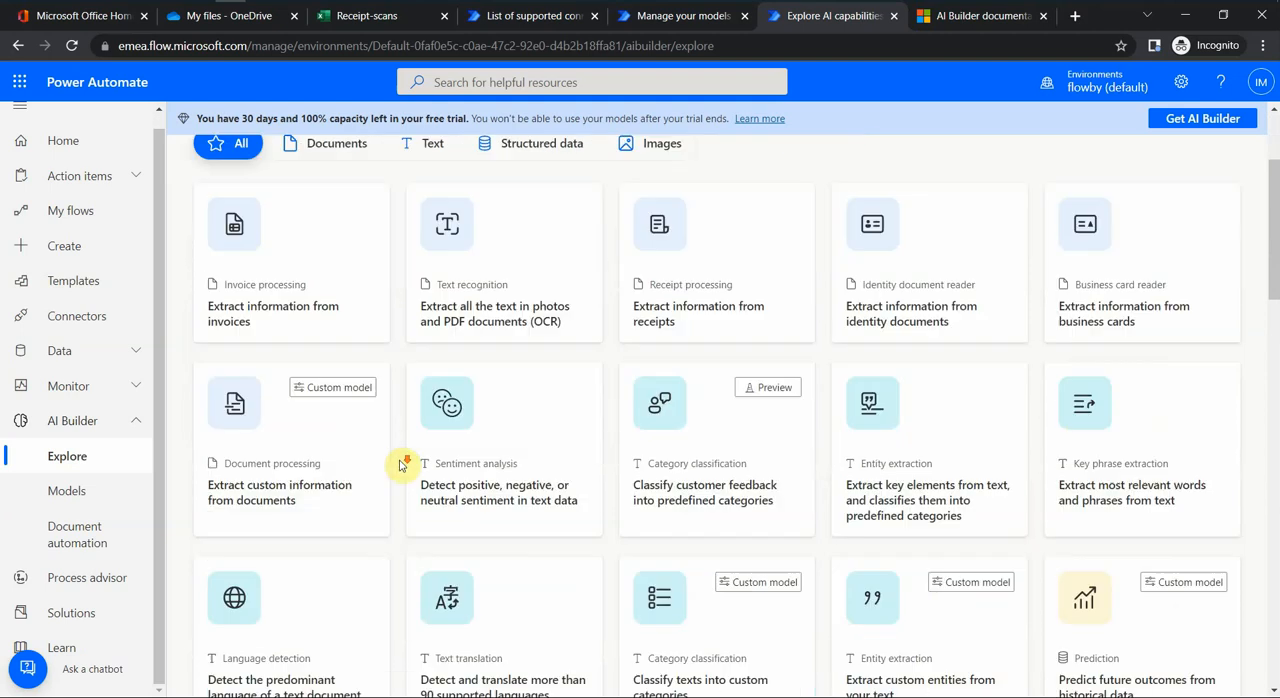
pyautogui.scroll(-3)
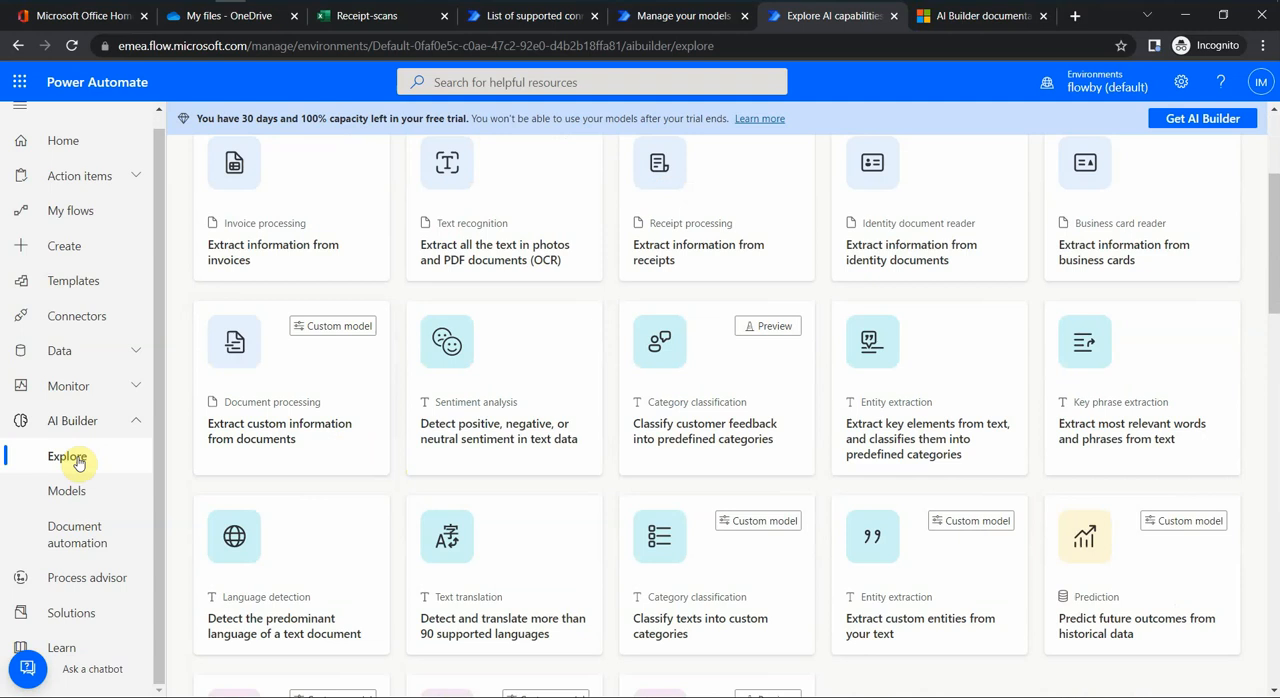
pyautogui.click(68, 492)
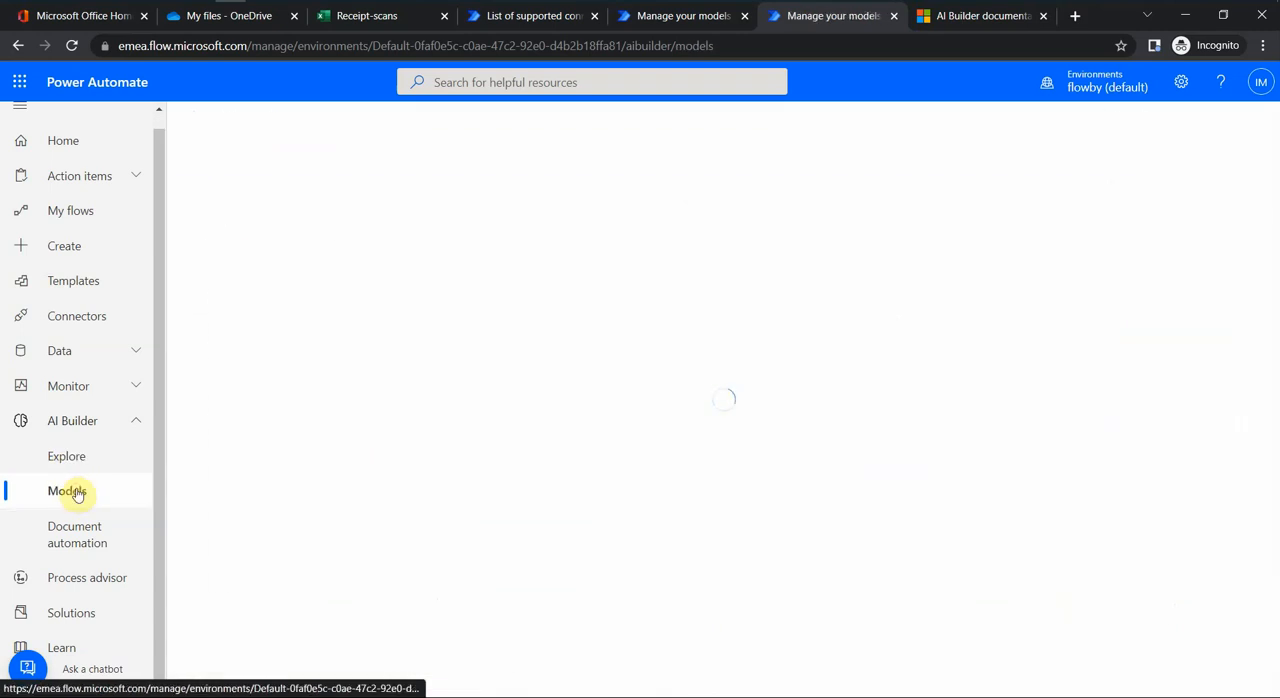
pyautogui.click(68, 492)
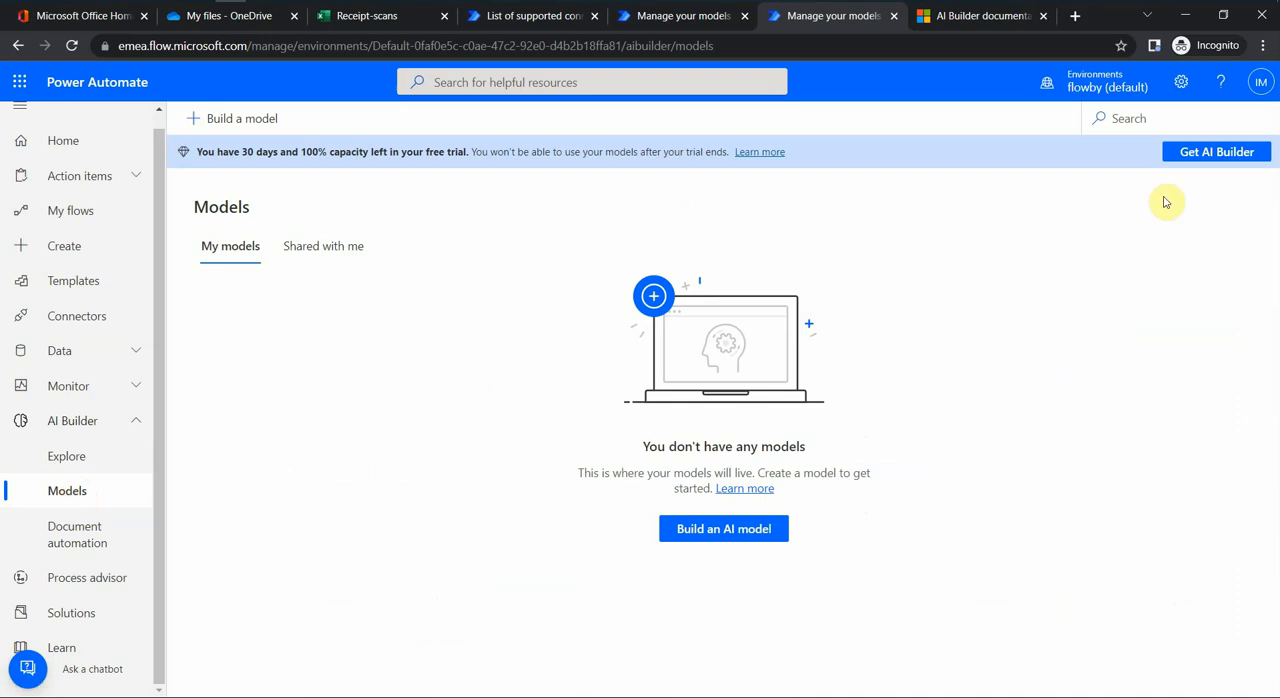
pyautogui.moveTo(554, 338)
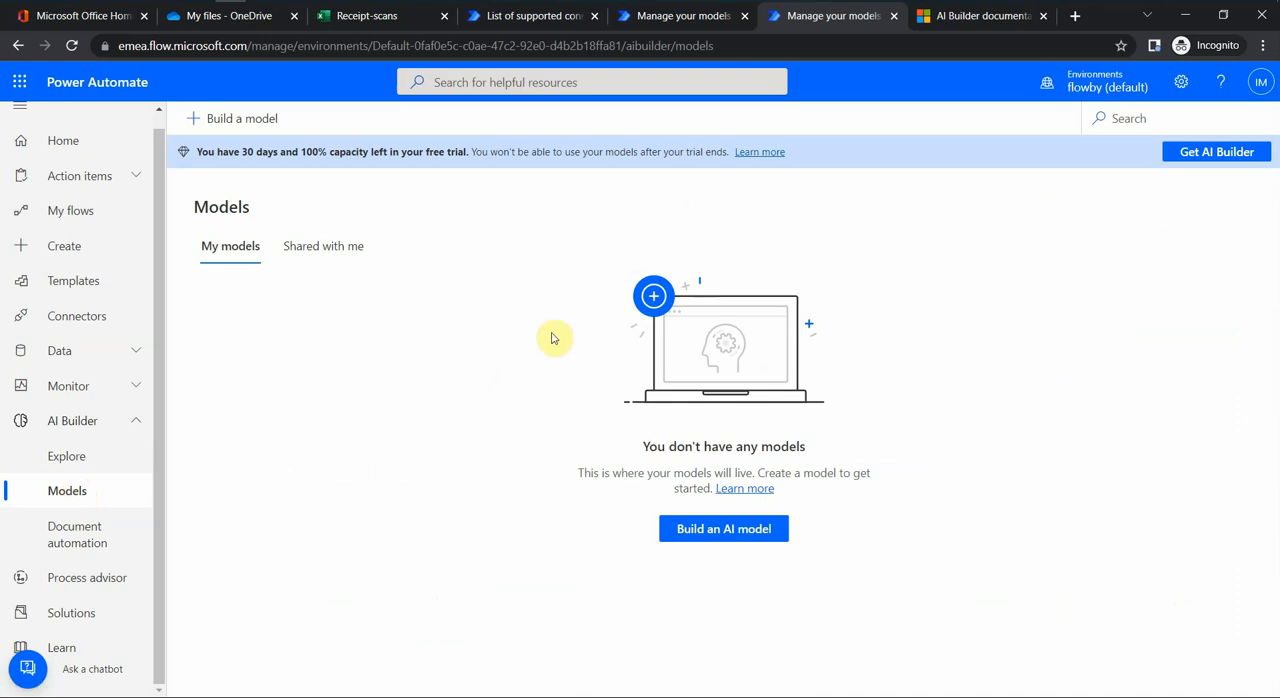
pyautogui.moveTo(250, 124)
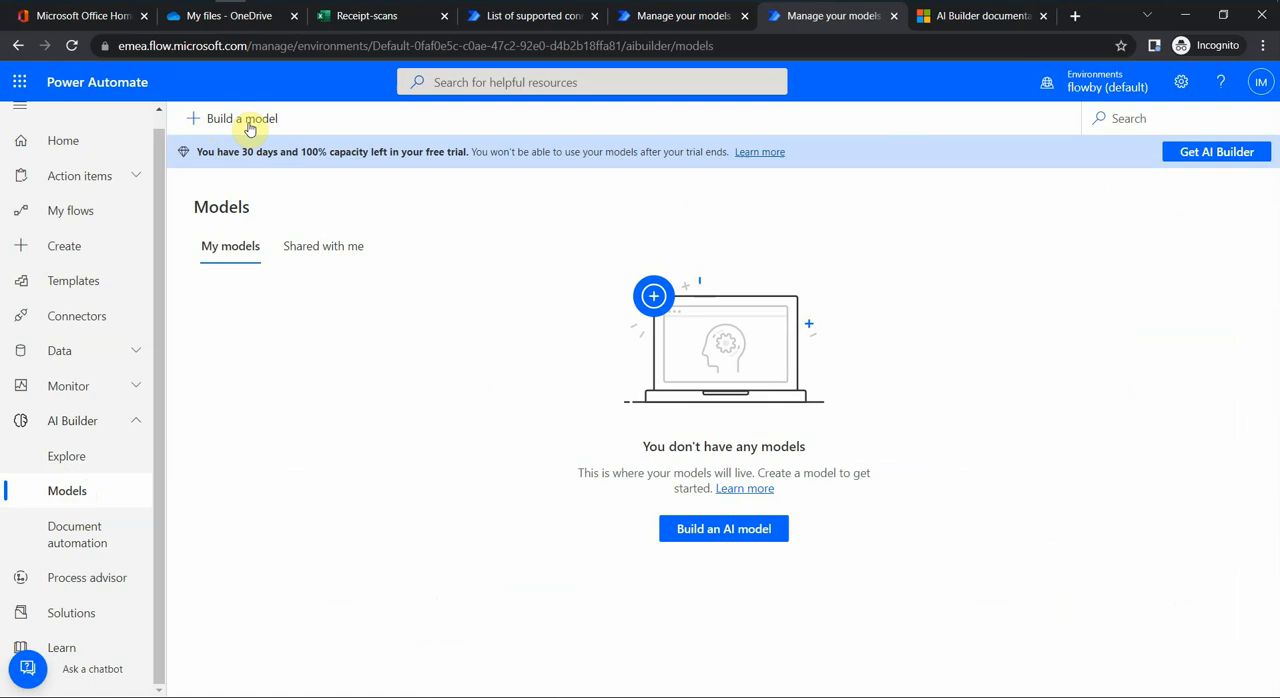
pyautogui.moveTo(280, 396)
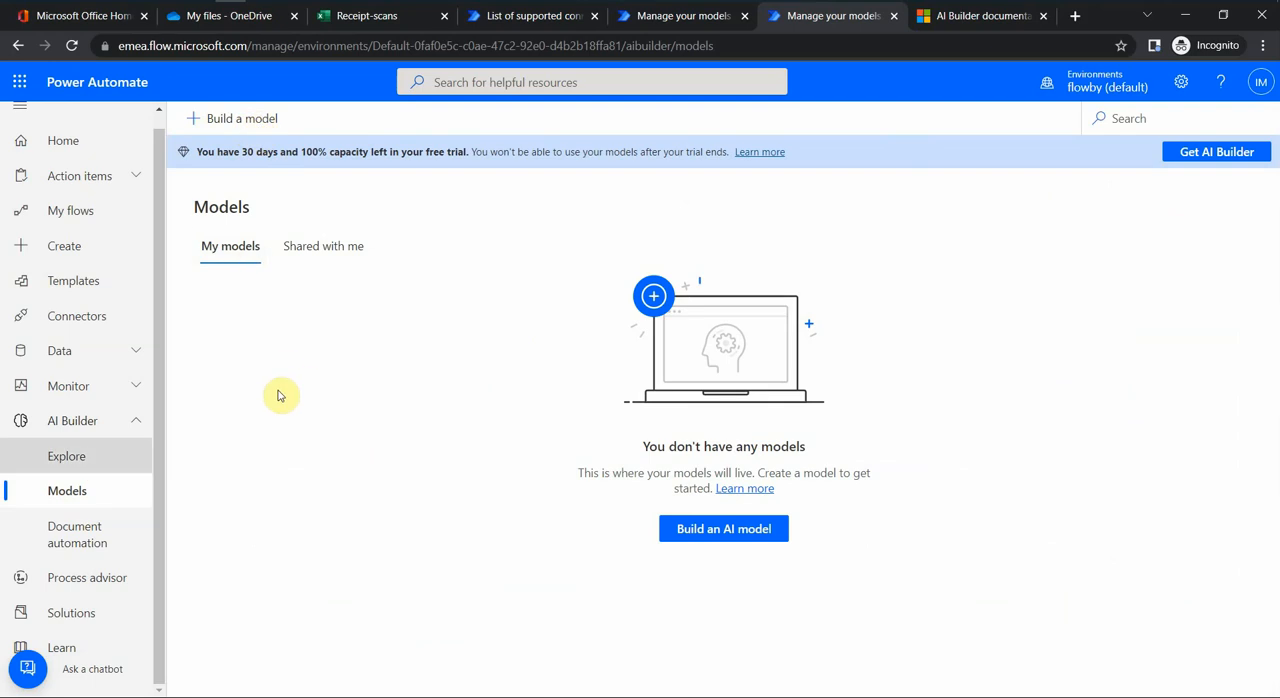
# Step: Return to Explore and start Upload new in the receipt processing preview
pyautogui.click(68, 456)
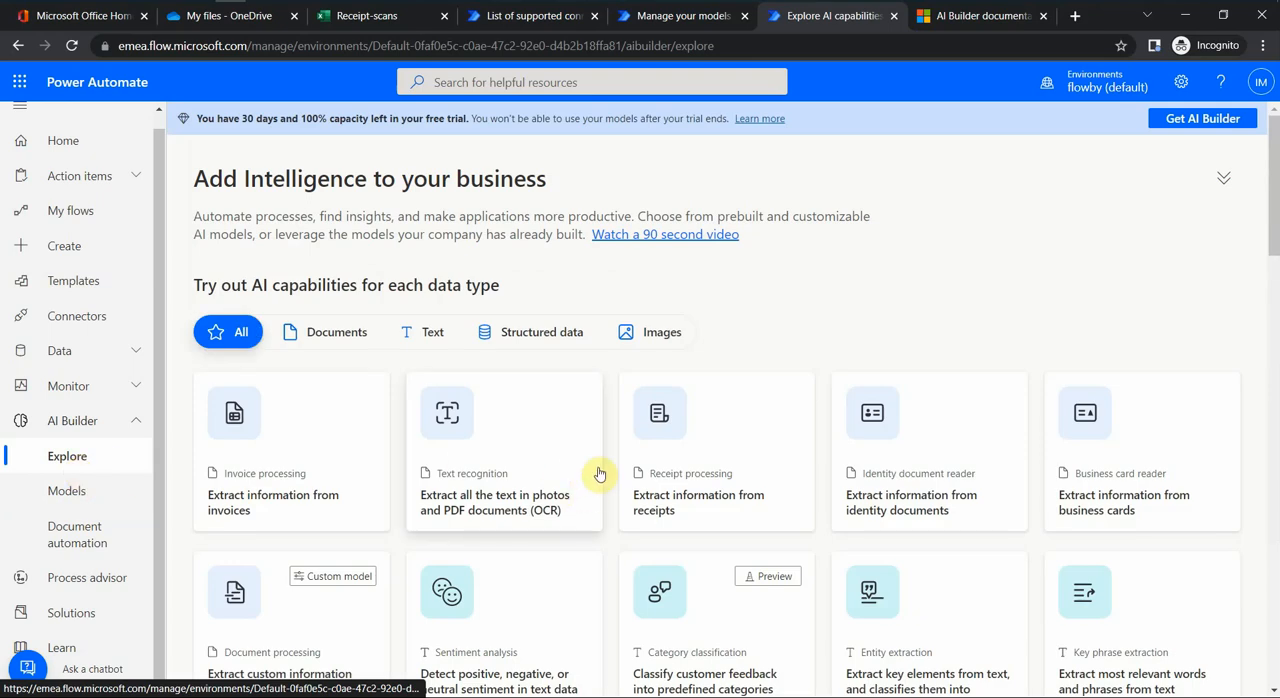
pyautogui.moveTo(684, 504)
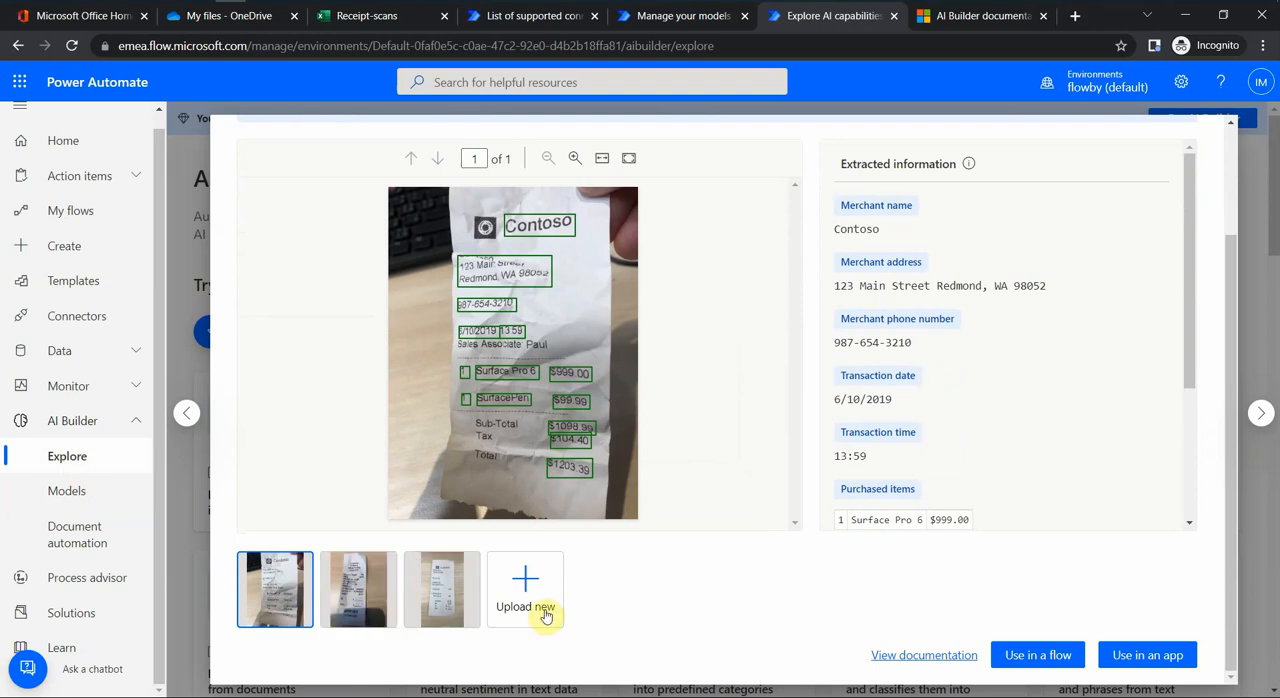
pyautogui.click(524, 588)
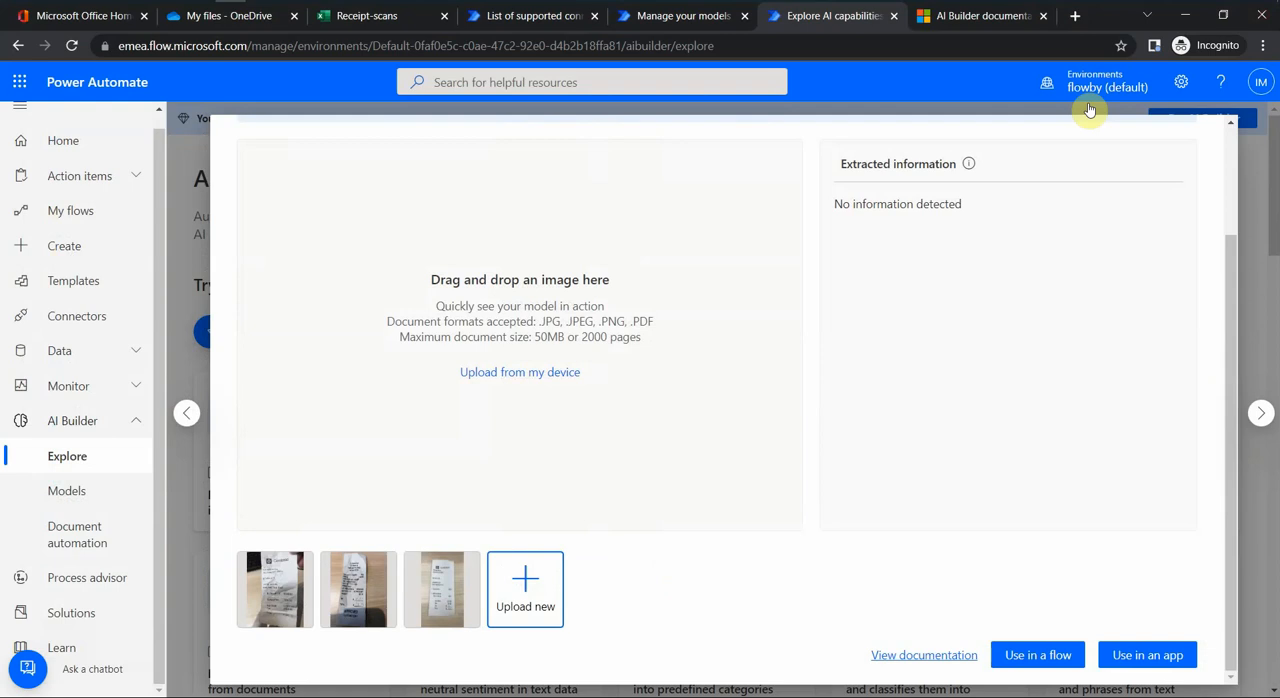
pyautogui.moveTo(568, 476)
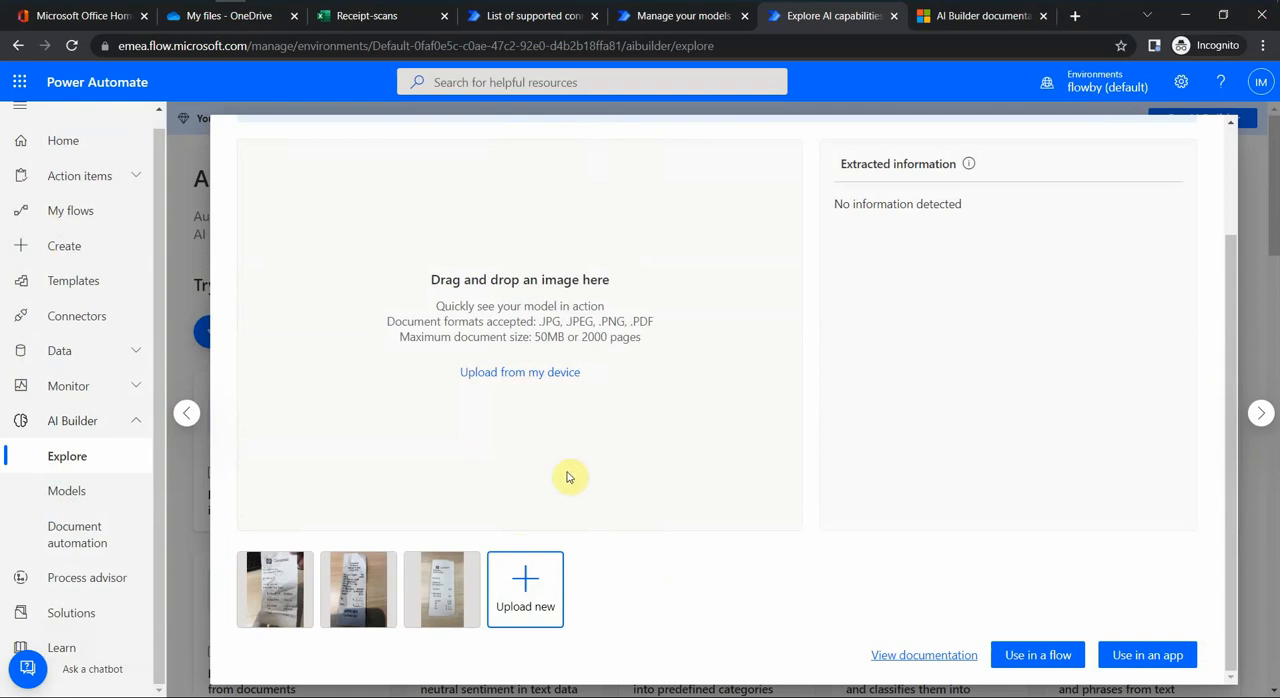
pyautogui.moveTo(592, 514)
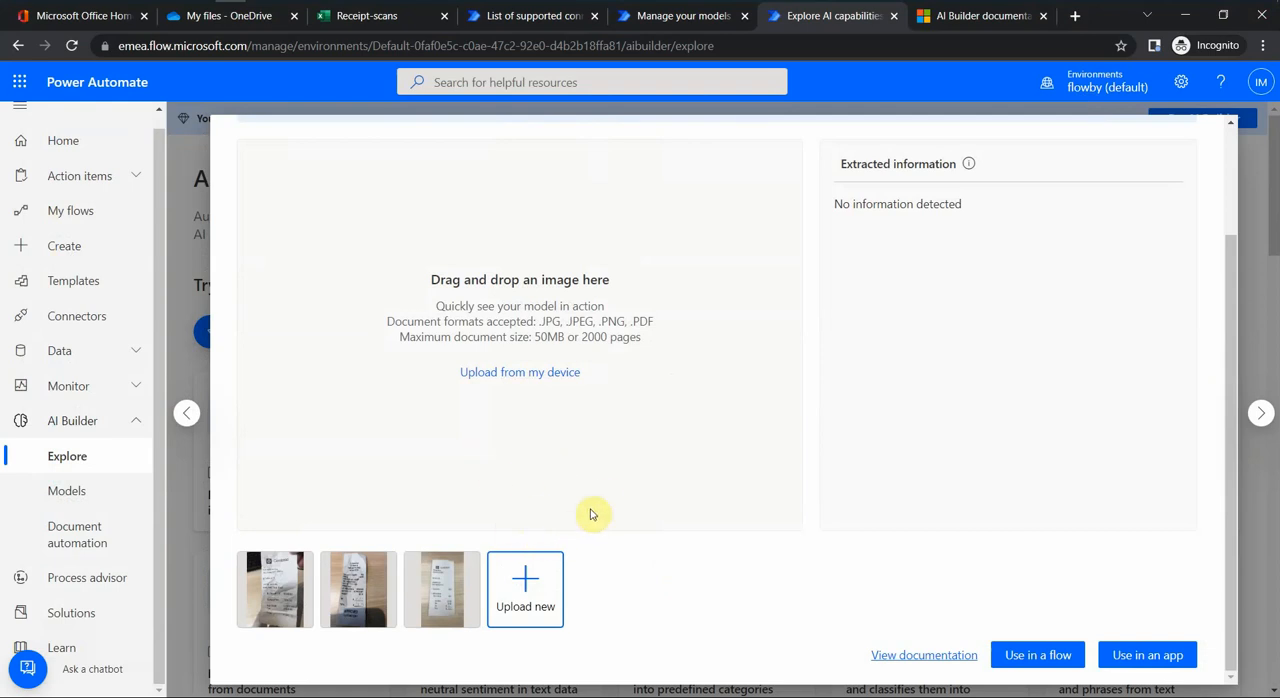
pyautogui.moveTo(646, 532)
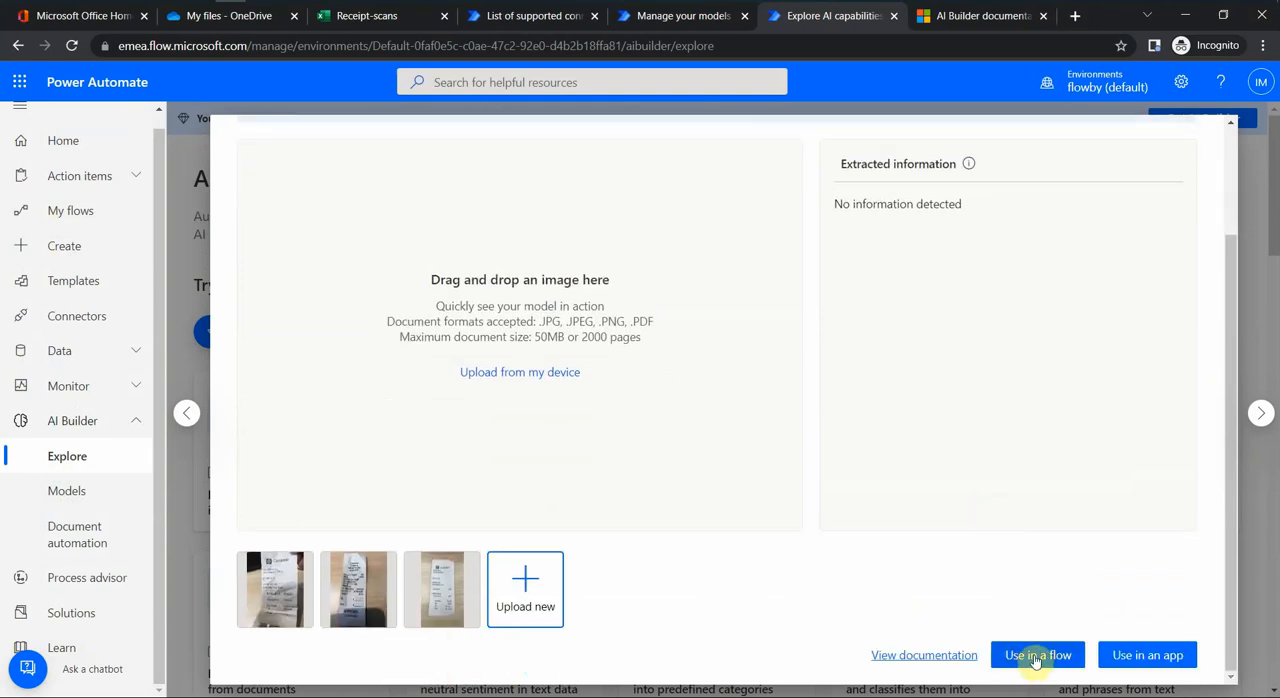
pyautogui.moveTo(1034, 660)
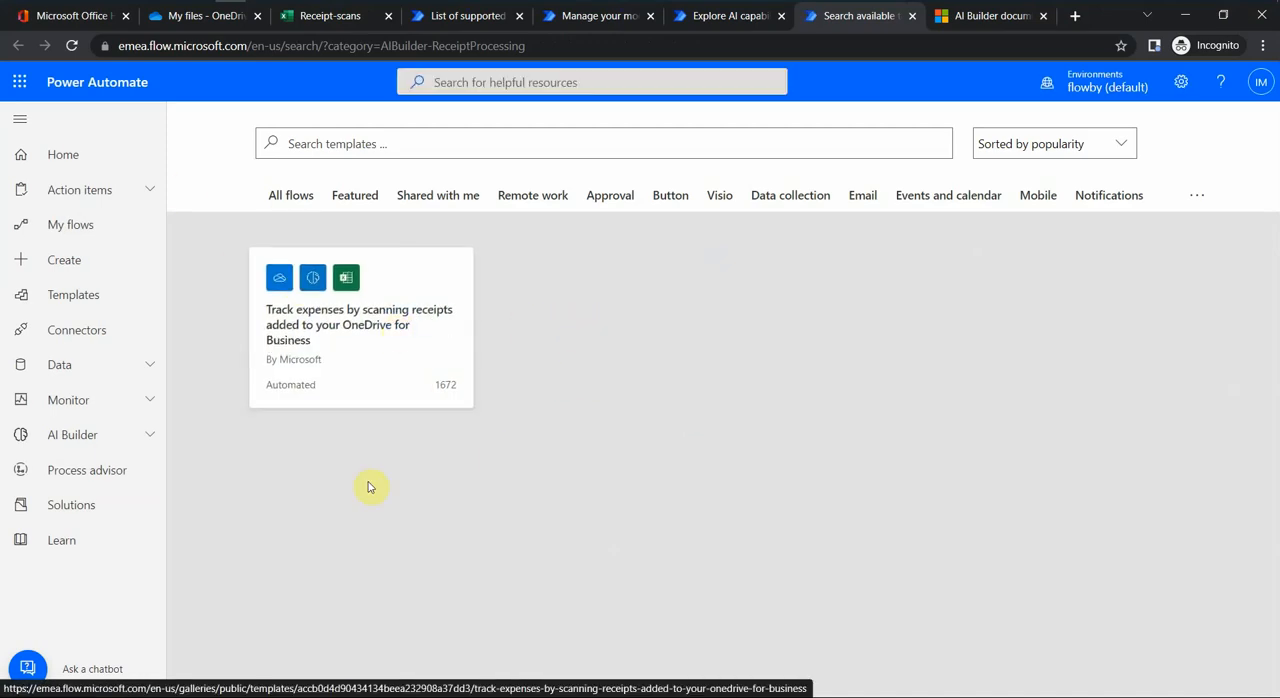
pyautogui.moveTo(412, 346)
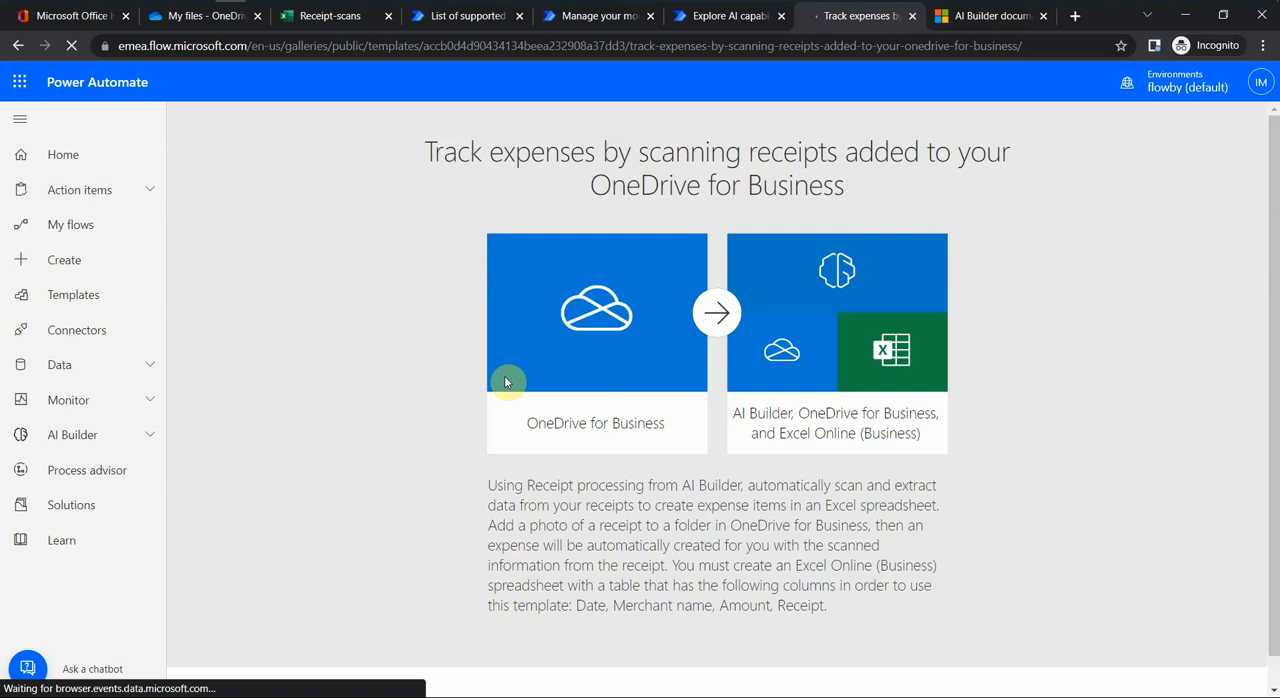
# Step: Review the receipt-tracking template's connections, including Dataverse, and continue to create the flow
pyautogui.scroll(-3)
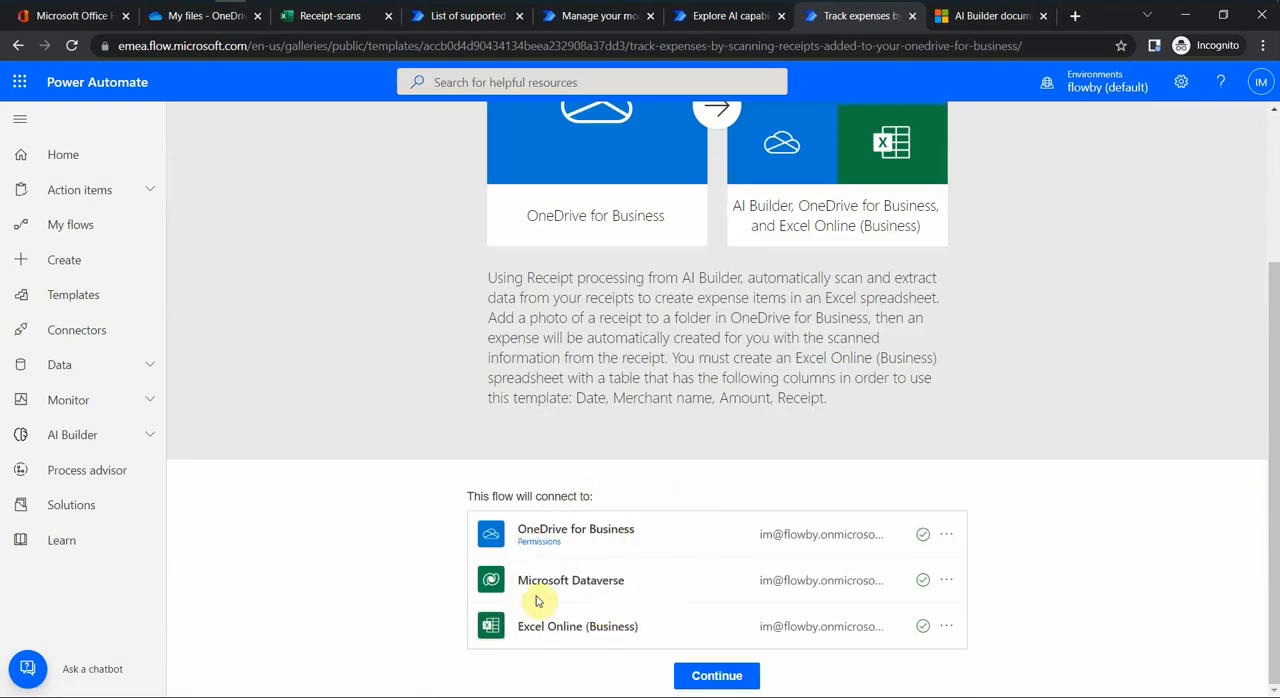
pyautogui.doubleClick(570, 580)
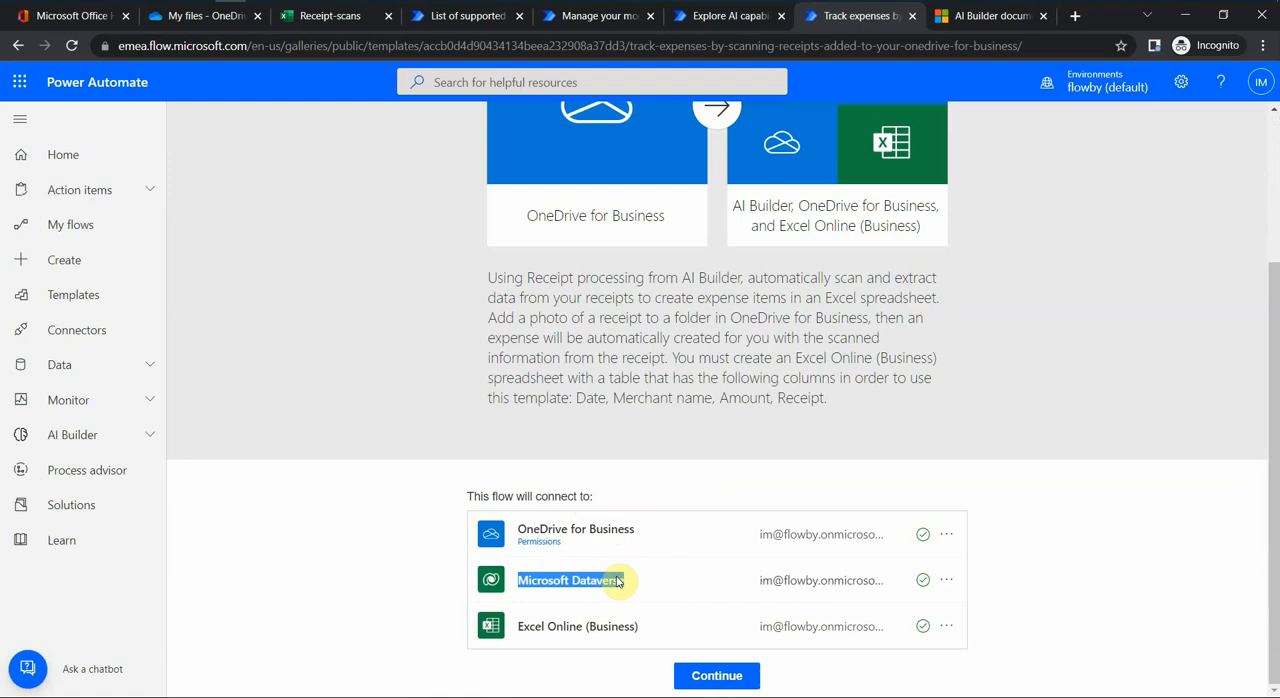
pyautogui.moveTo(592, 600)
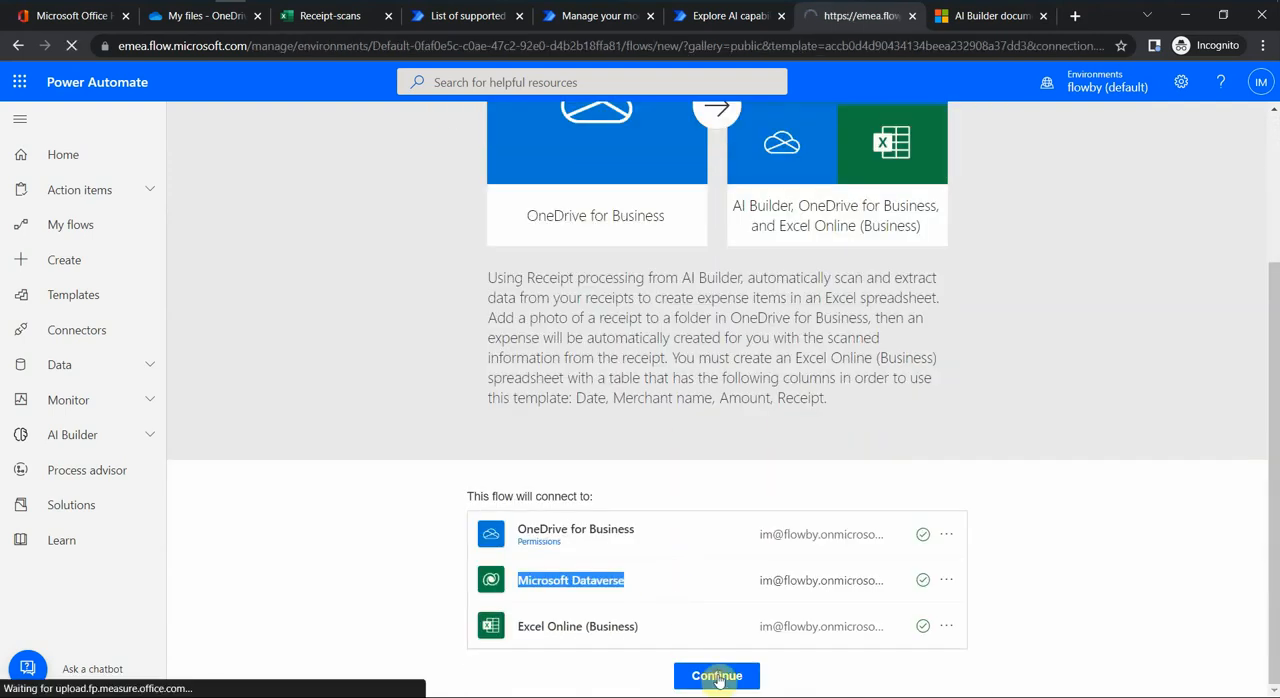
pyautogui.click(716, 676)
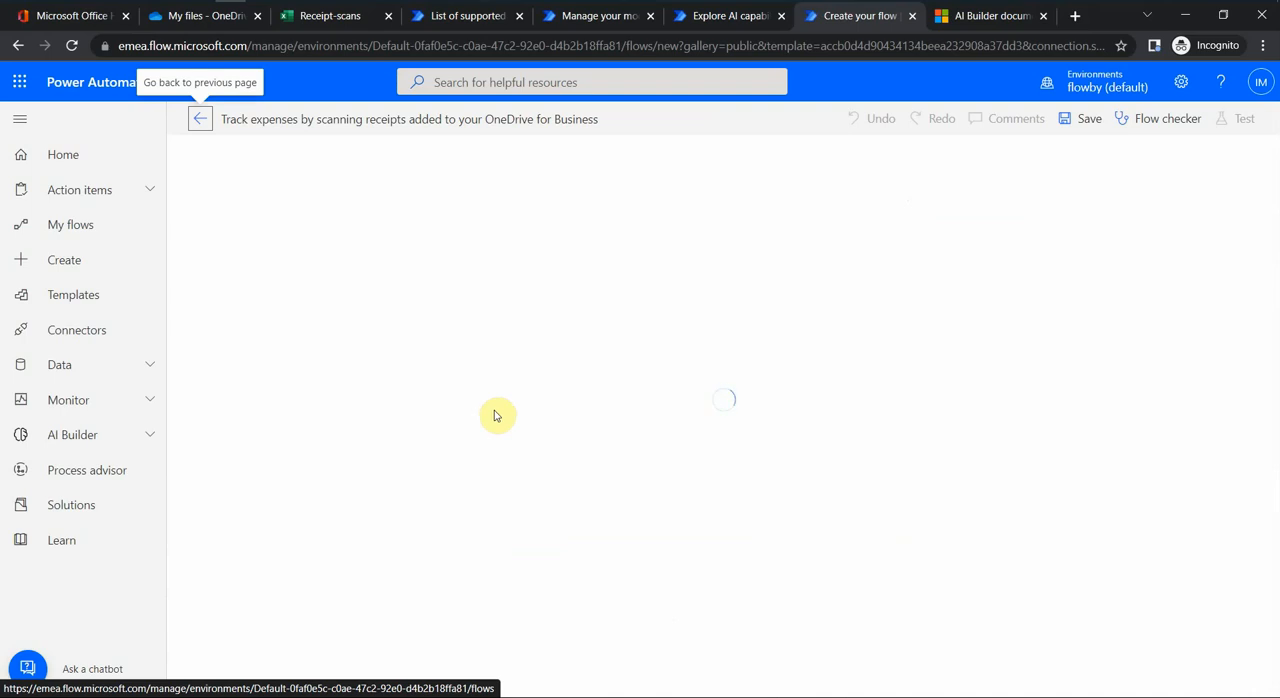
pyautogui.moveTo(464, 404)
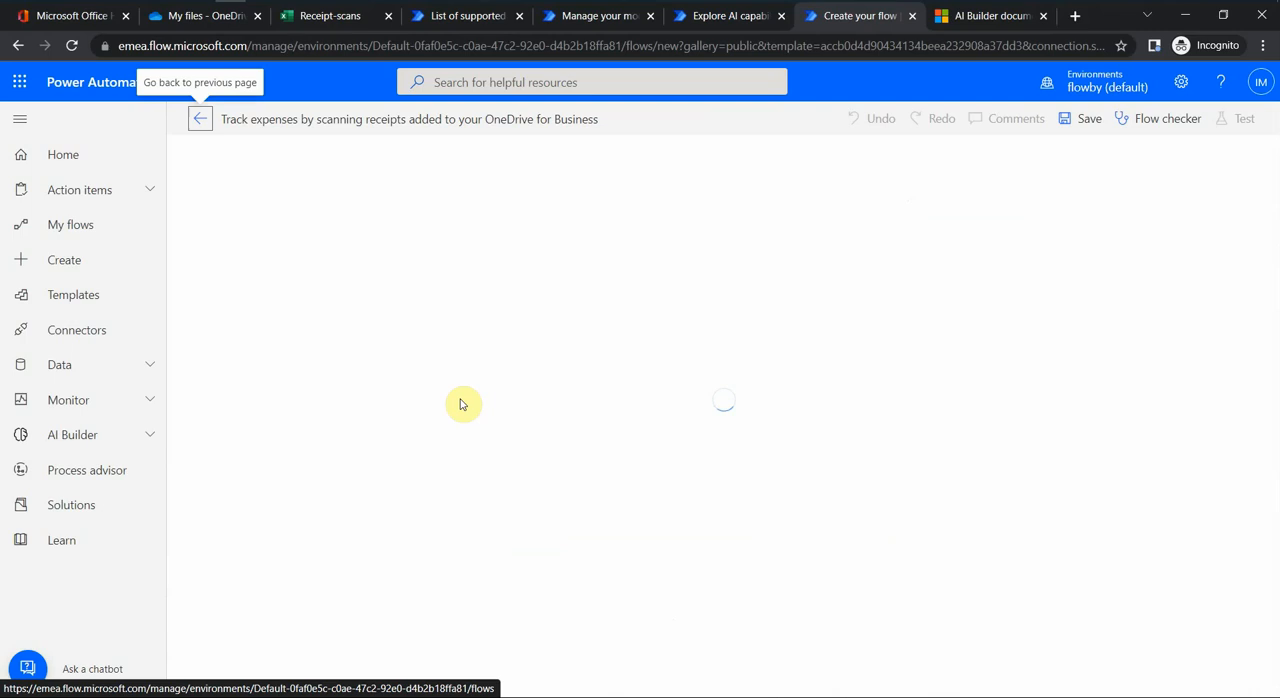
pyautogui.moveTo(404, 394)
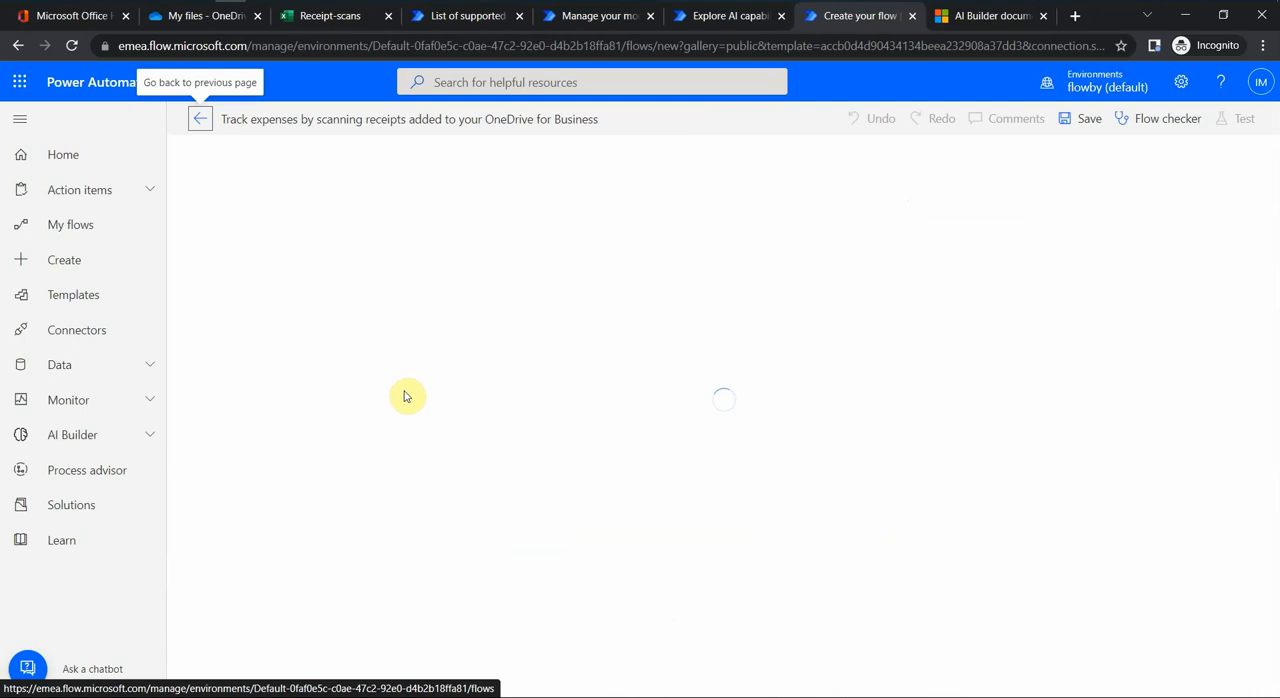
pyautogui.moveTo(406, 384)
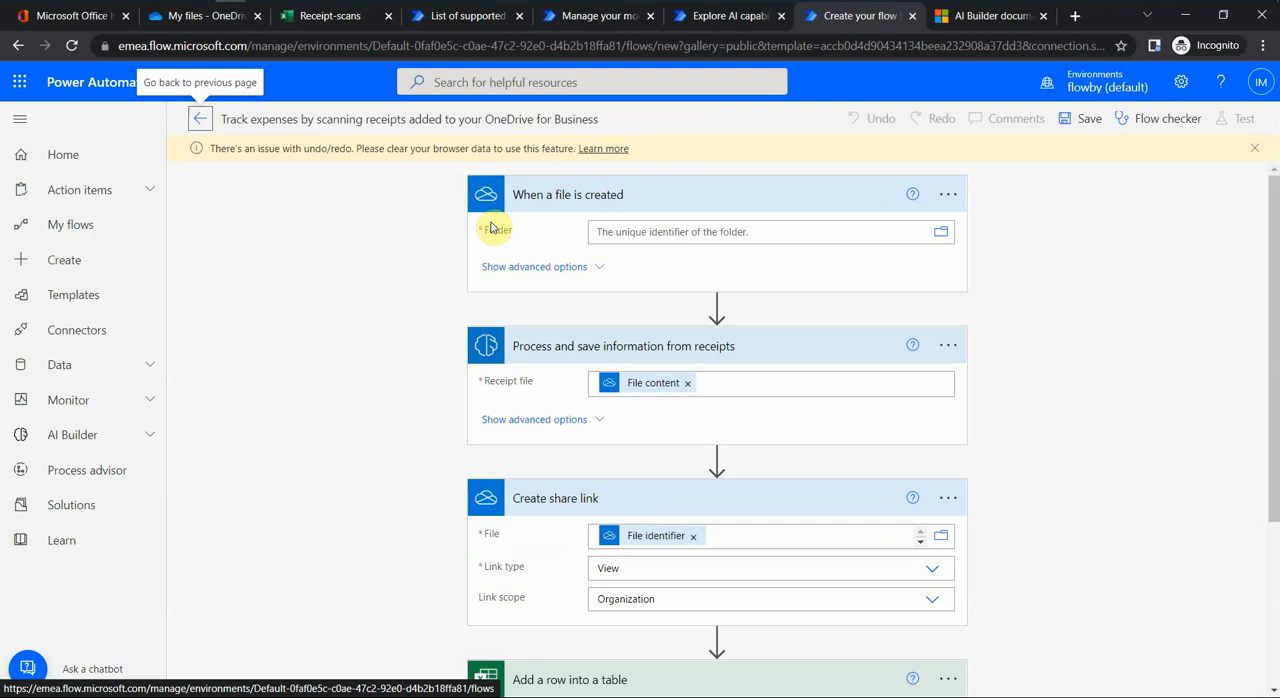
pyautogui.moveTo(464, 224)
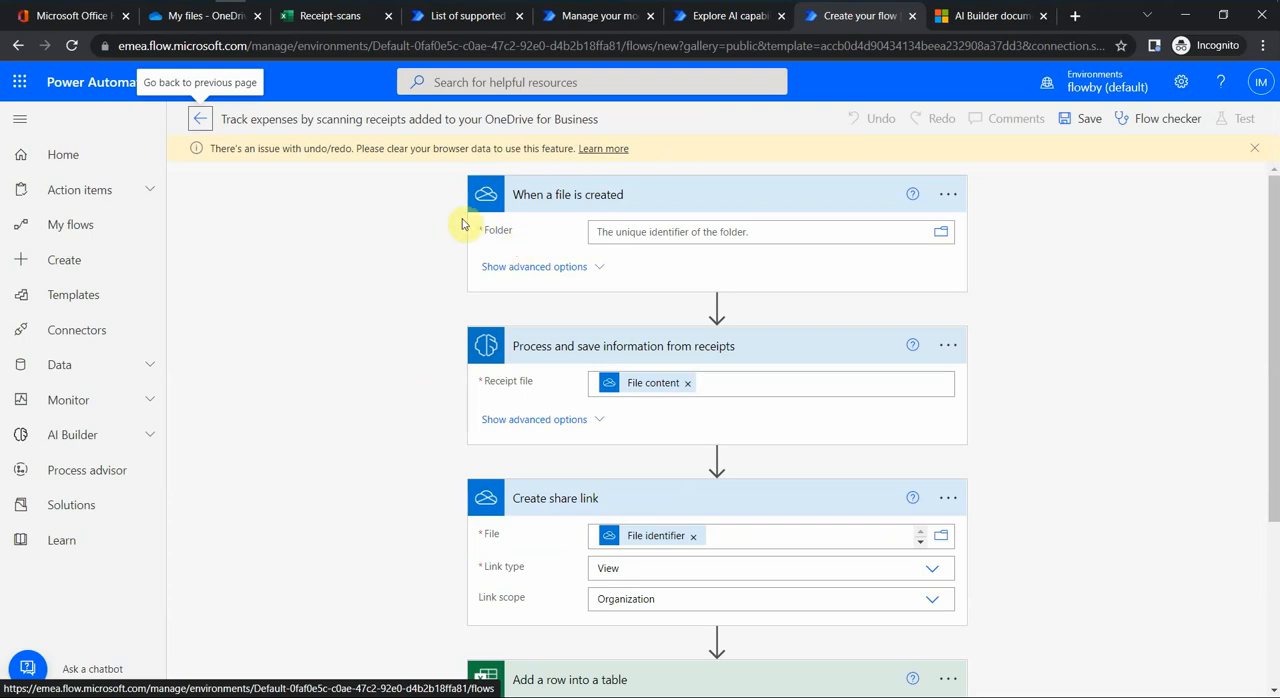
pyautogui.moveTo(544, 220)
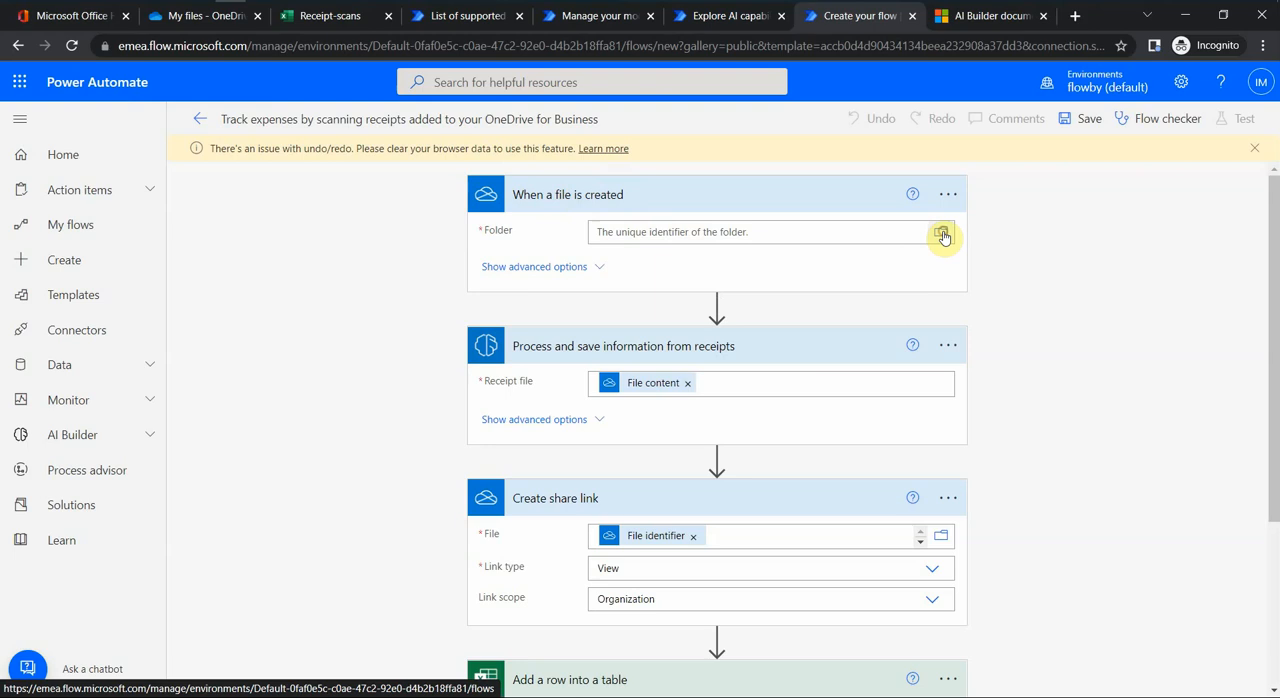
# Step: Set the 'When a file is created' trigger folder to the OneDrive root
pyautogui.click(942, 232)
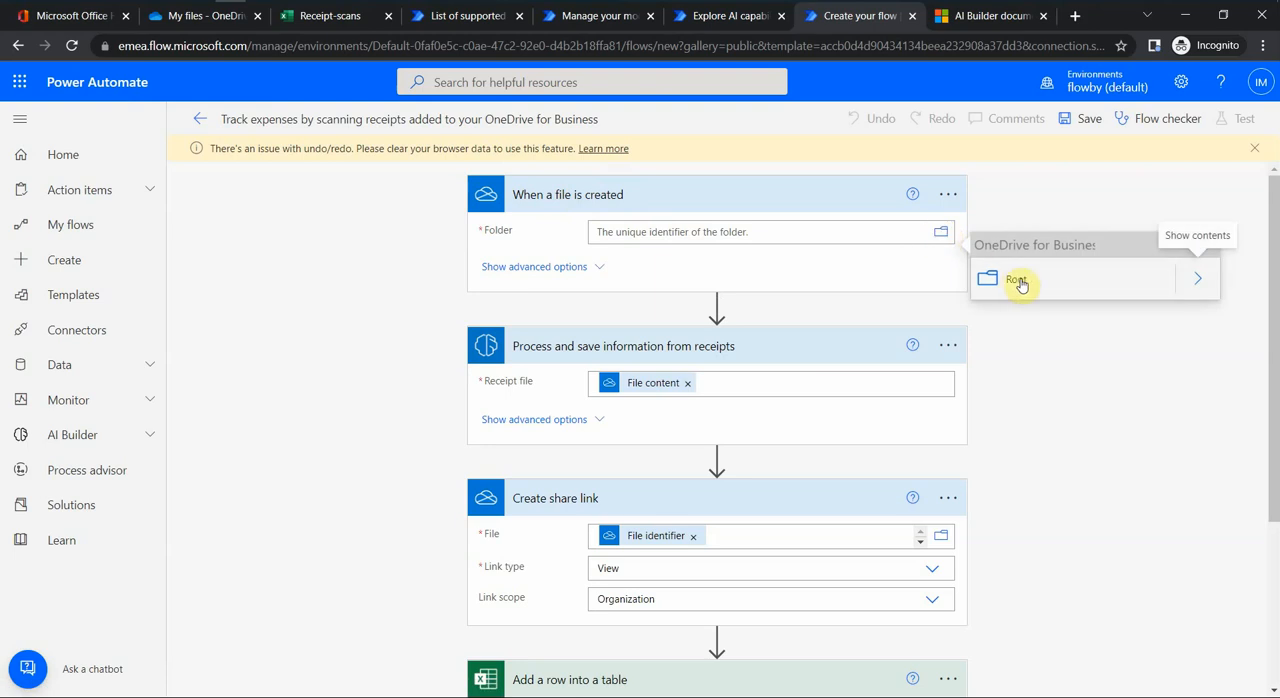
pyautogui.moveTo(1040, 280)
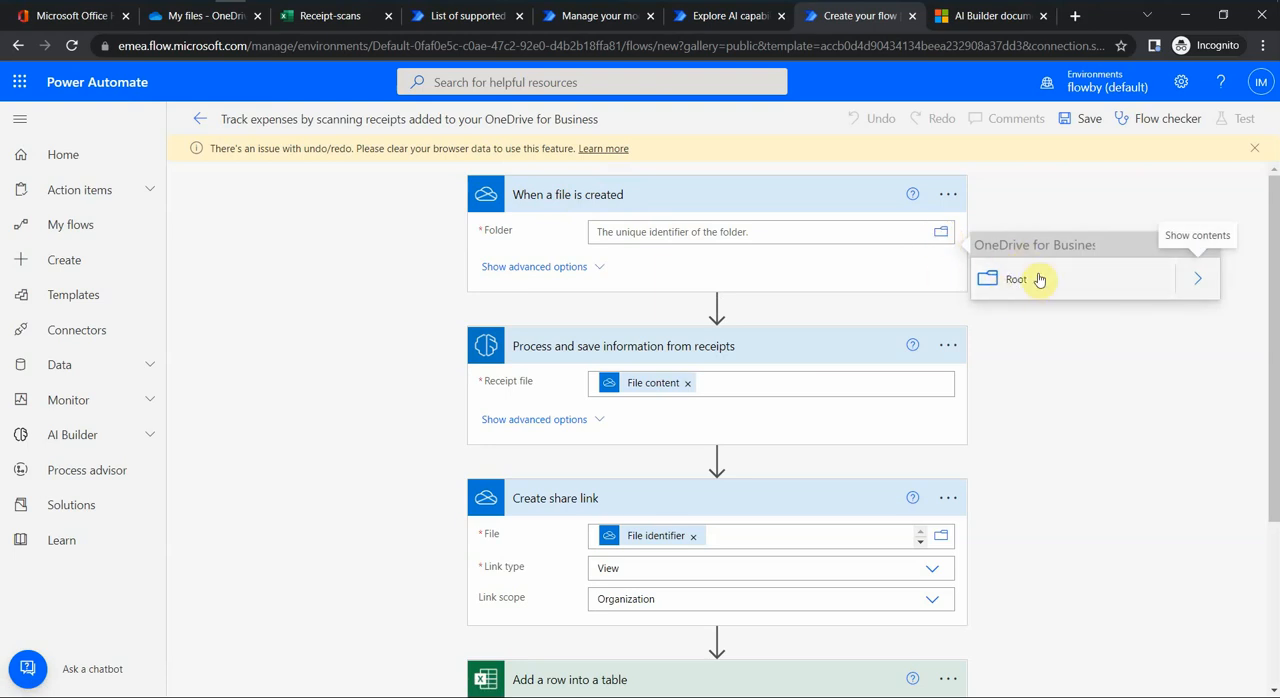
pyautogui.click(1016, 280)
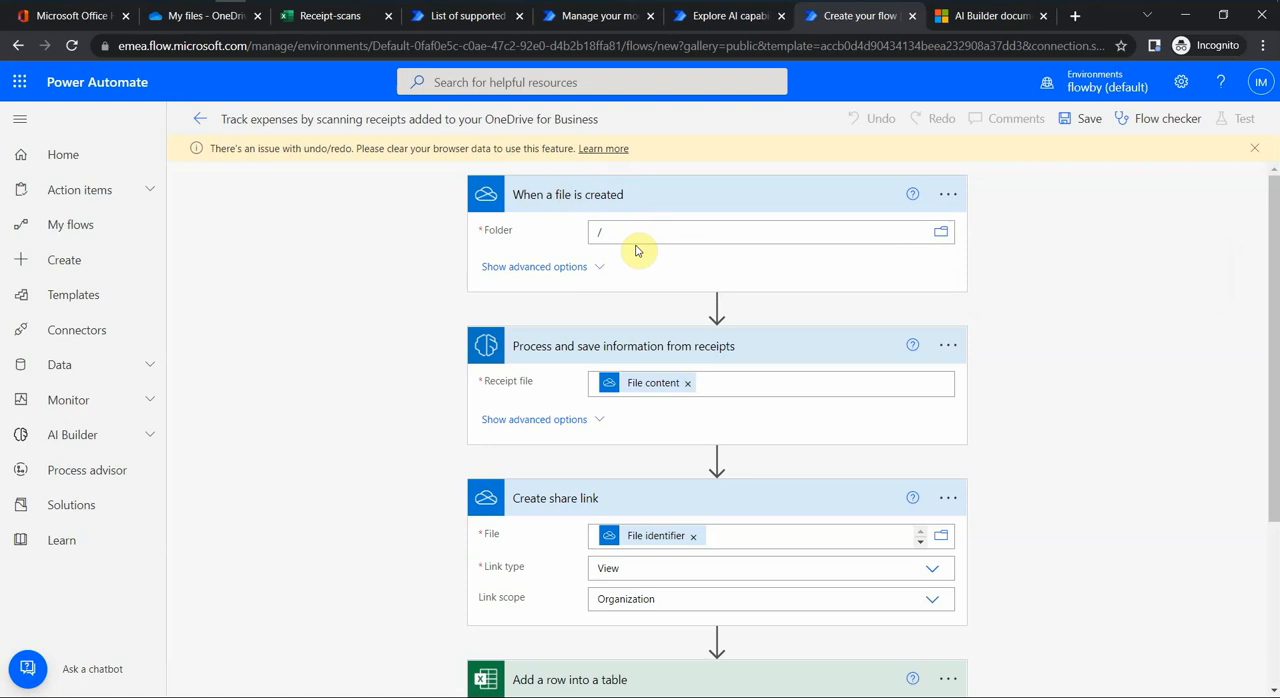
pyautogui.scroll(-3)
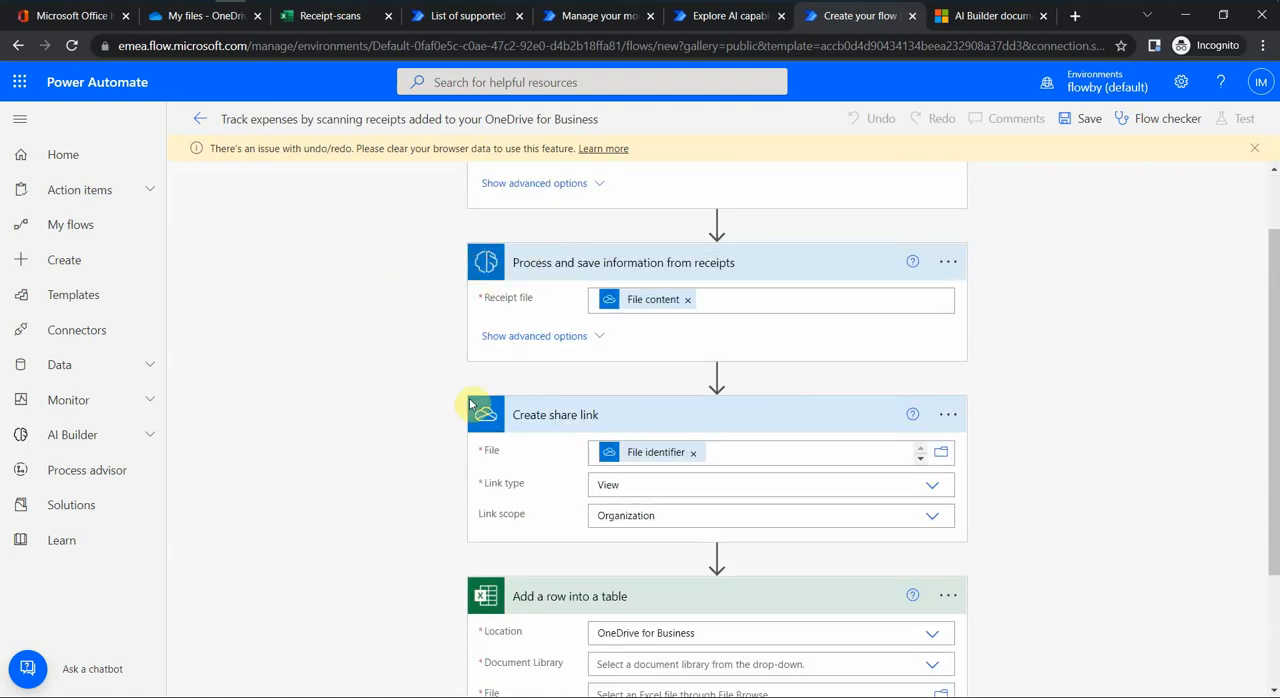
pyautogui.moveTo(584, 272)
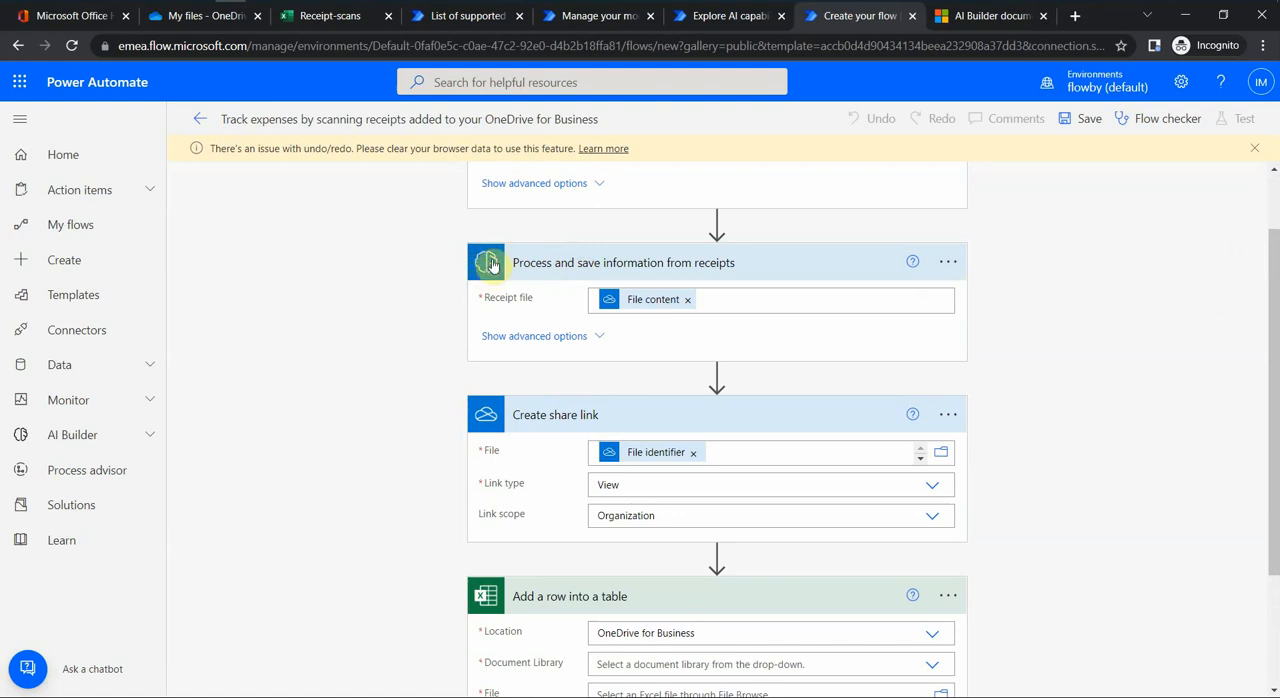
pyautogui.moveTo(536, 268)
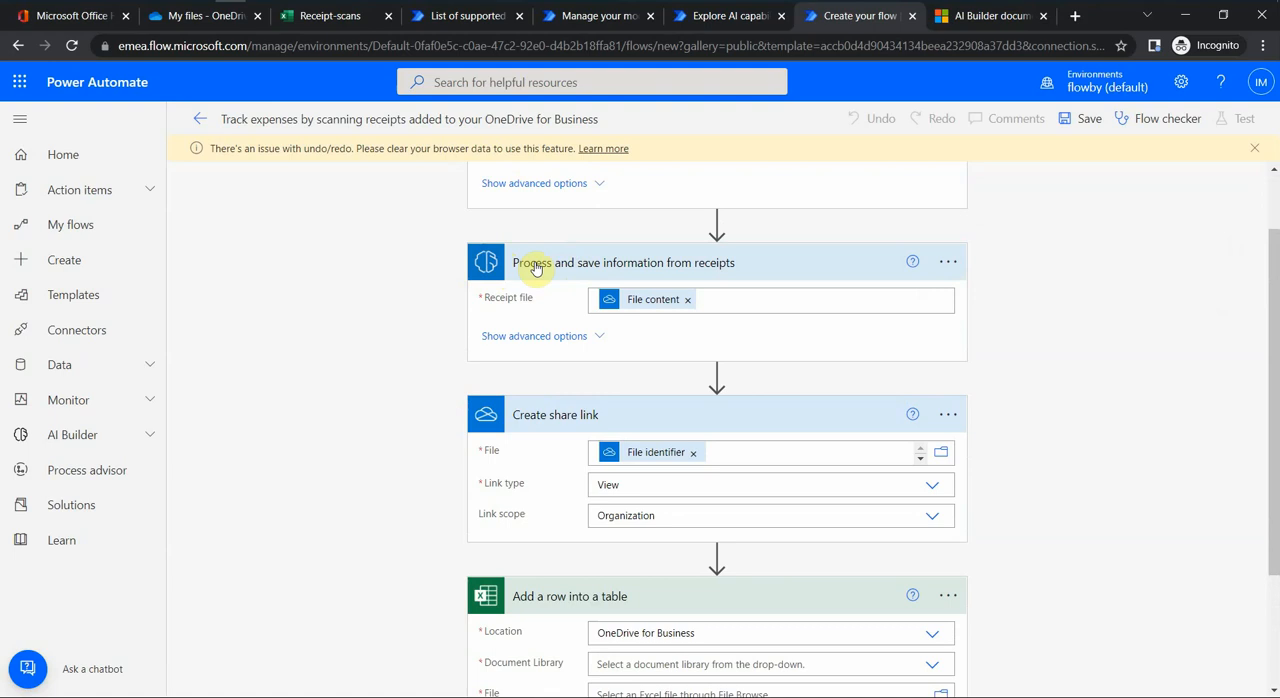
pyautogui.moveTo(544, 284)
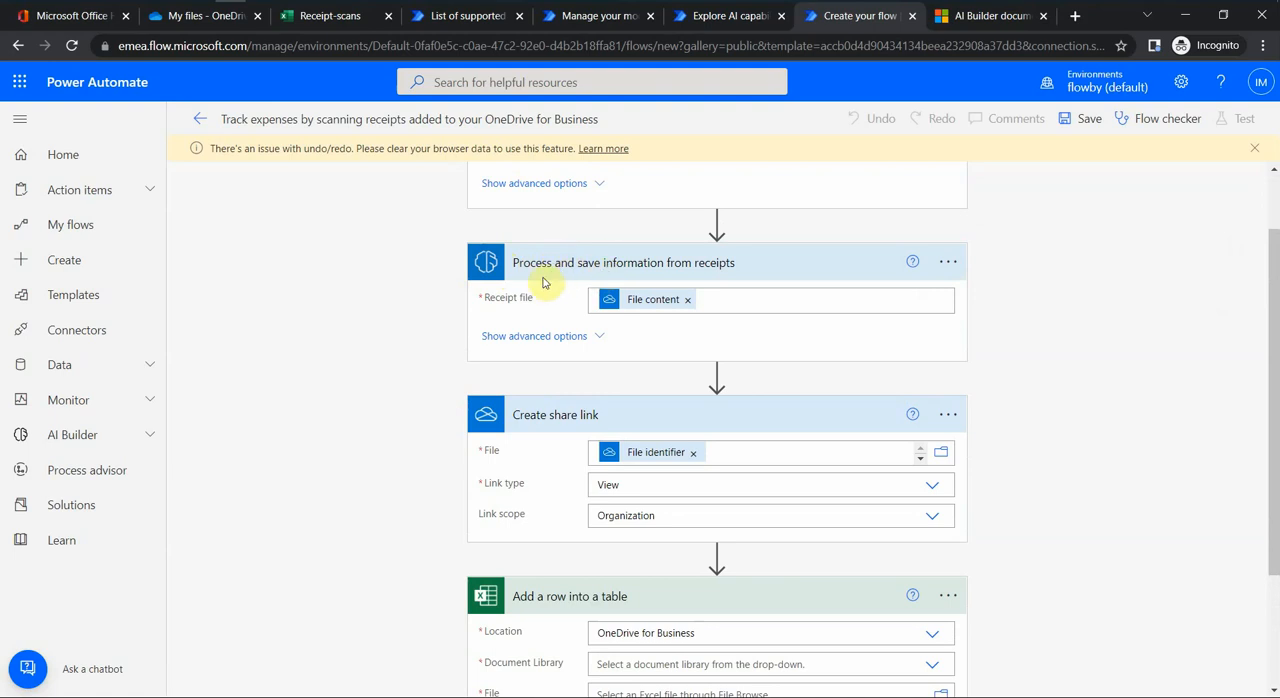
pyautogui.moveTo(650, 300)
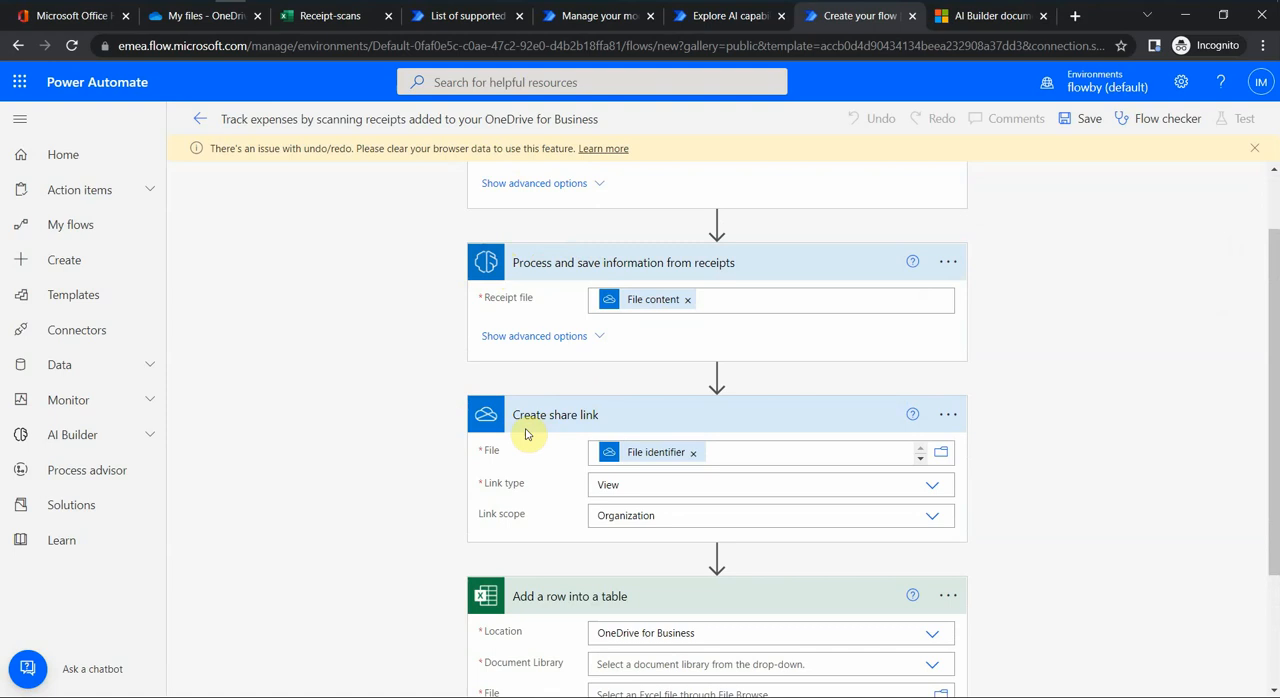
pyautogui.scroll(-3)
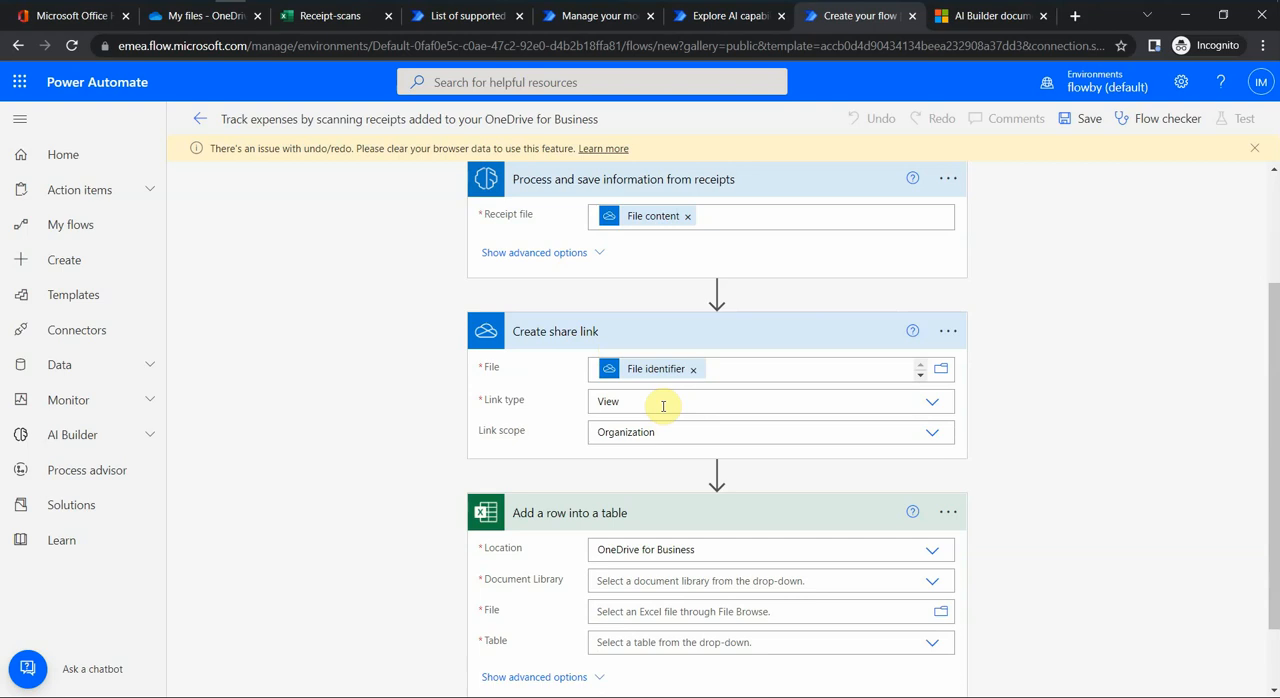
pyautogui.moveTo(568, 394)
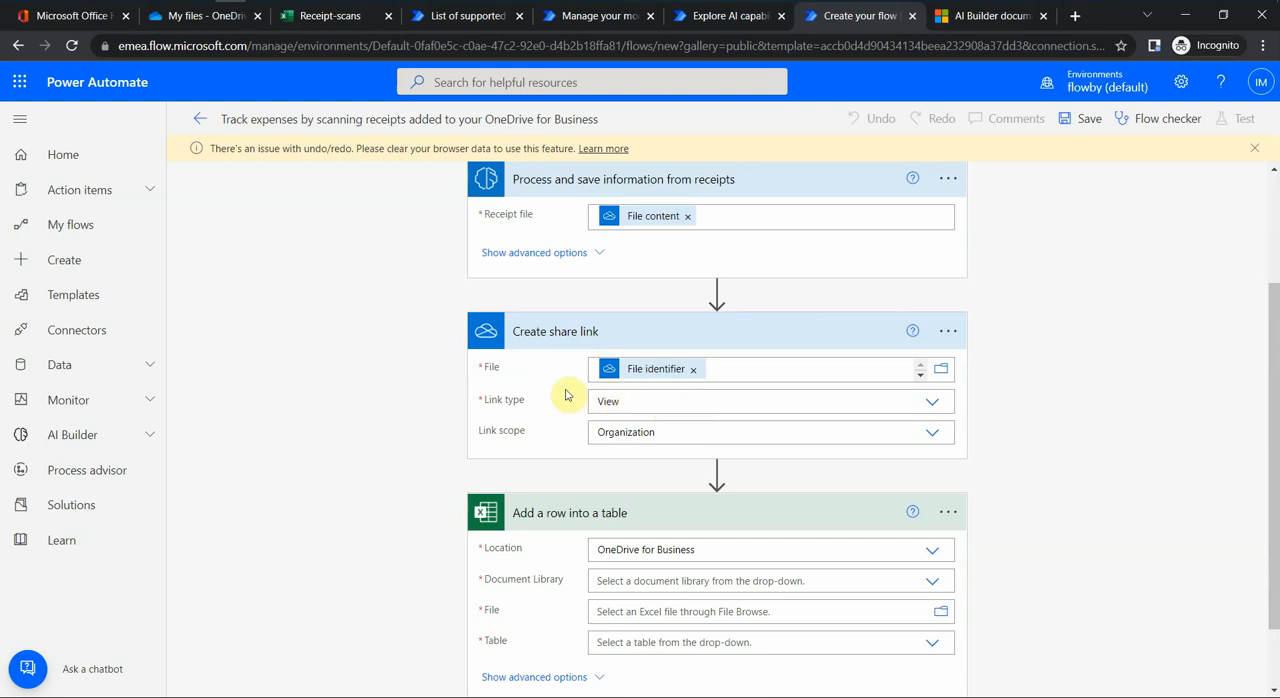
pyautogui.scroll(-3)
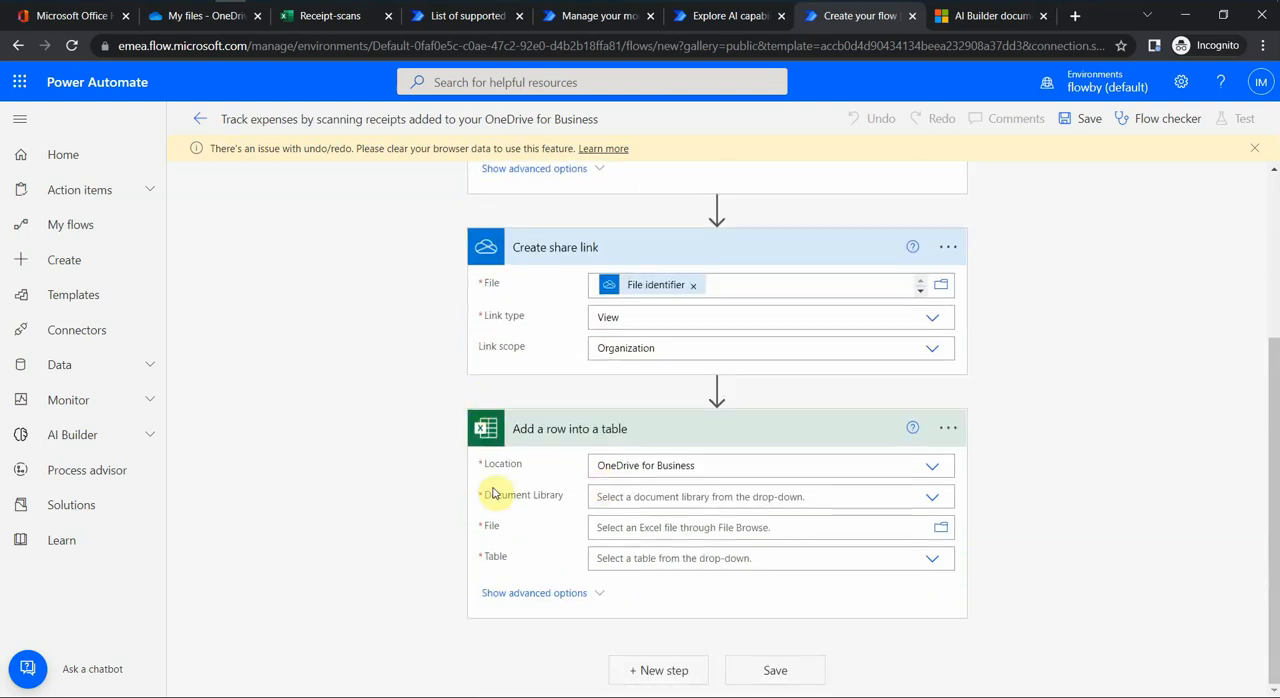
pyautogui.moveTo(618, 436)
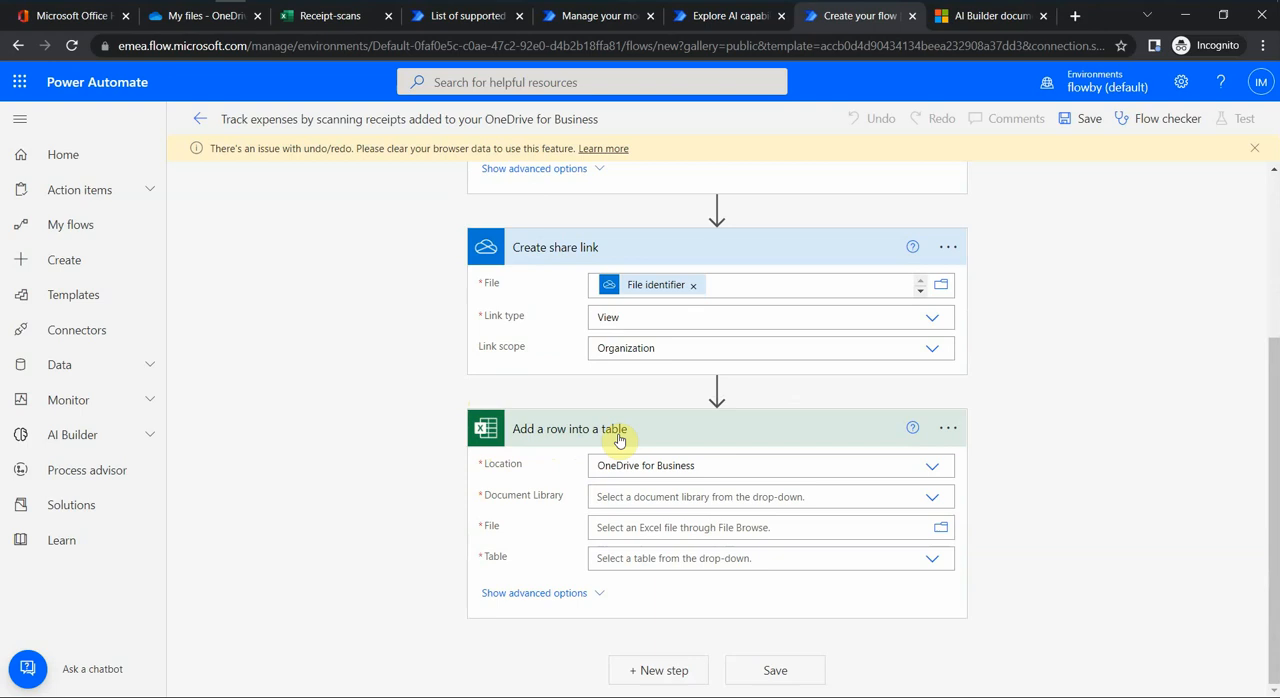
pyautogui.moveTo(504, 508)
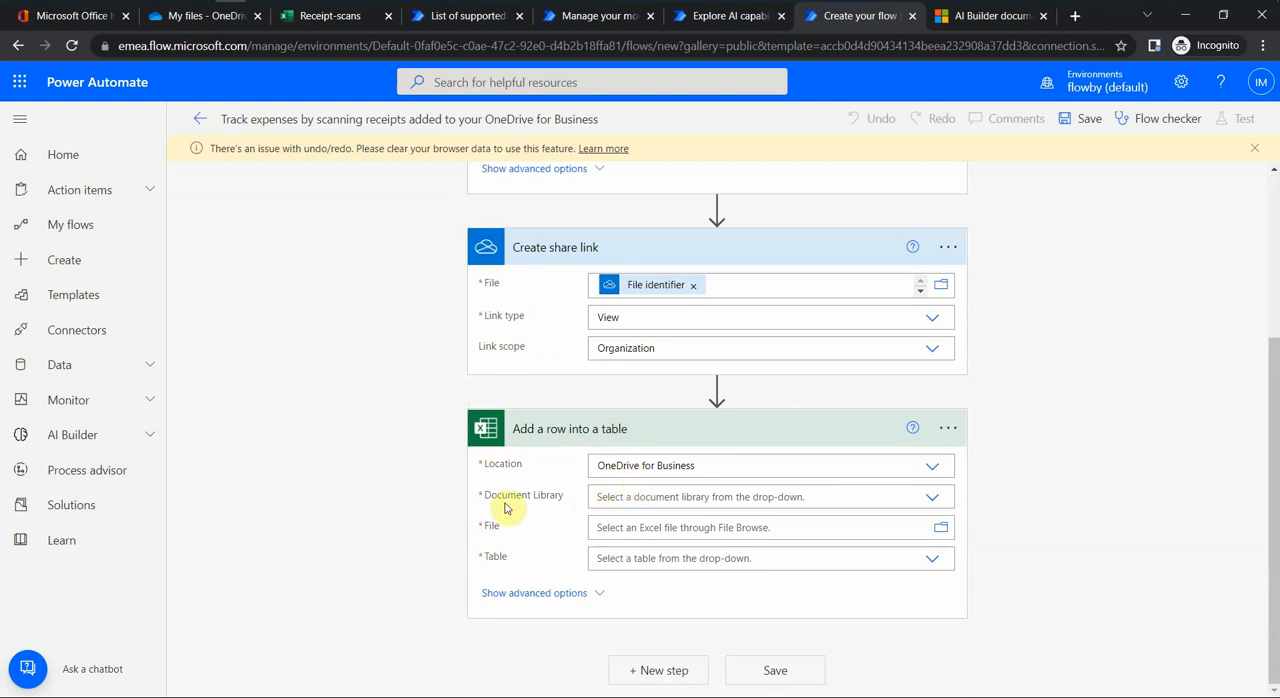
pyautogui.moveTo(660, 512)
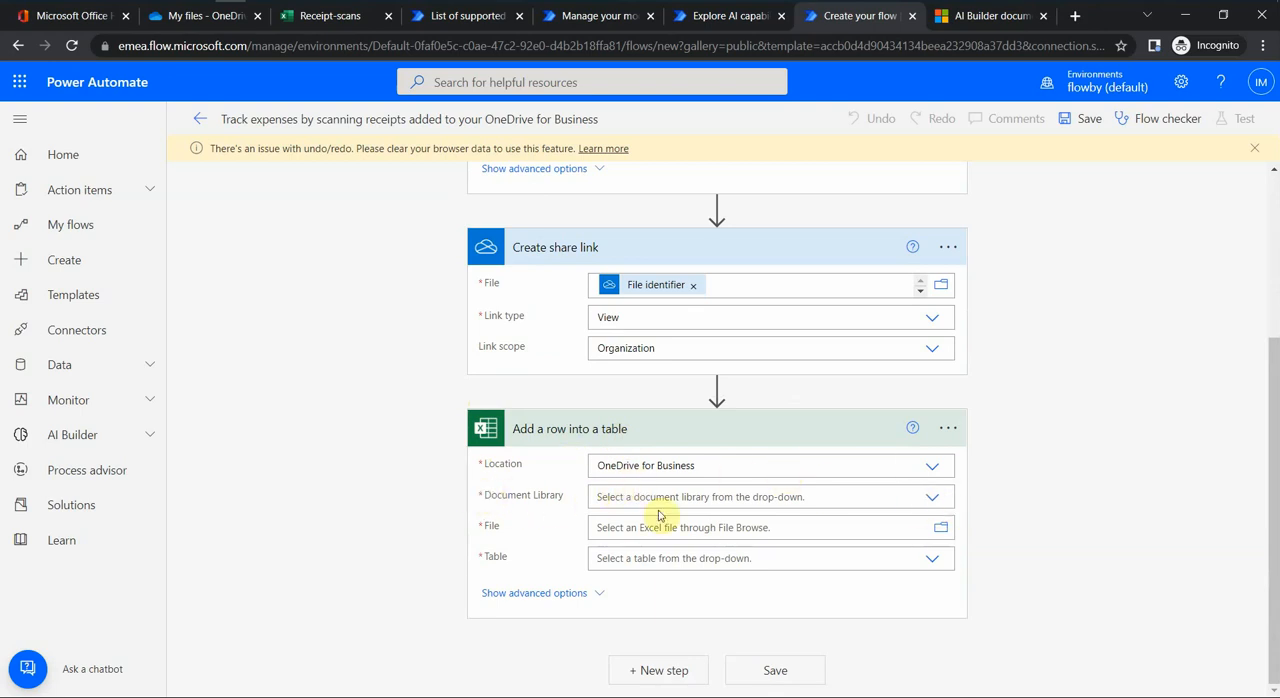
pyautogui.click(932, 496)
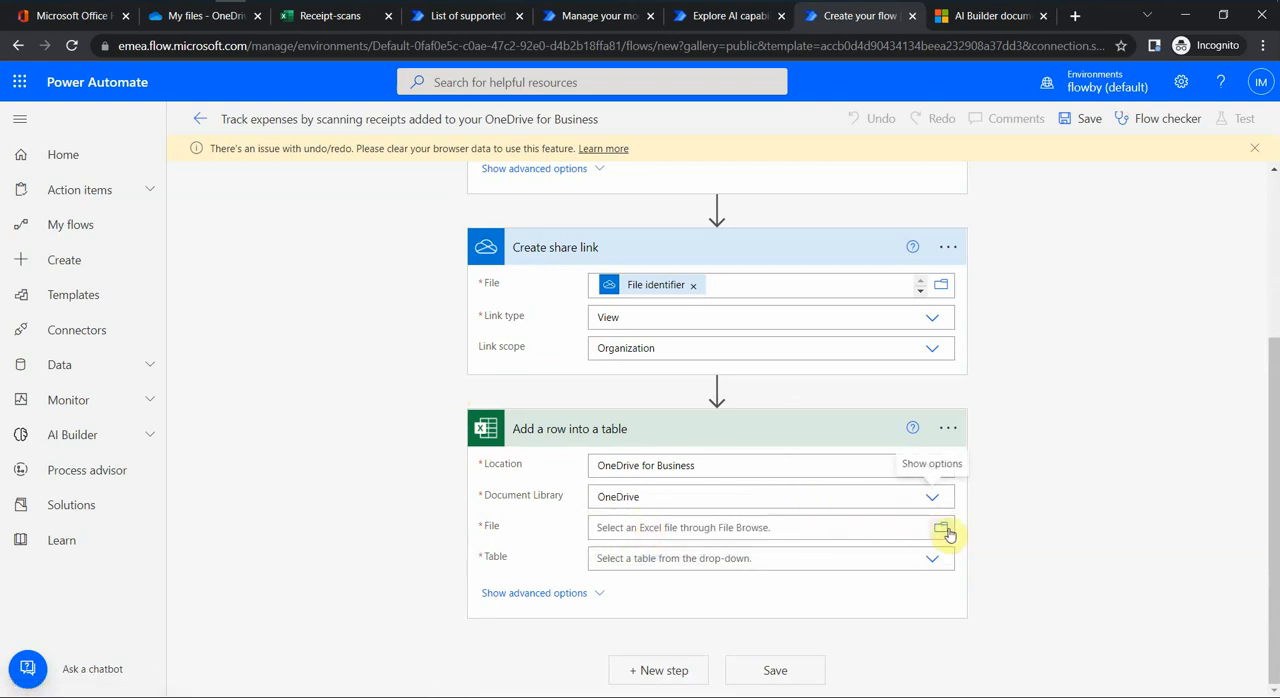
# Step: Pick Receipt-scans.xlsx as the workbook for the Add a row into a table step
pyautogui.click(940, 528)
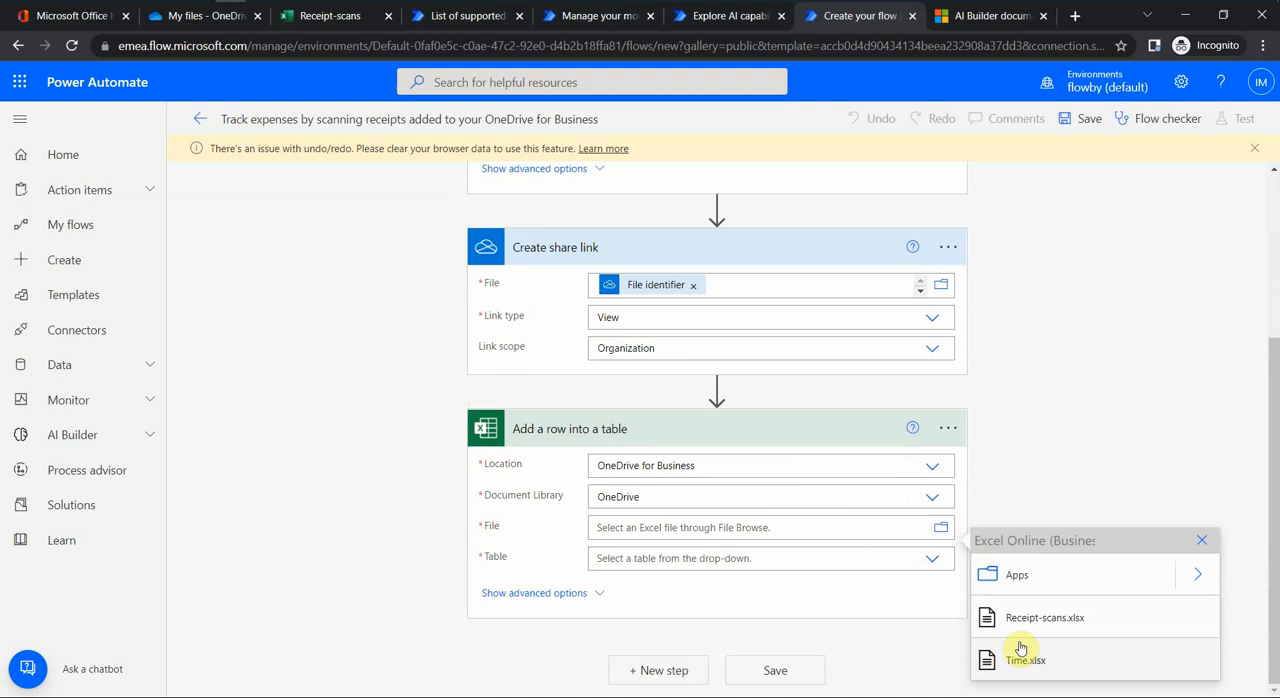
pyautogui.moveTo(1016, 618)
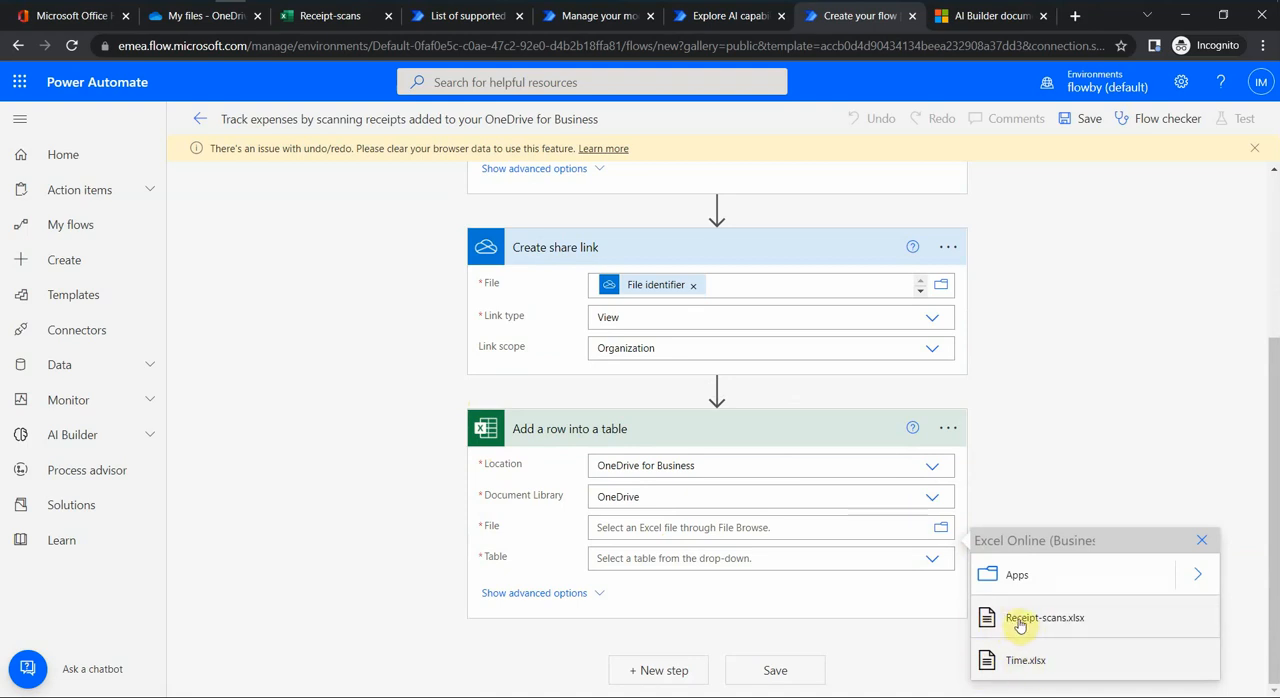
pyautogui.click(1038, 616)
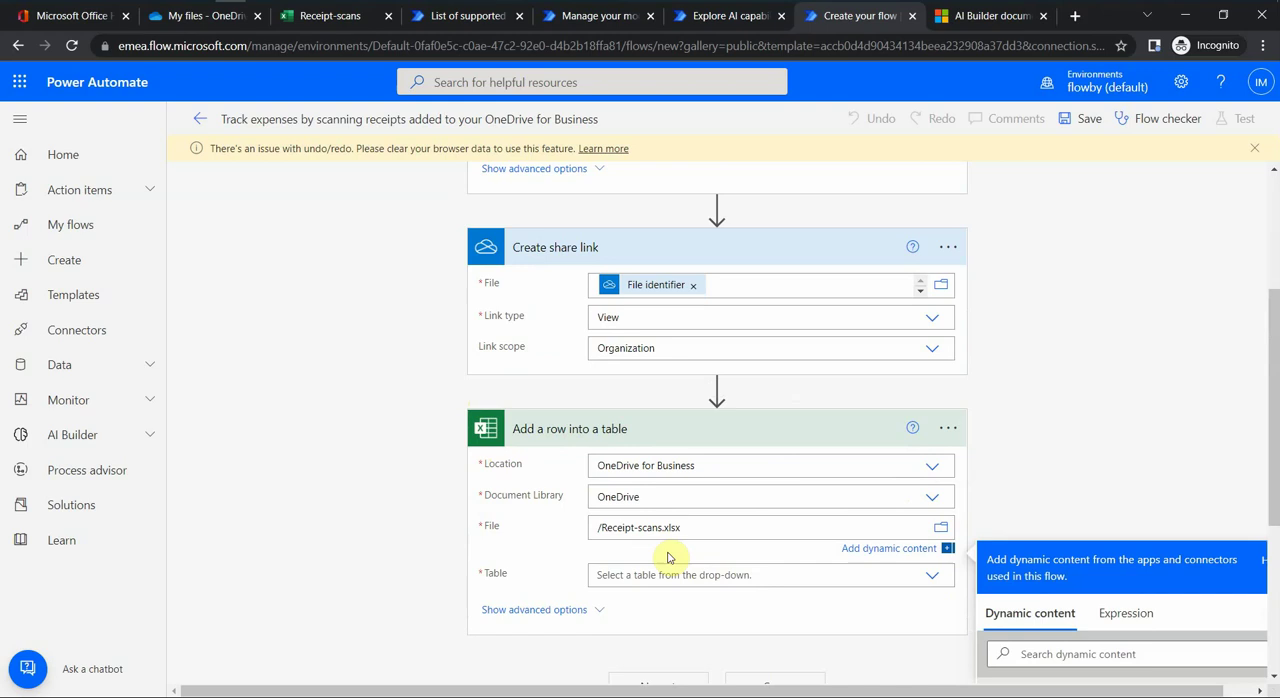
pyautogui.scroll(-3)
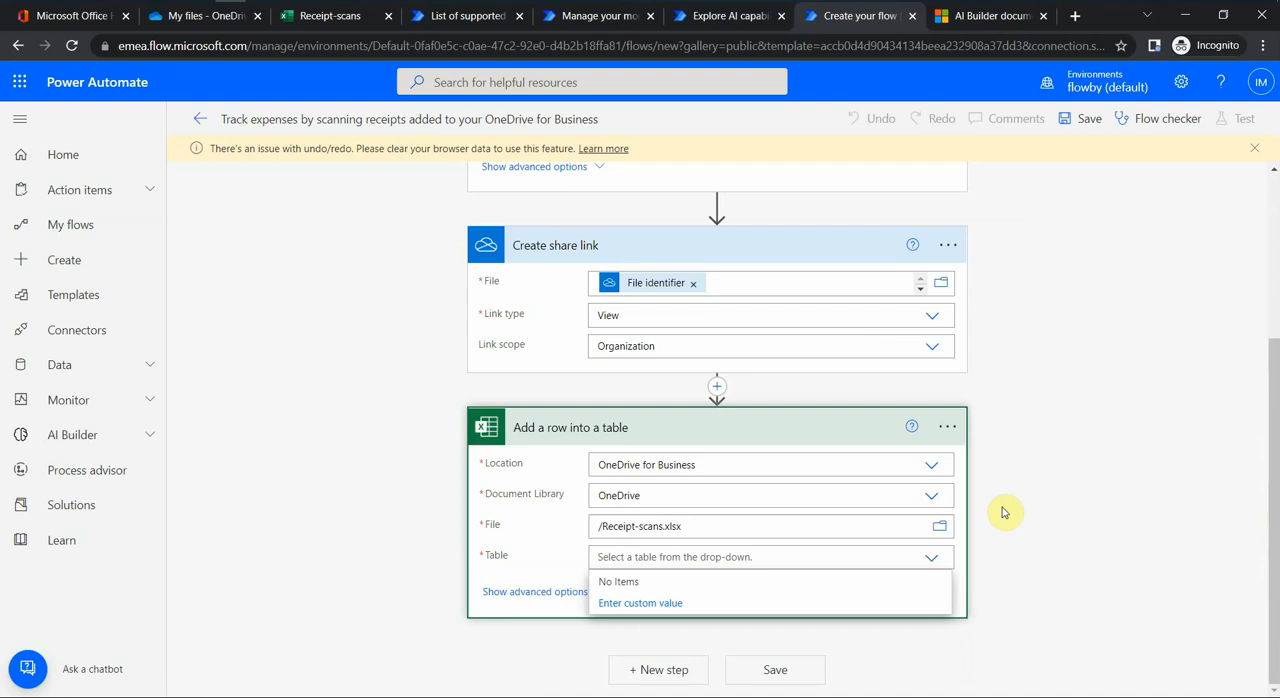
pyautogui.moveTo(724, 576)
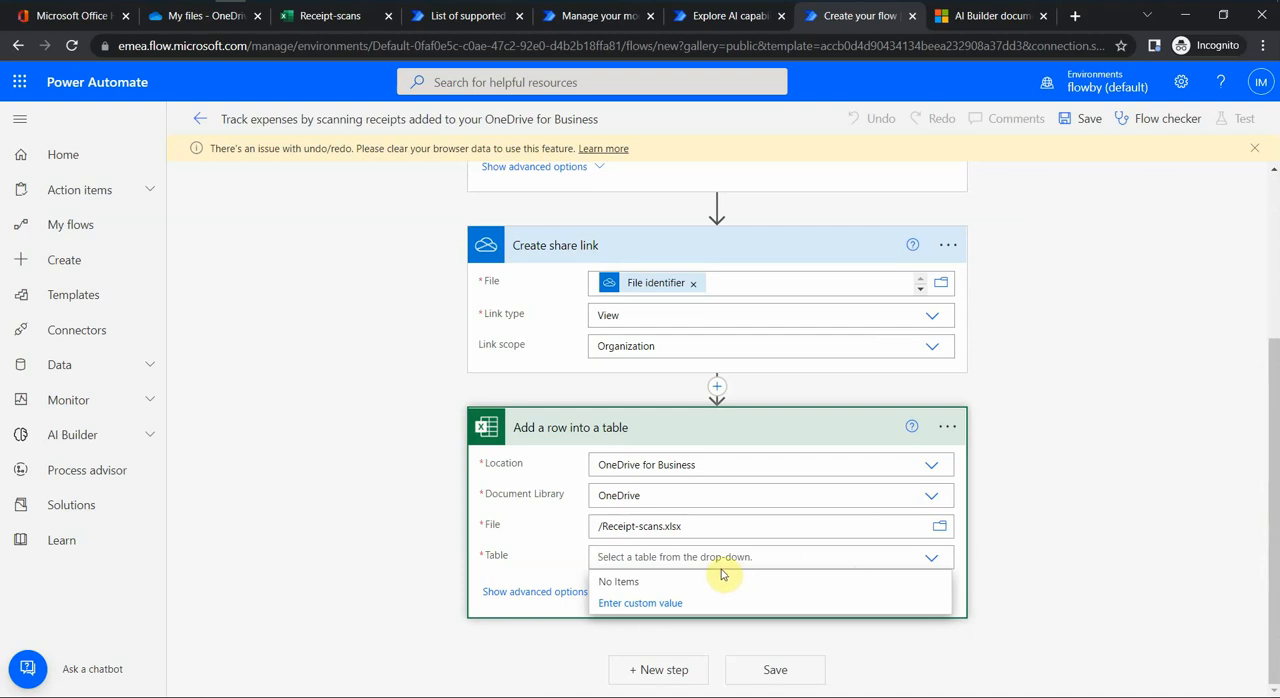
pyautogui.moveTo(672, 608)
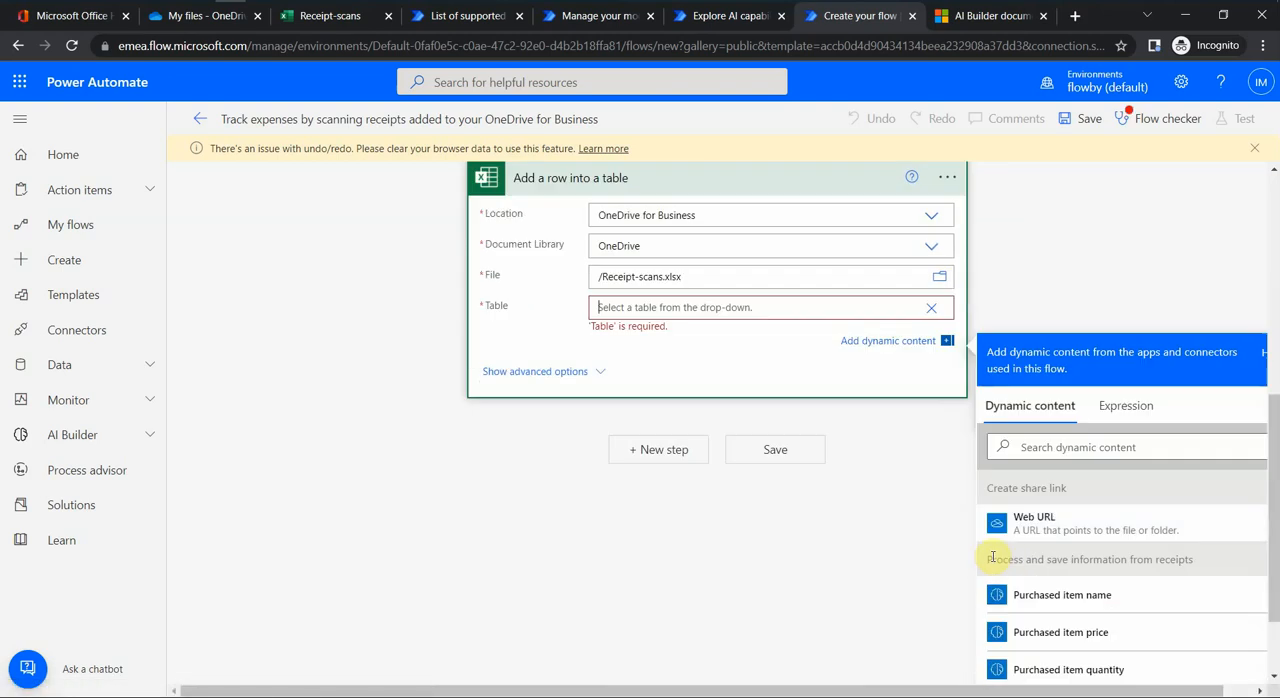
pyautogui.scroll(-3)
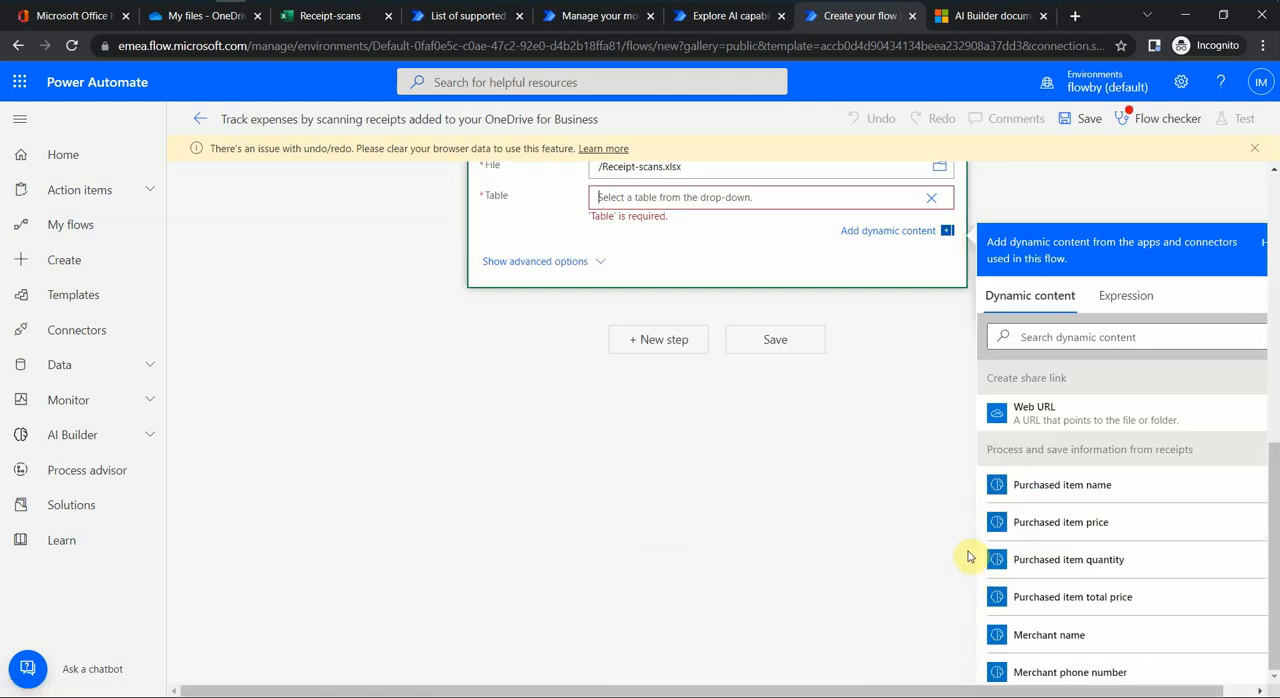
pyautogui.moveTo(924, 548)
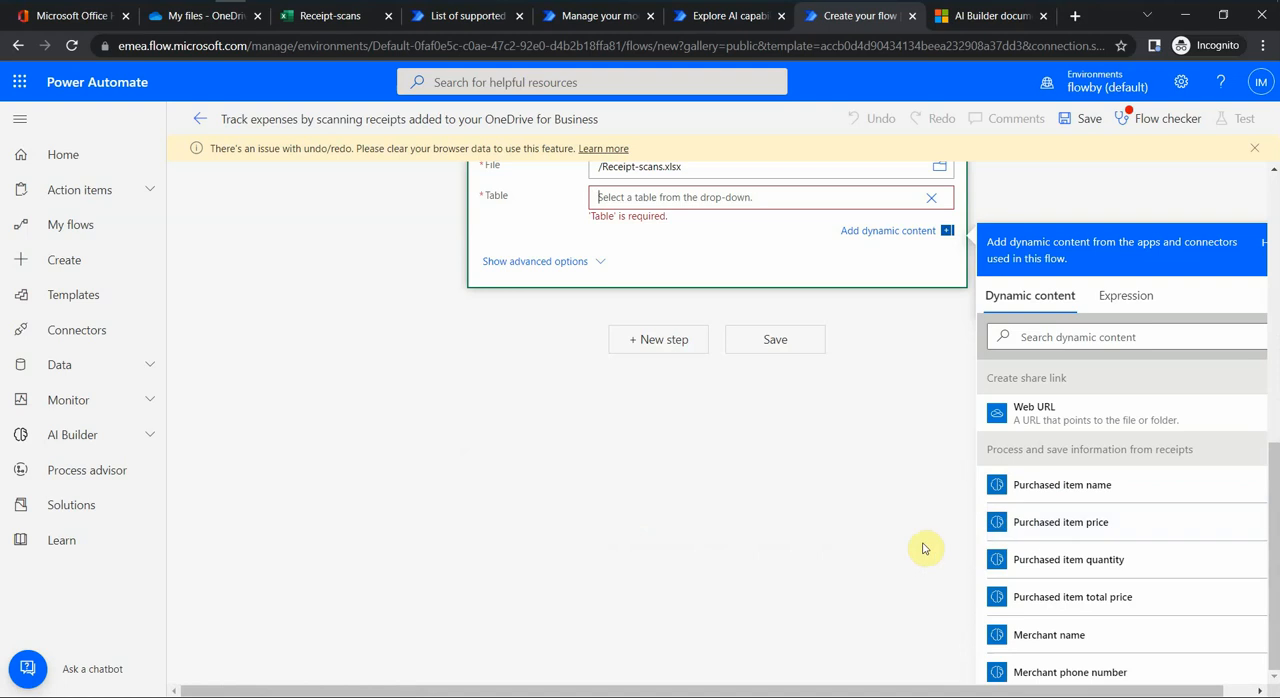
pyautogui.moveTo(1004, 500)
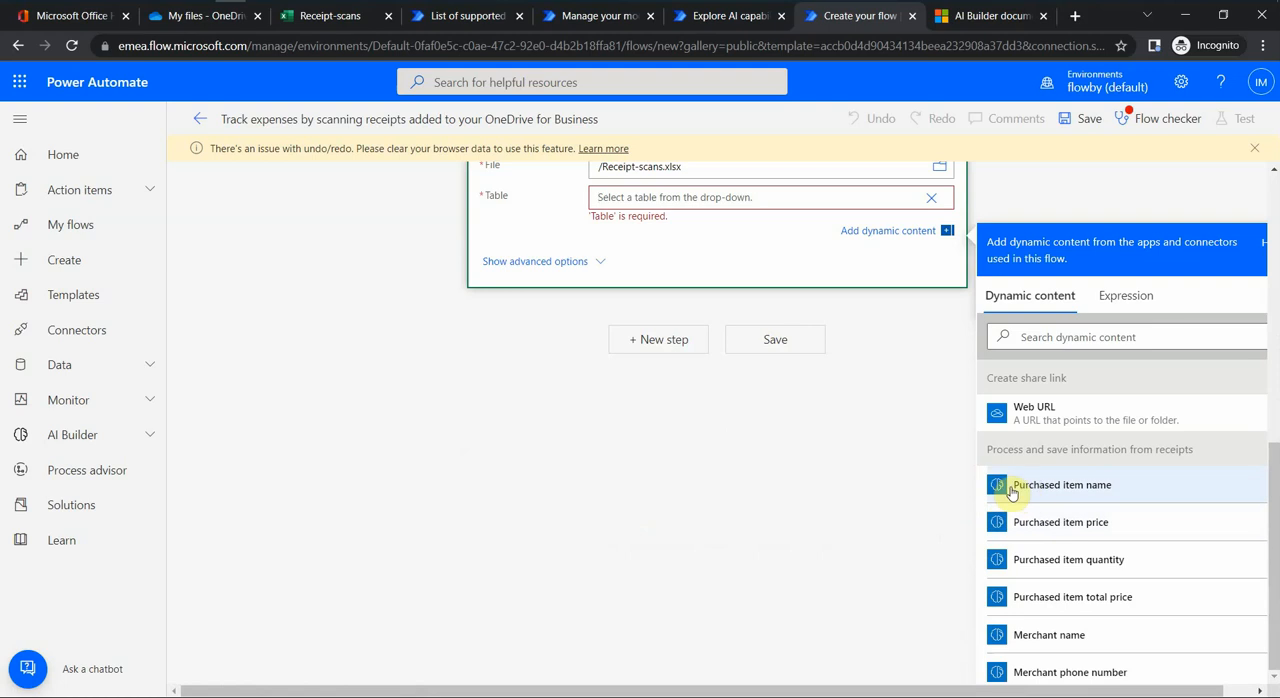
pyautogui.moveTo(1040, 496)
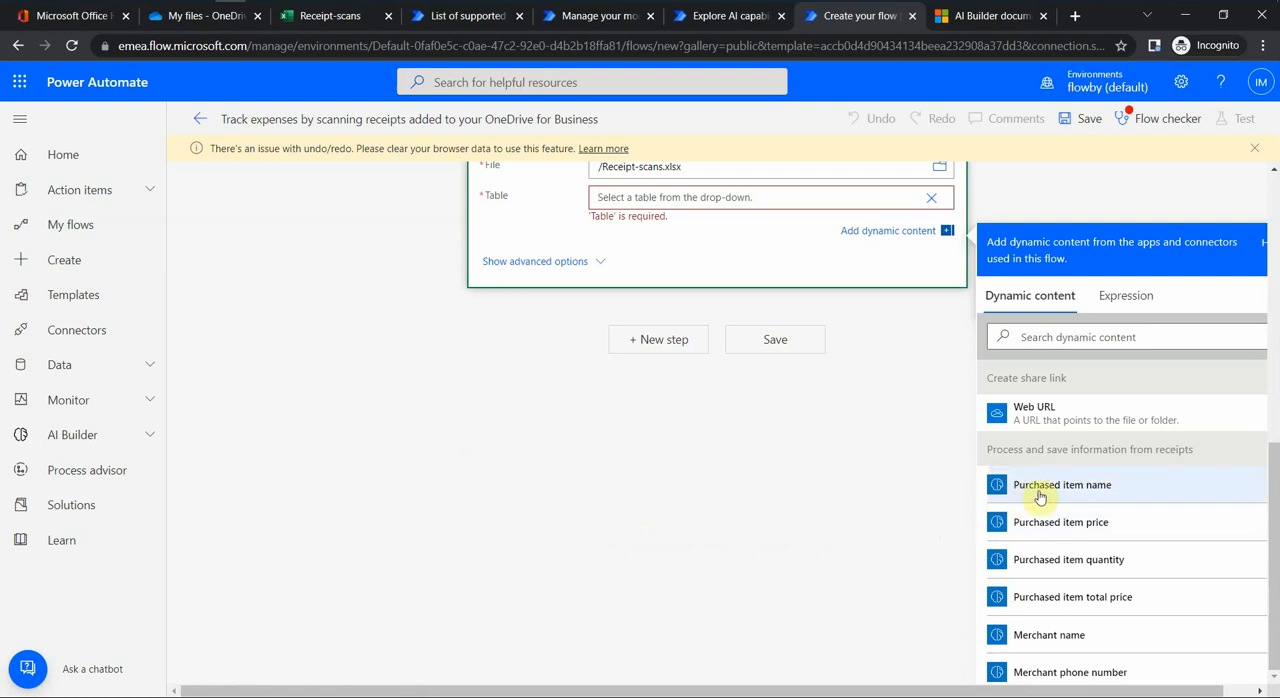
pyautogui.moveTo(1042, 512)
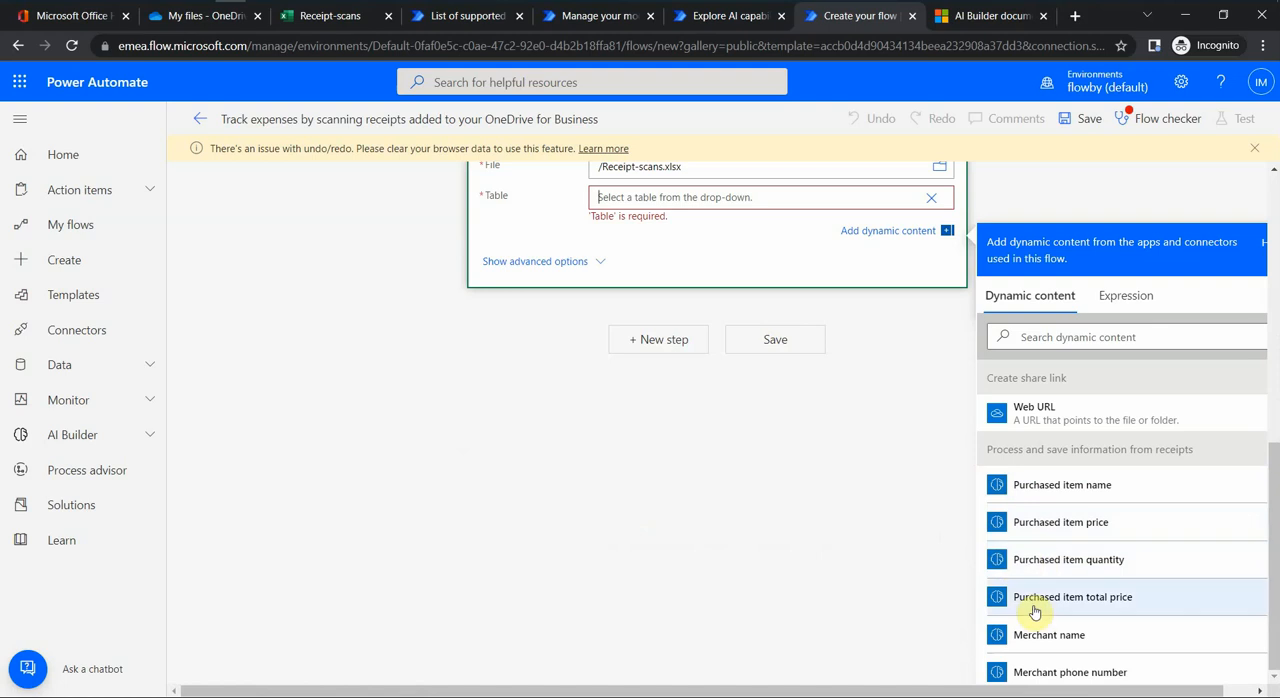
pyautogui.moveTo(332, 80)
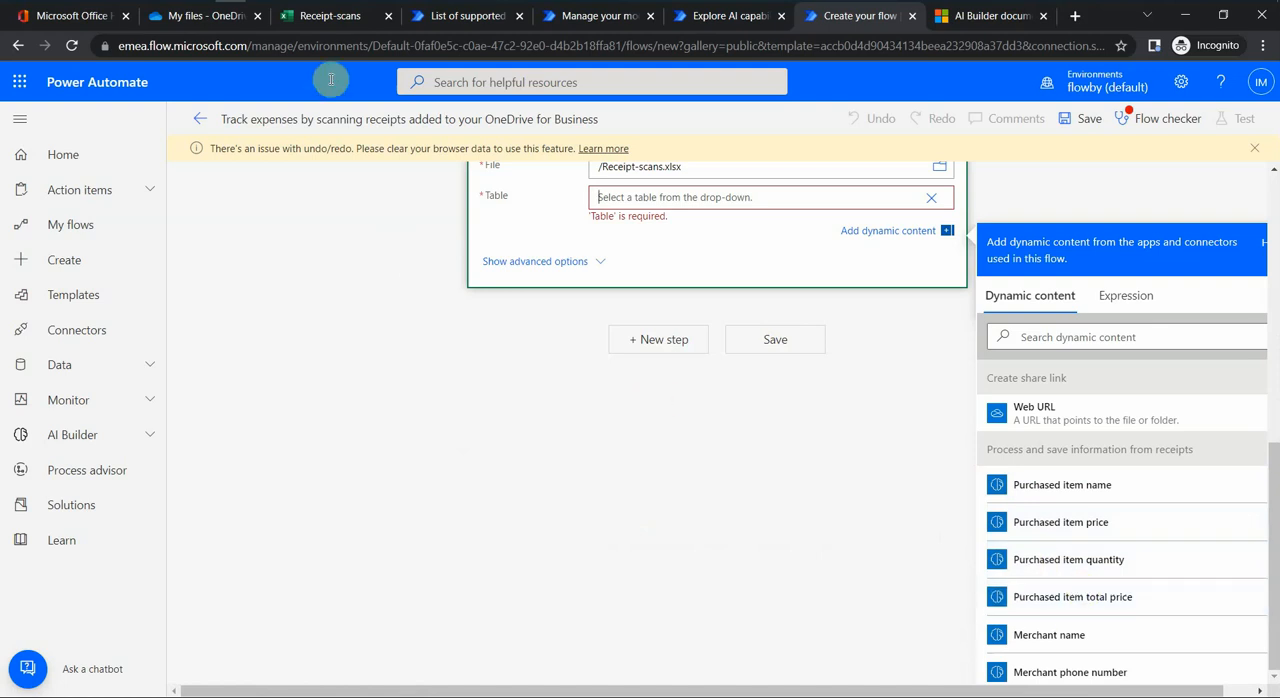
pyautogui.moveTo(732, 268)
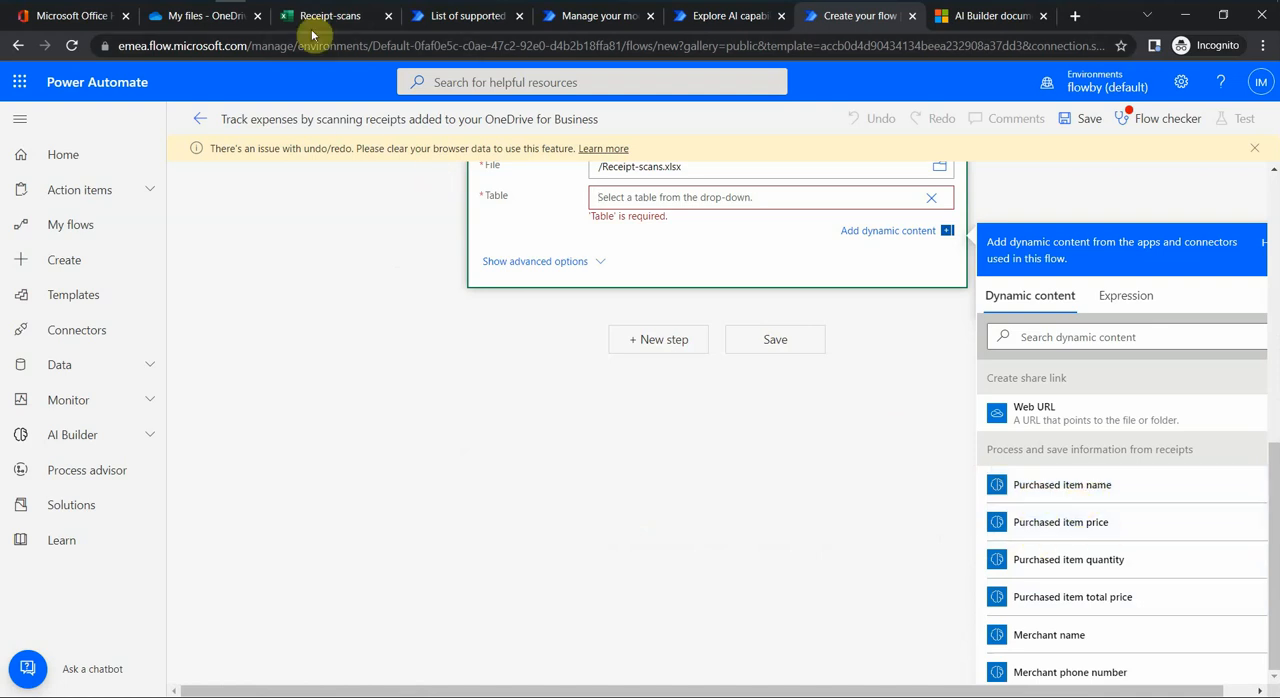
# Step: Enter 'item name' in A1 and 'item price' in B1 of Receipt-scans and select both cells
pyautogui.click(330, 16)
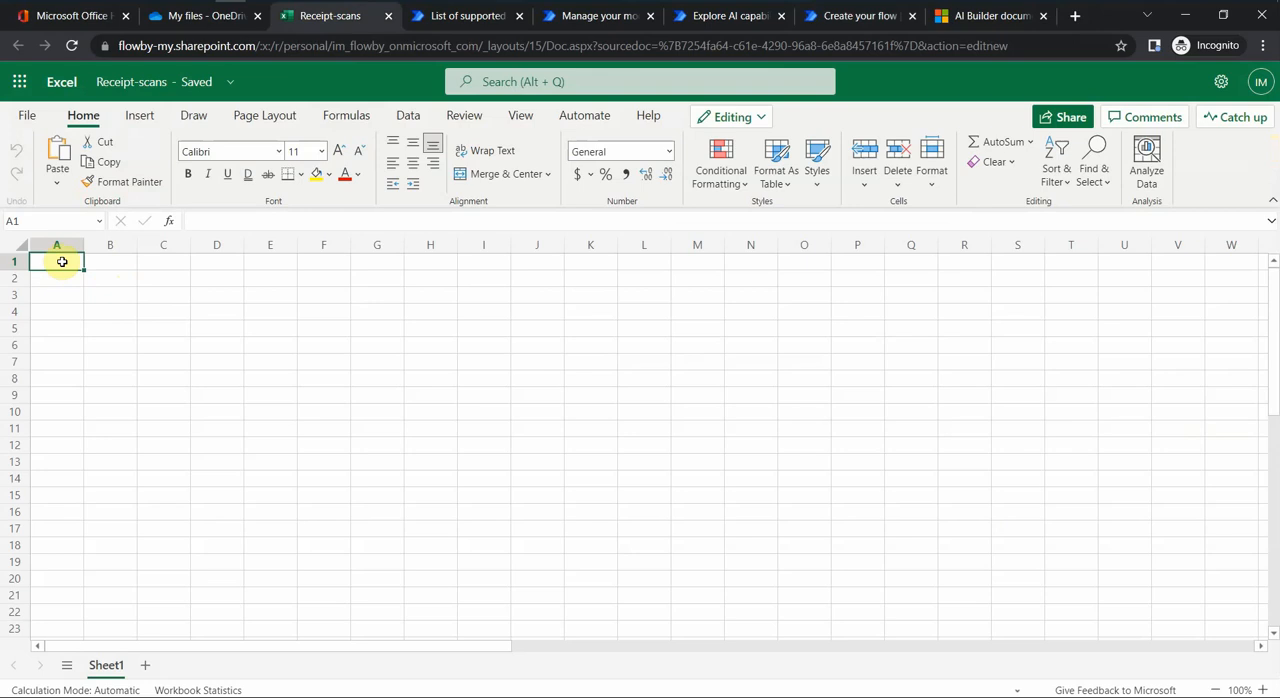
pyautogui.write('item name')
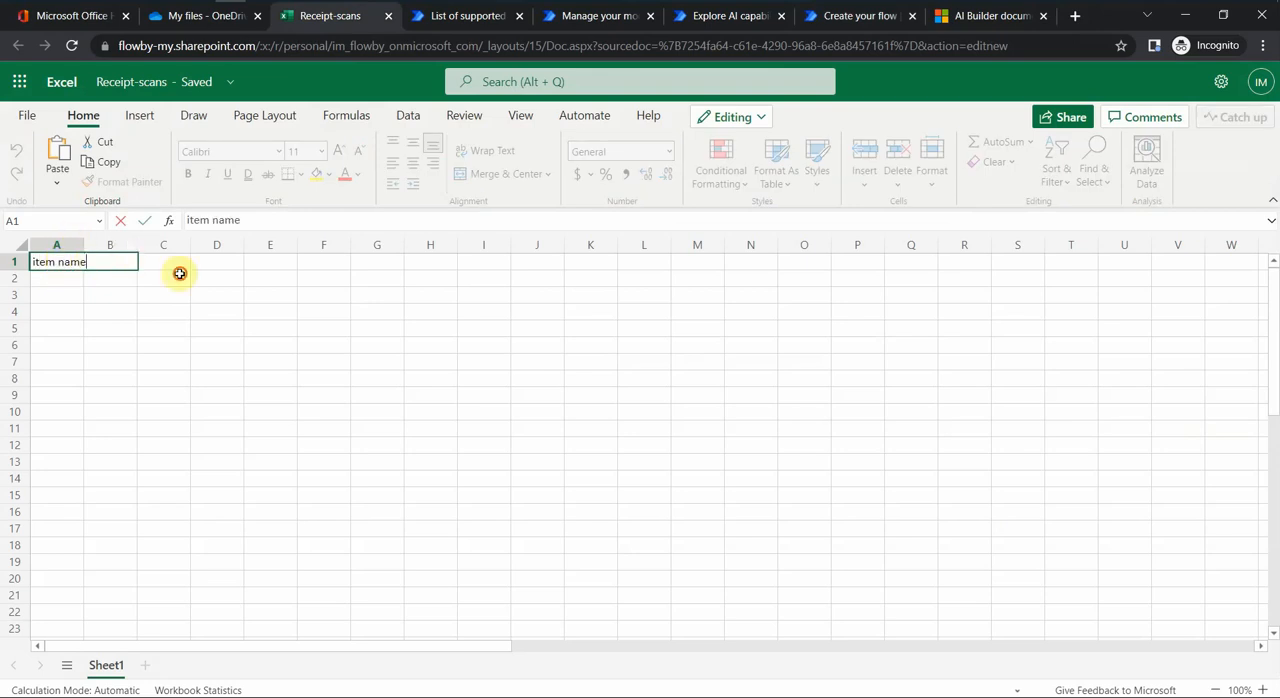
pyautogui.write('item')
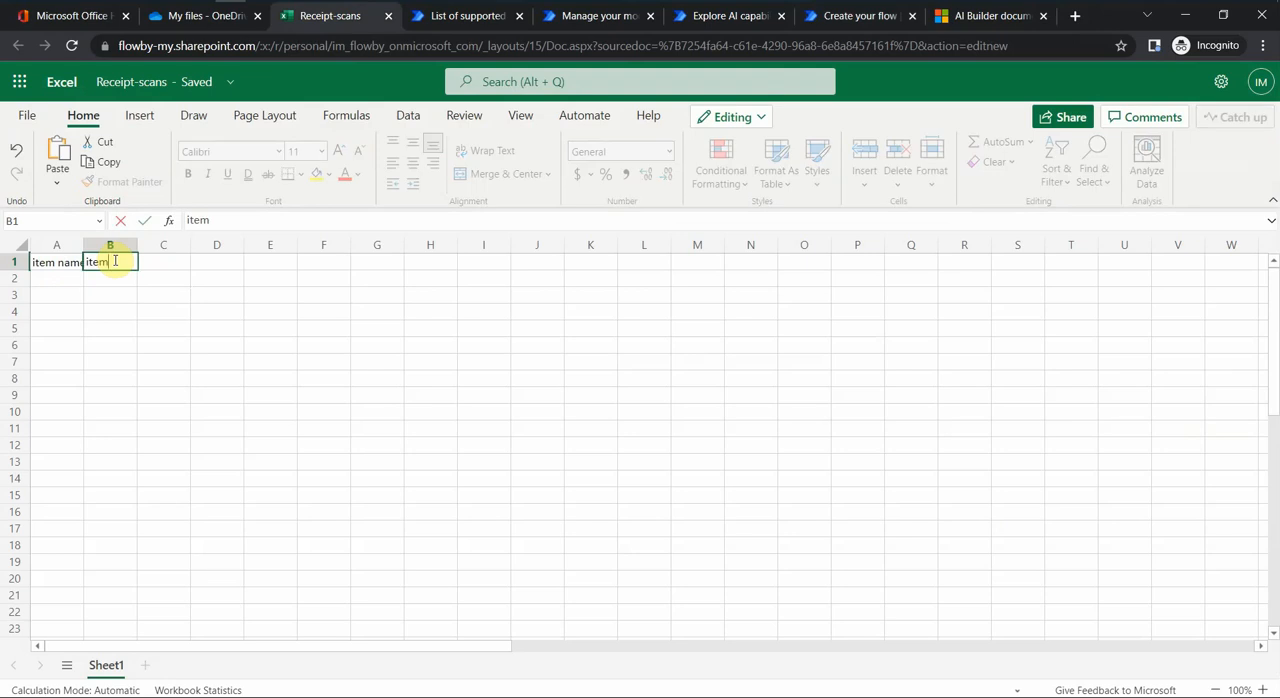
pyautogui.click(270, 328)
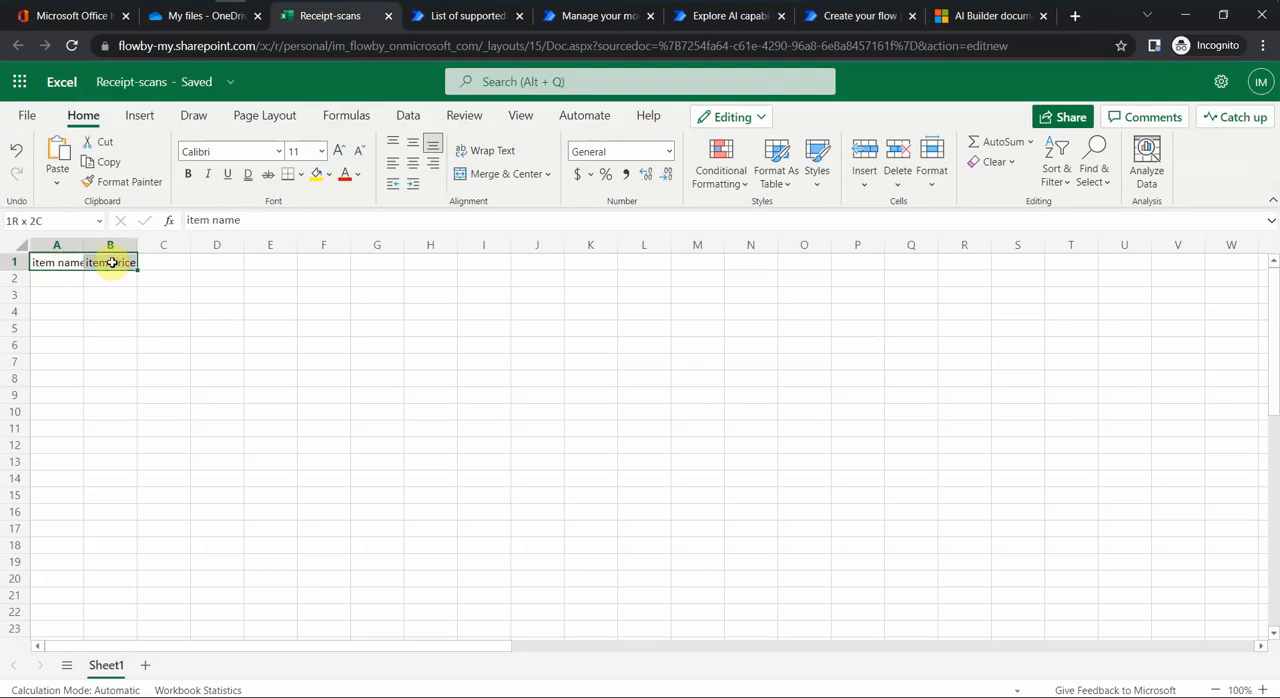
# Step: Turn the two heading cells into a table via Insert > Table
pyautogui.click(138, 116)
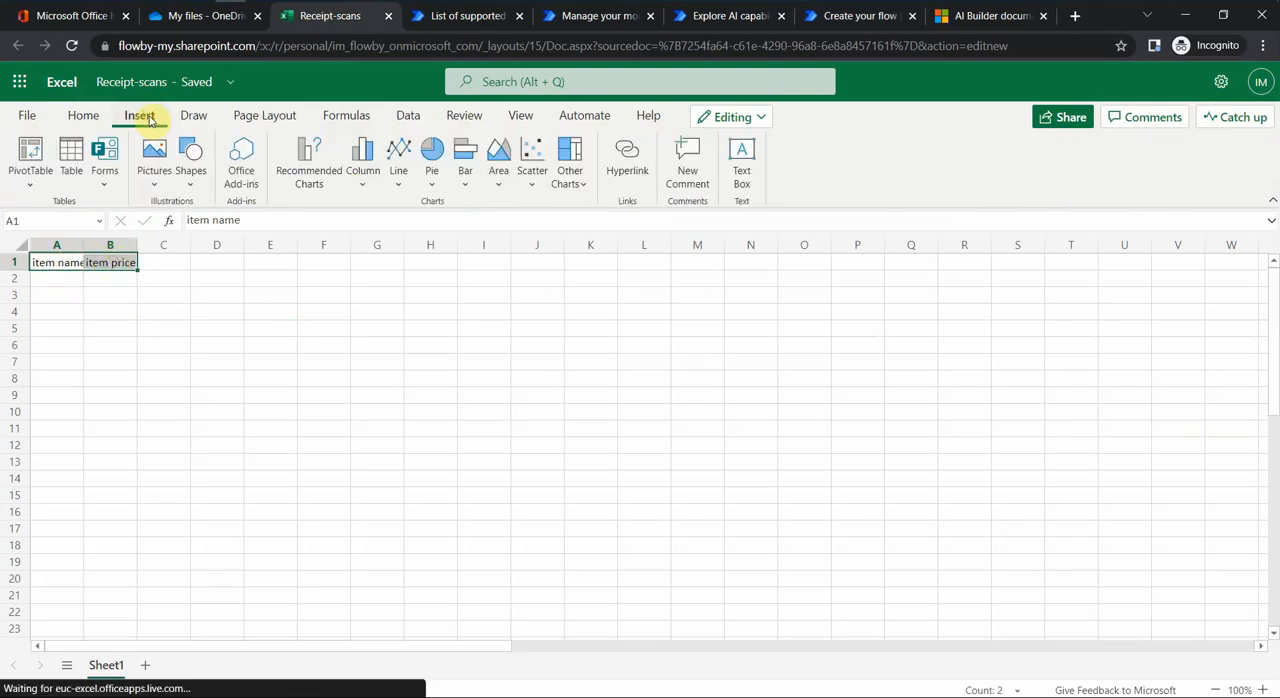
pyautogui.click(72, 160)
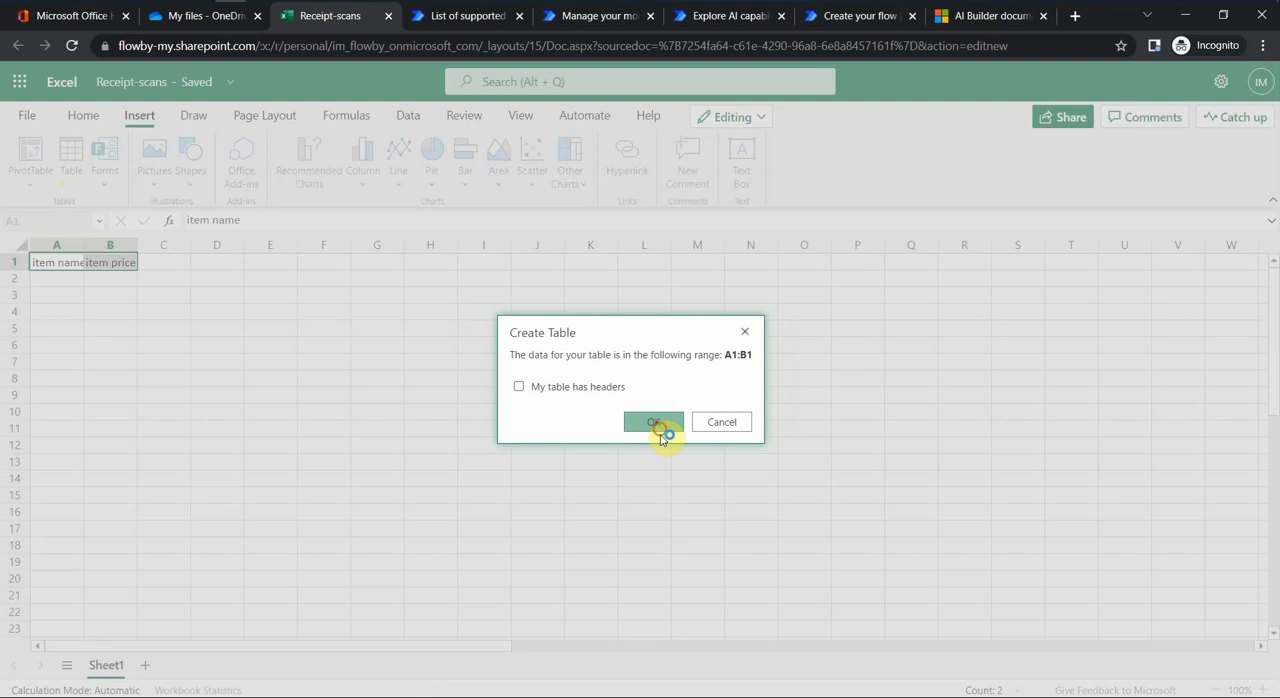
pyautogui.click(654, 422)
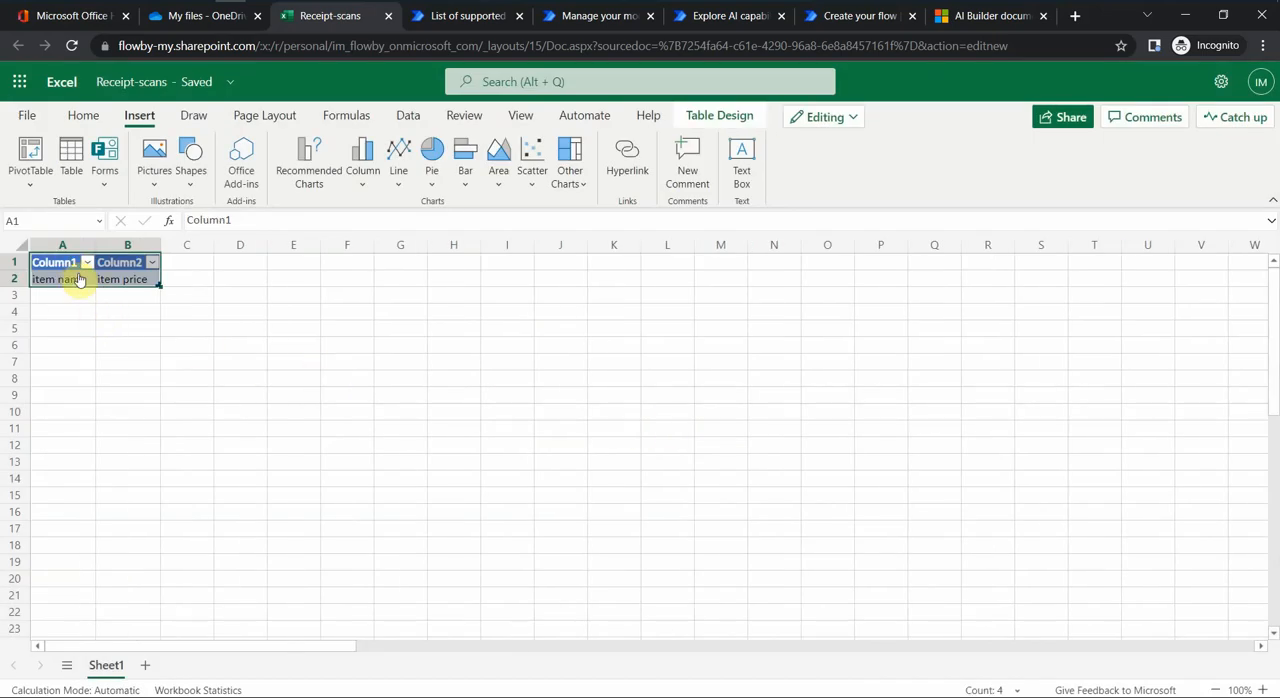
# Step: Rename the table headers Column1 and Column2 to 'name' and 'price'
pyautogui.click(60, 260)
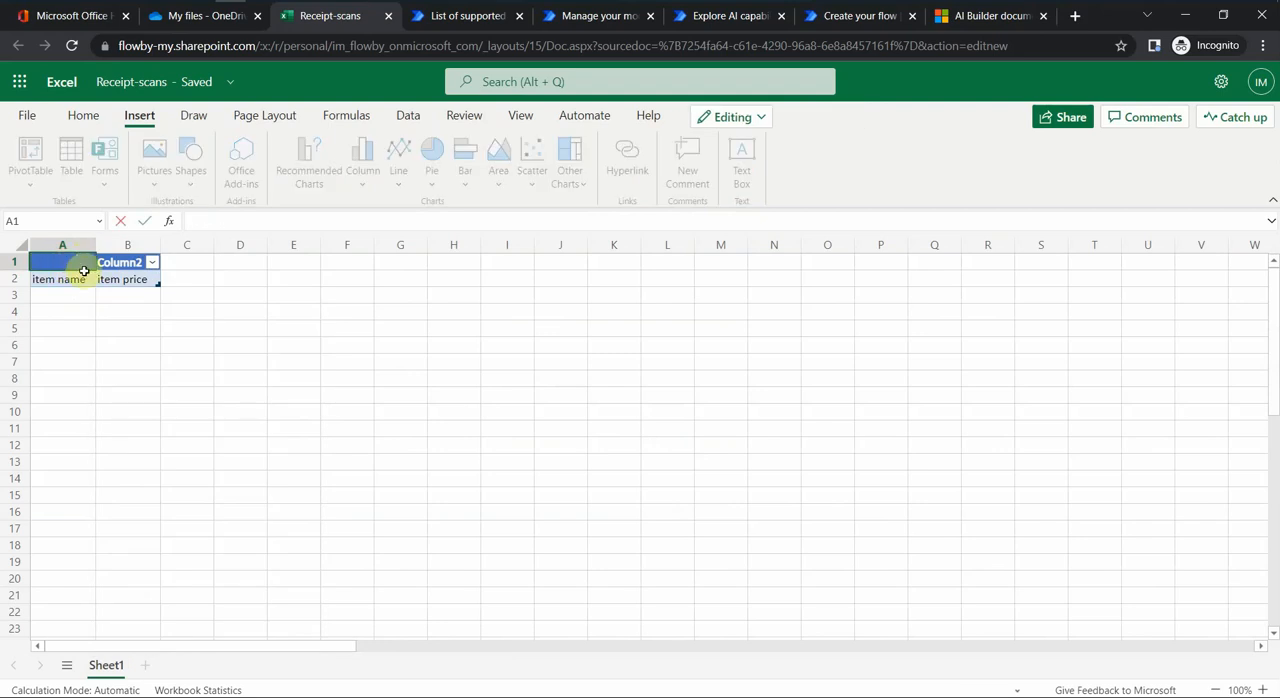
pyautogui.write('name')
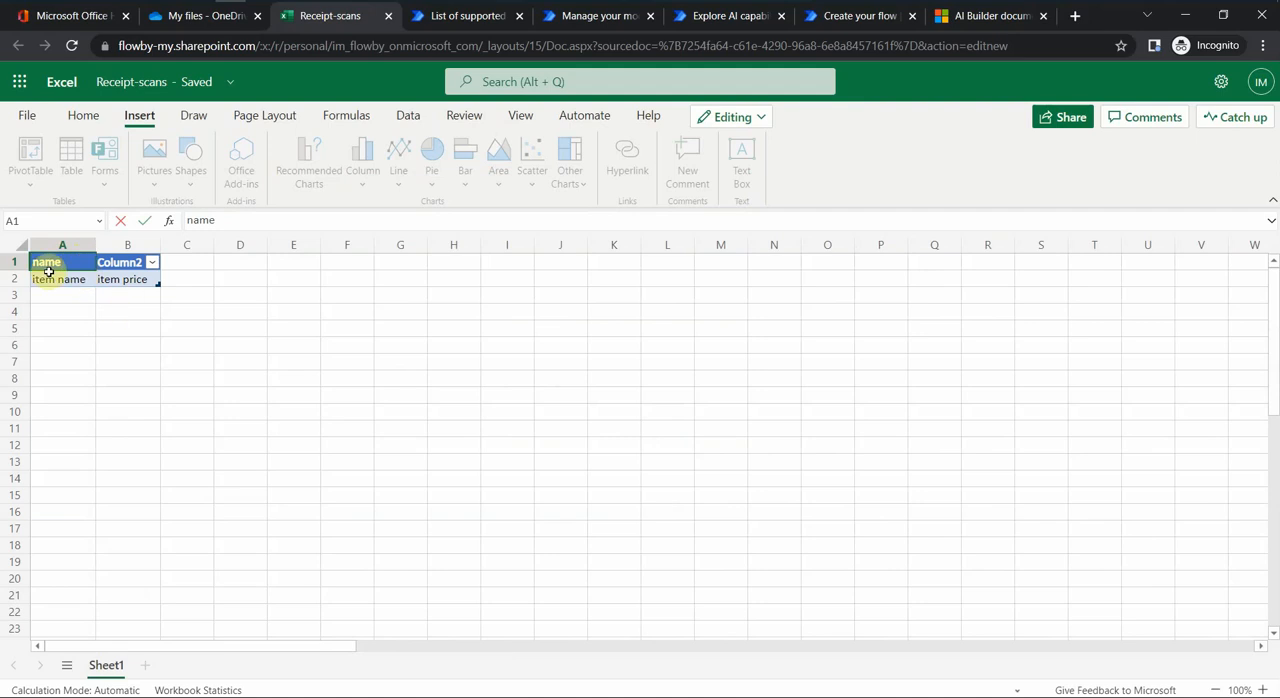
pyautogui.click(126, 260)
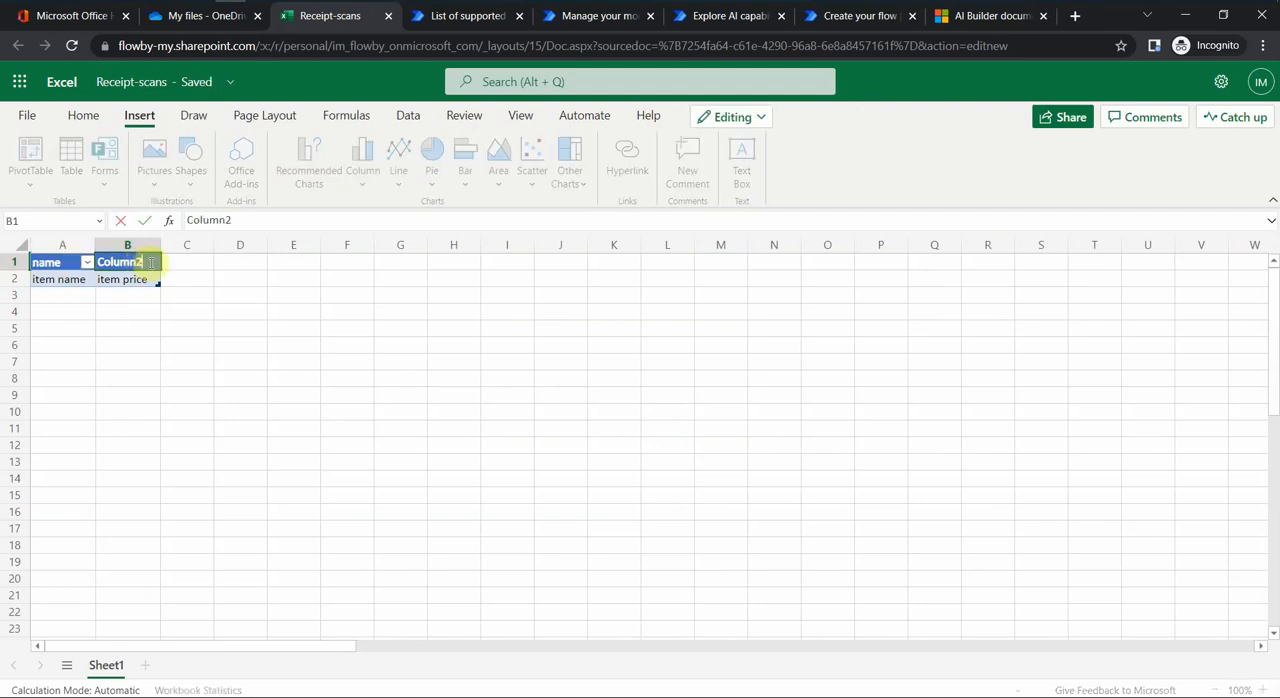
pyautogui.write('C')
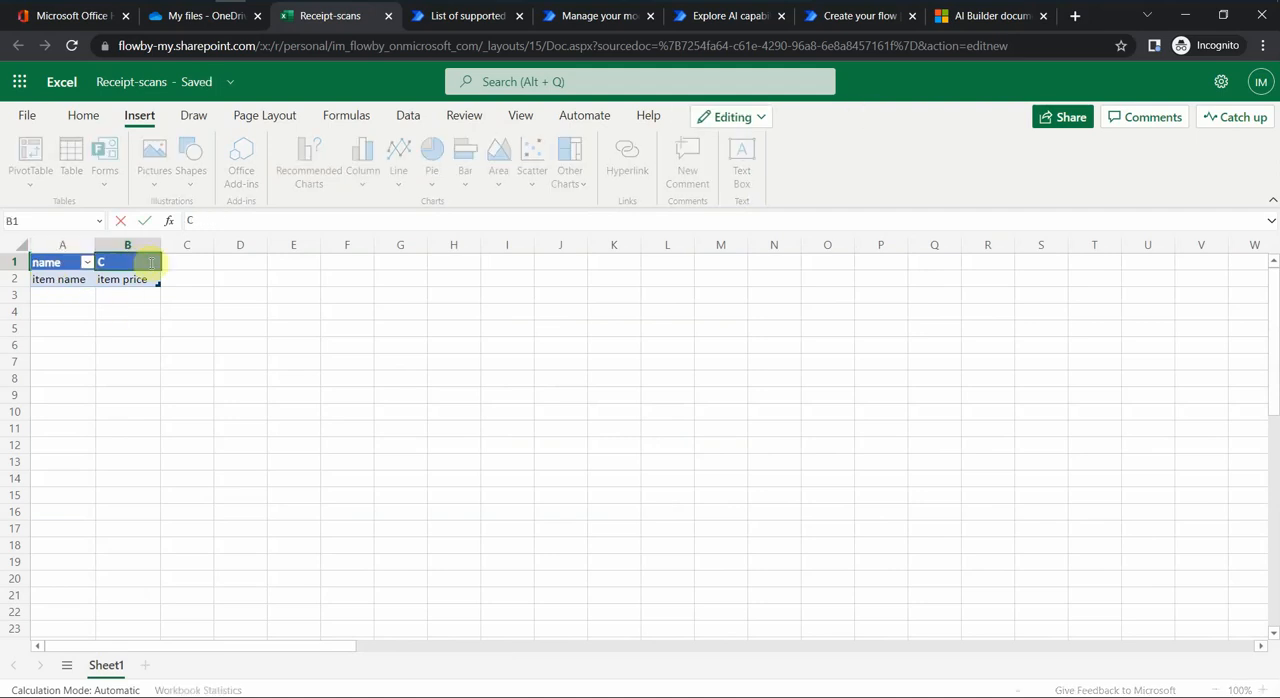
pyautogui.write('price')
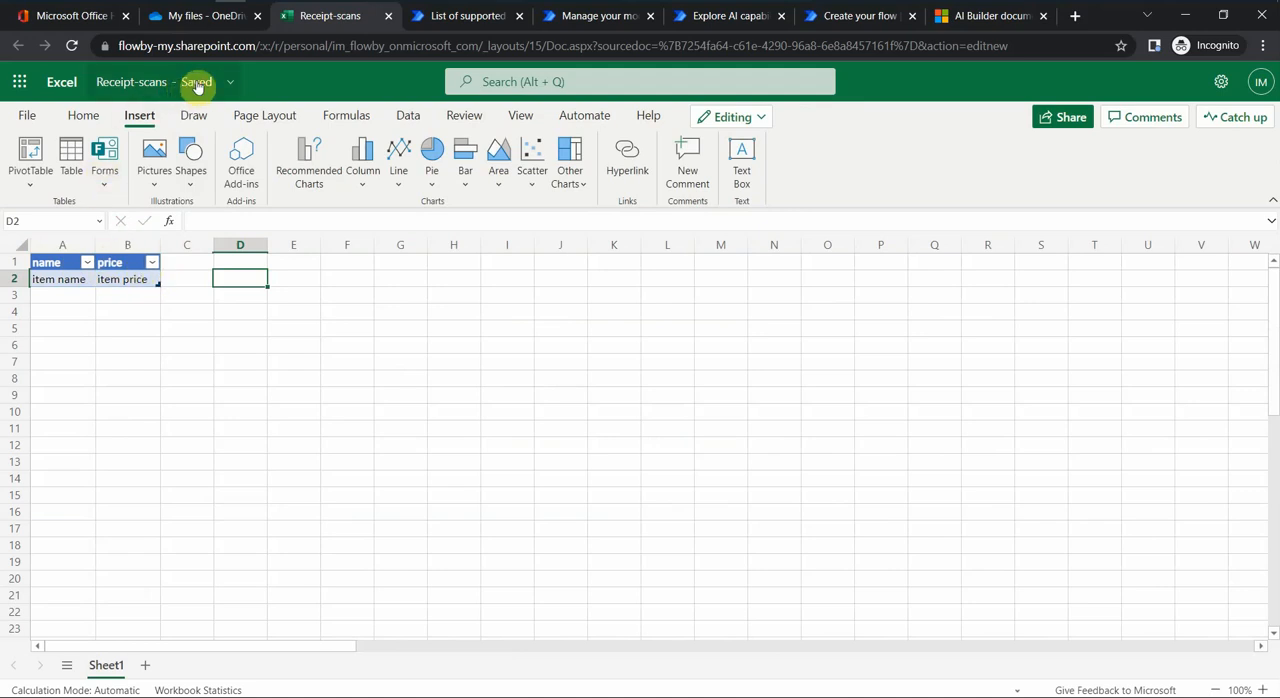
pyautogui.moveTo(736, 14)
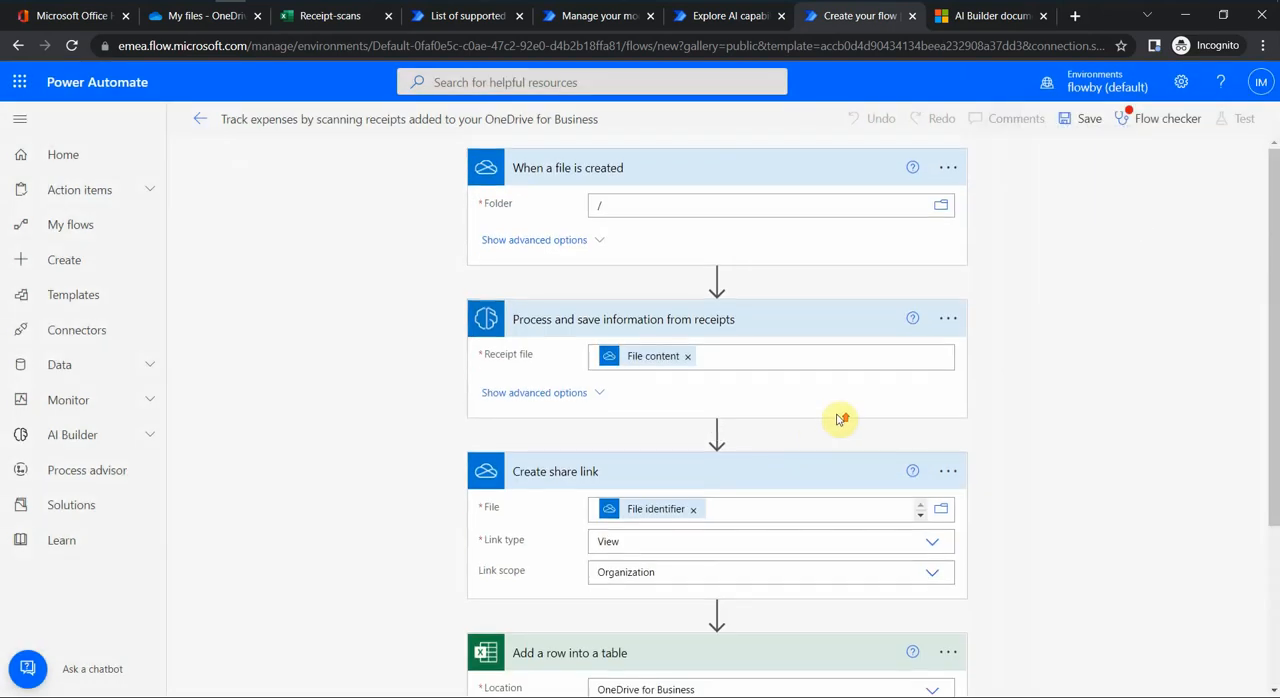
# Step: Check the add-row step's Table list, still empty, and return to the Receipt-scans workbook
pyautogui.scroll(-3)
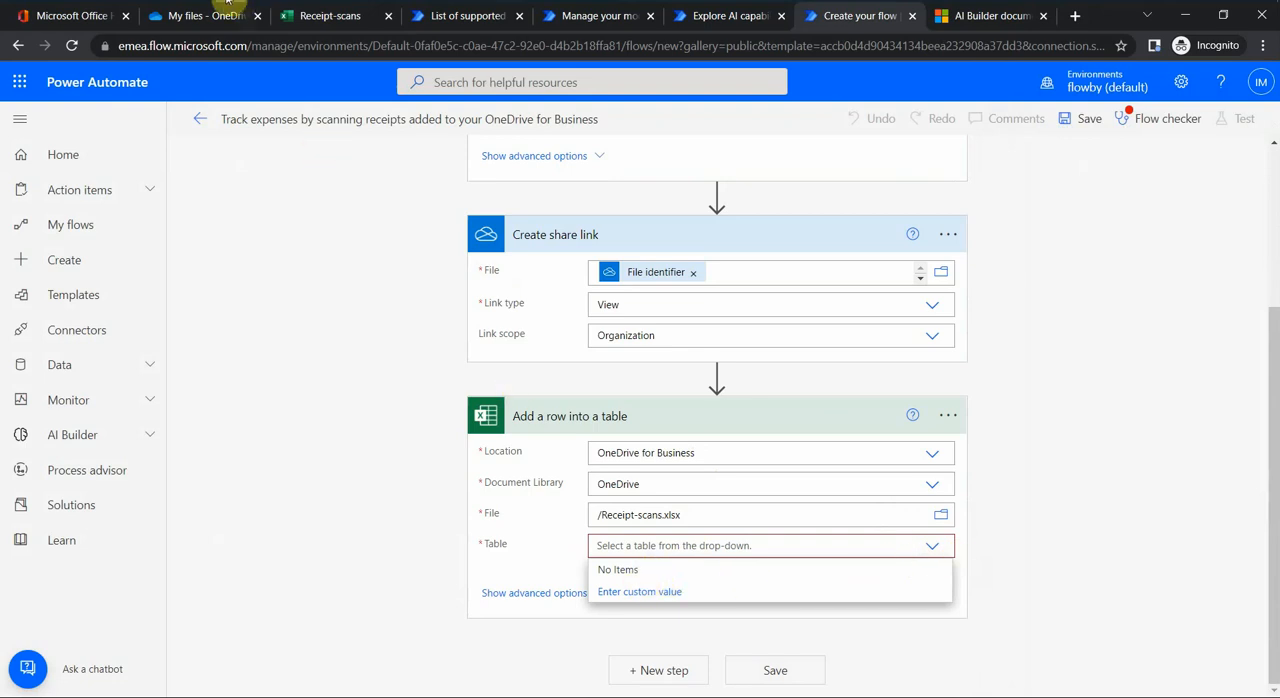
pyautogui.click(332, 16)
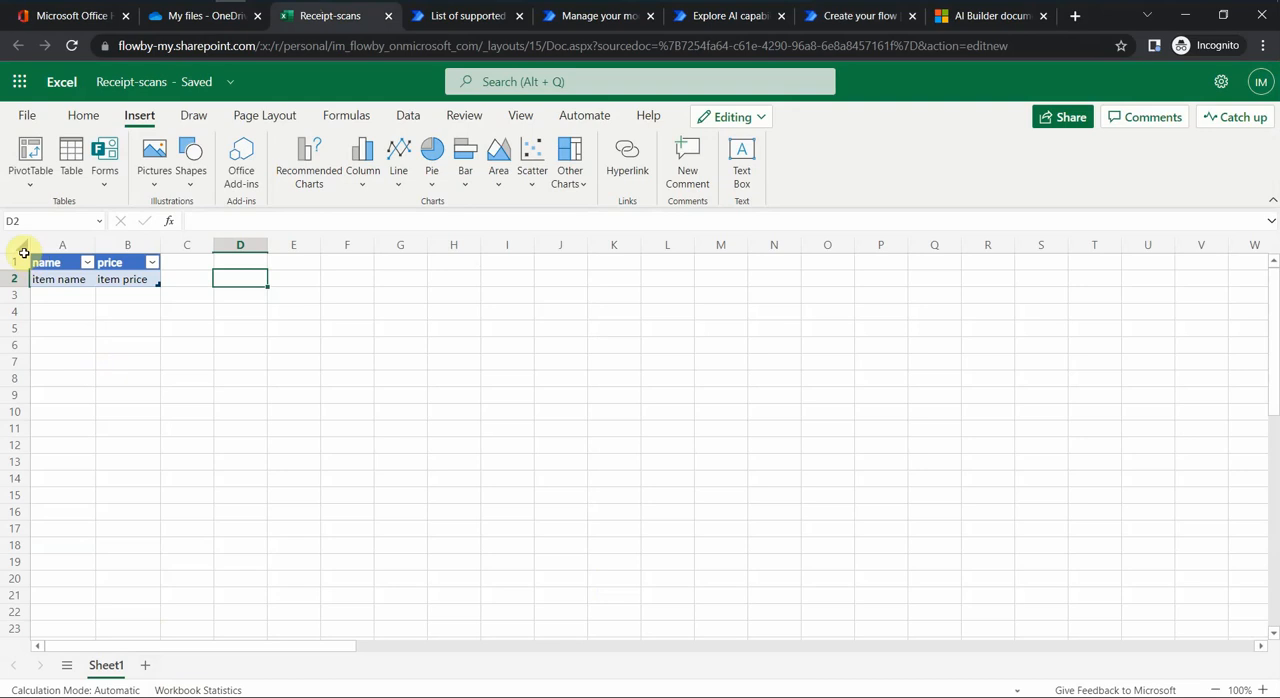
pyautogui.click(56, 262)
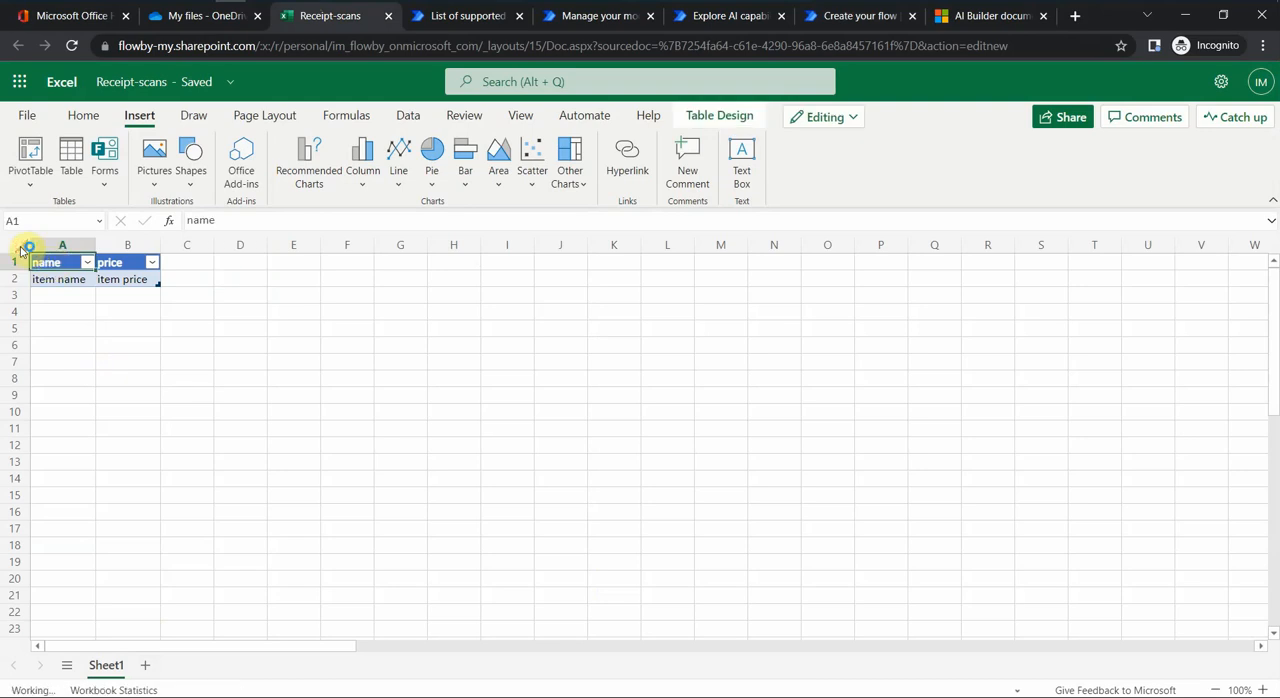
pyautogui.click(128, 280)
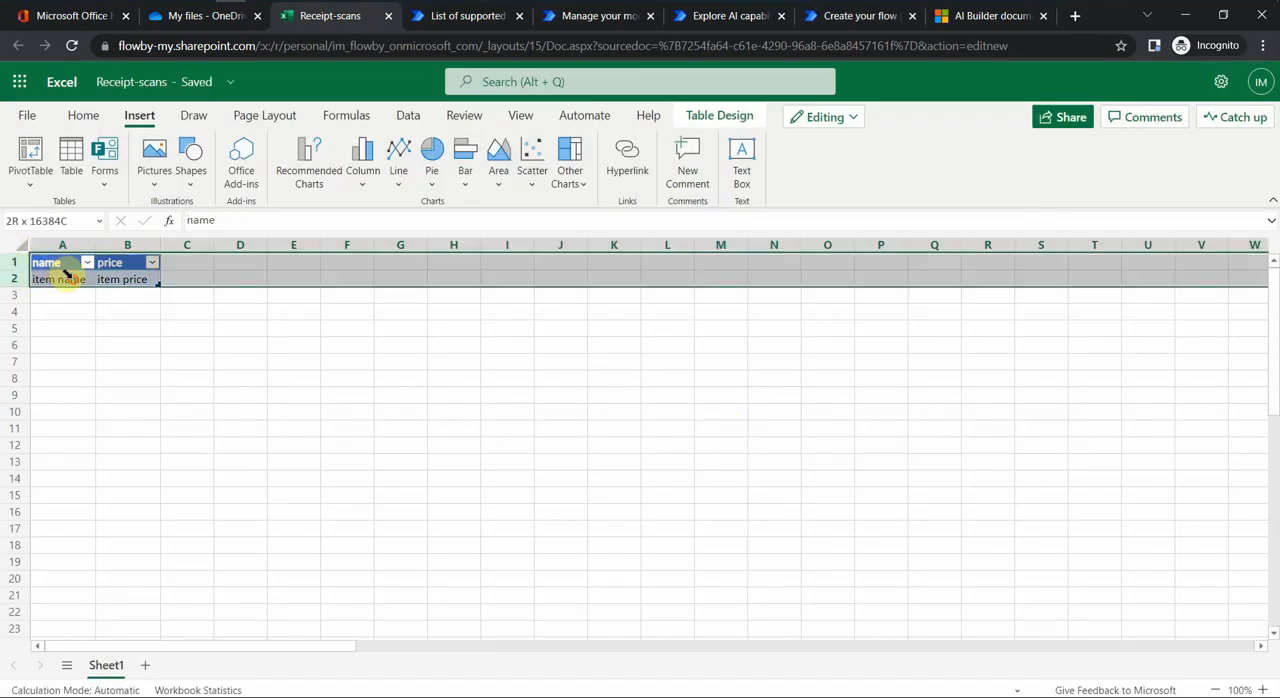
pyautogui.click(124, 280)
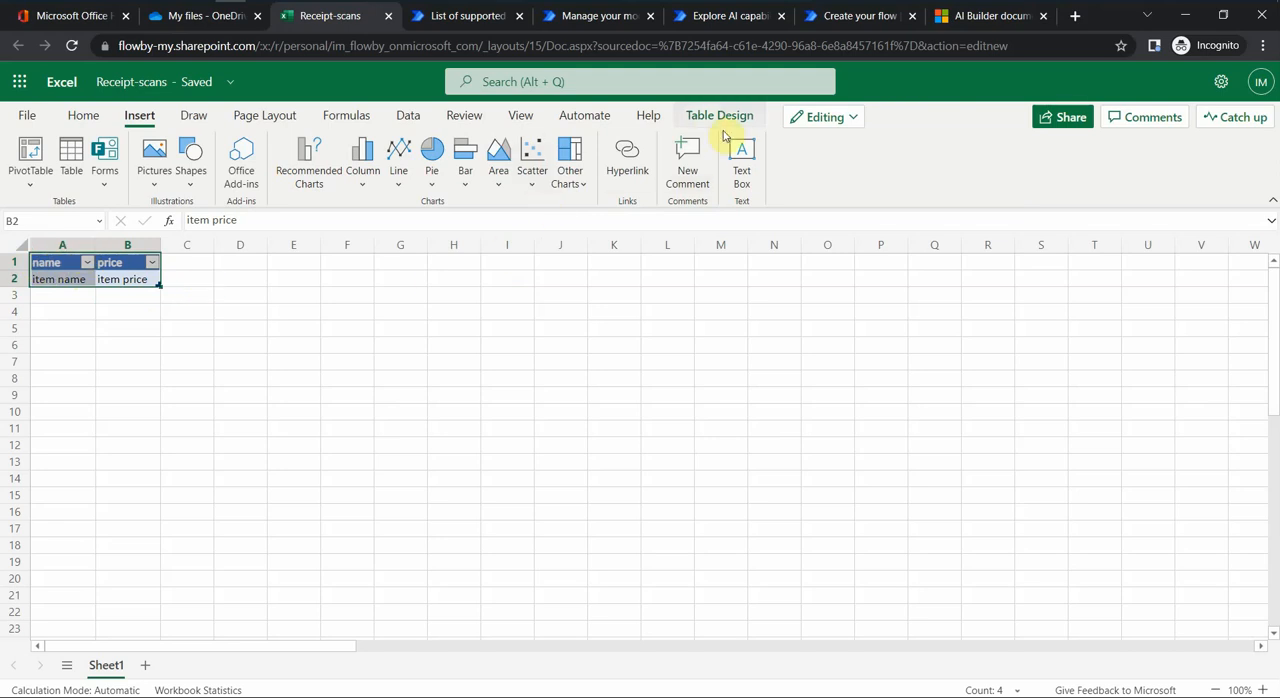
pyautogui.click(720, 116)
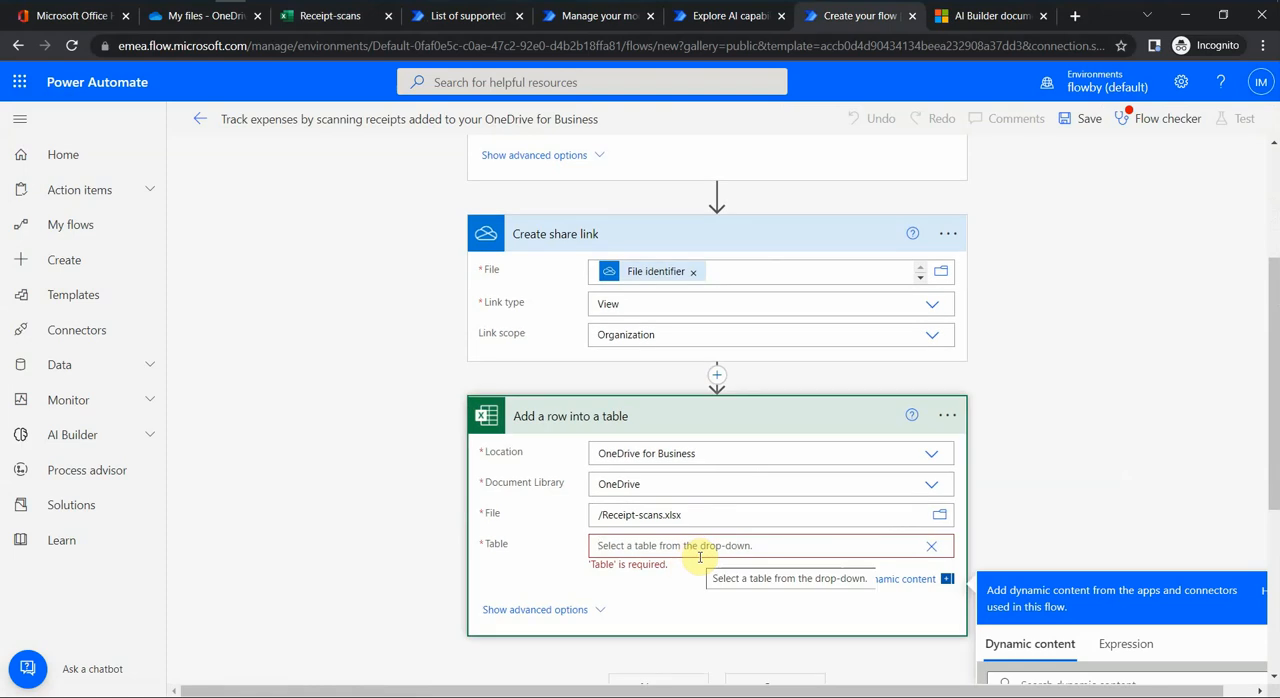
# Step: Choose Table1 in the add-row step and focus its name field for receipt content
pyautogui.click(764, 546)
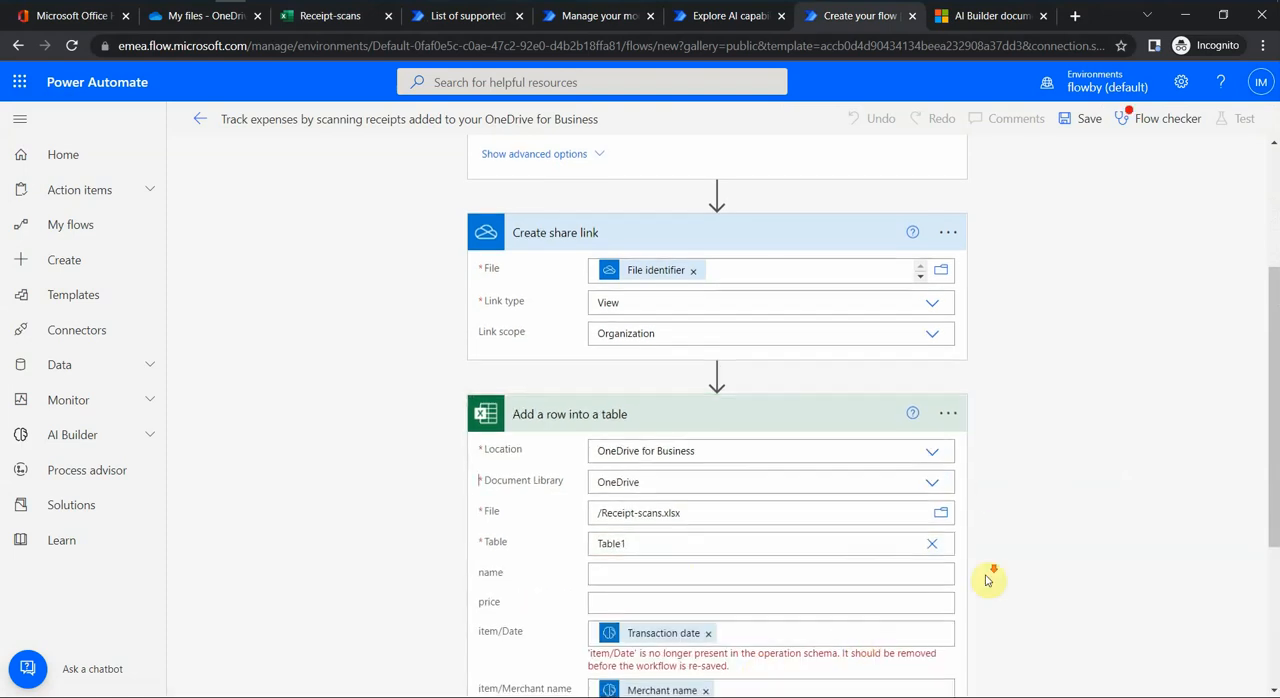
pyautogui.scroll(-3)
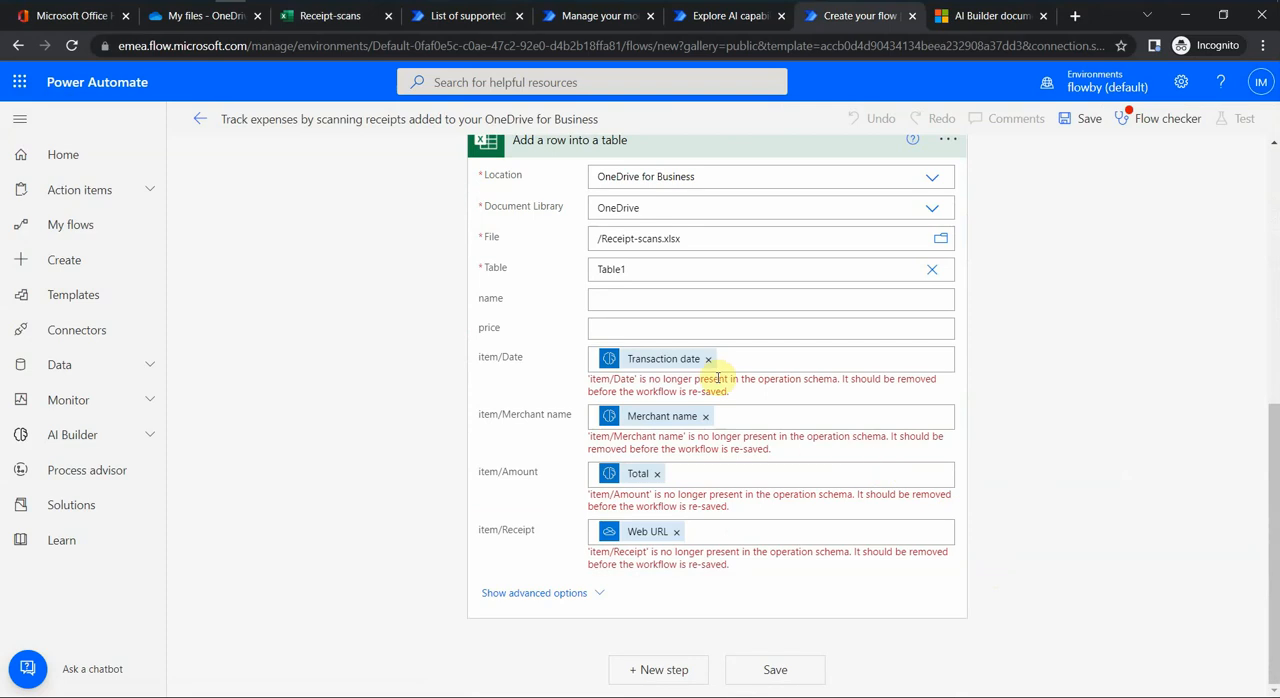
pyautogui.moveTo(564, 362)
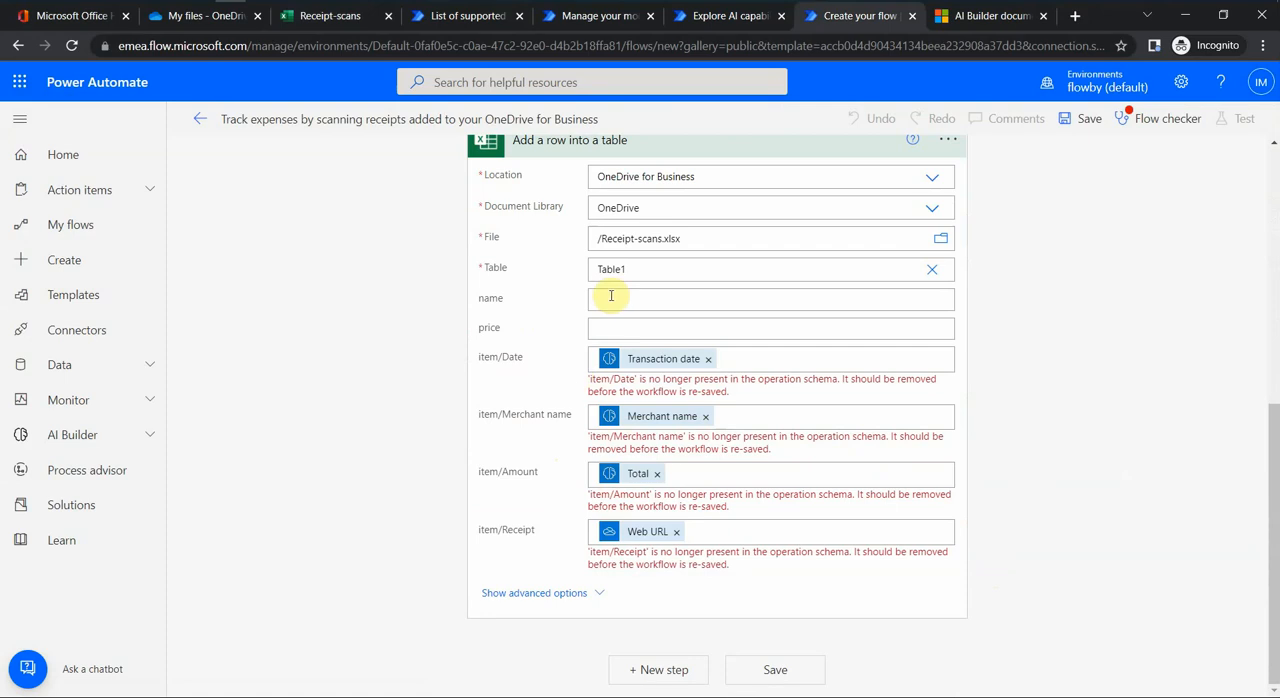
pyautogui.click(770, 358)
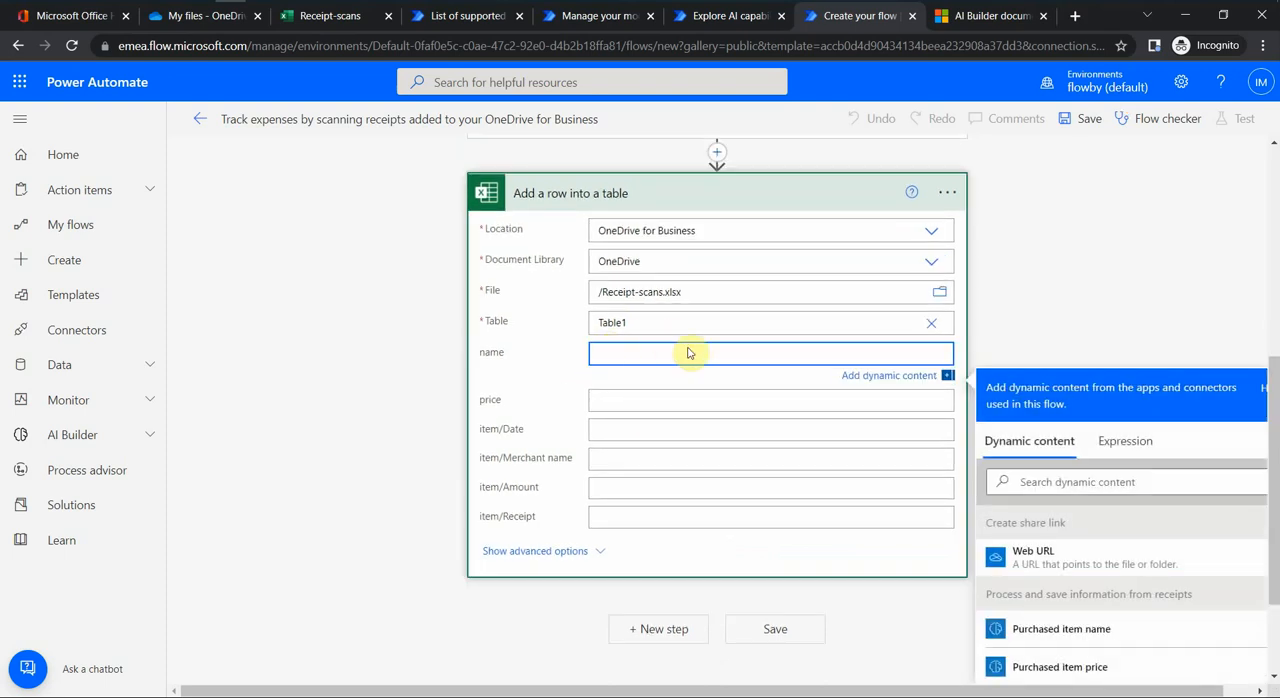
# Step: Map name to 'Purchased item name' and price to 'Purchased item total price' via dynamic content
pyautogui.scroll(-3)
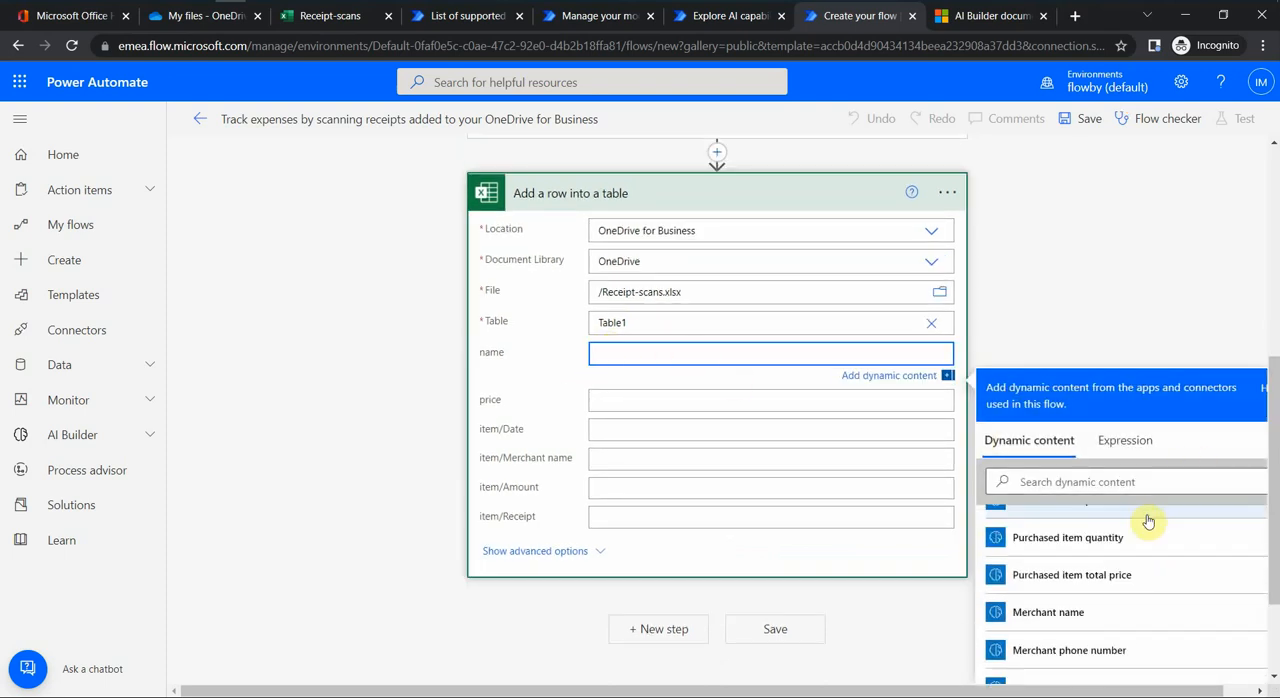
pyautogui.scroll(-3)
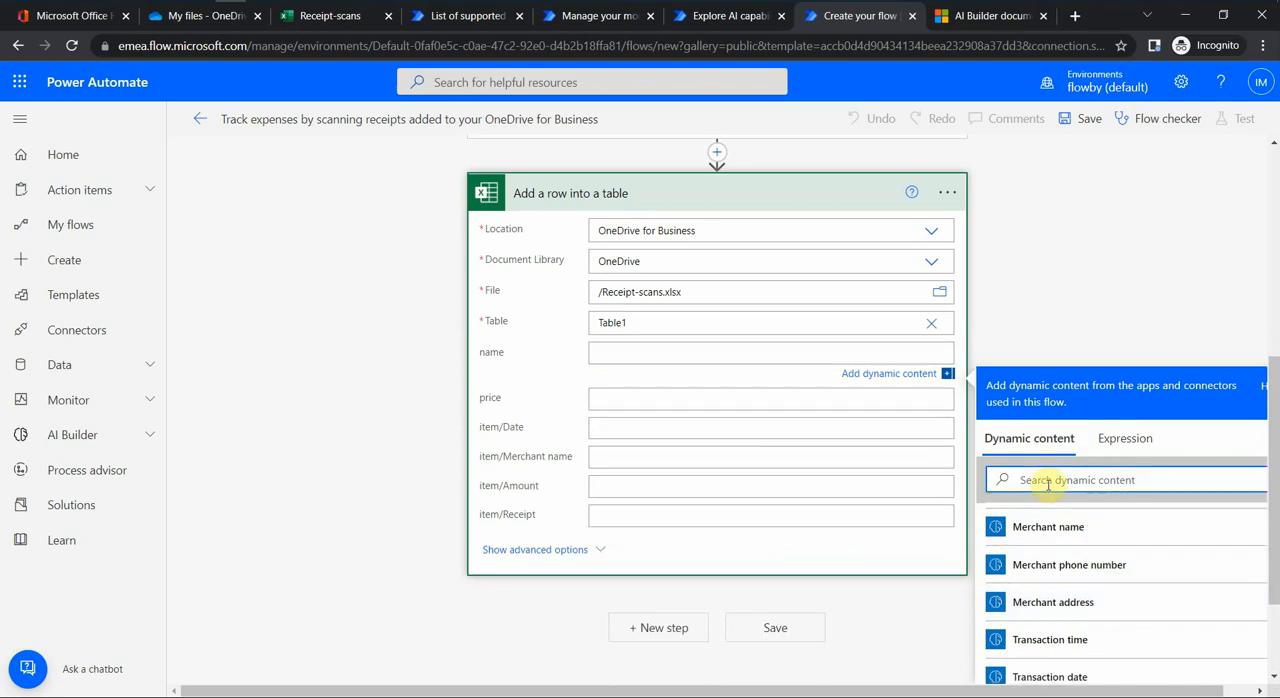
pyautogui.write('name')
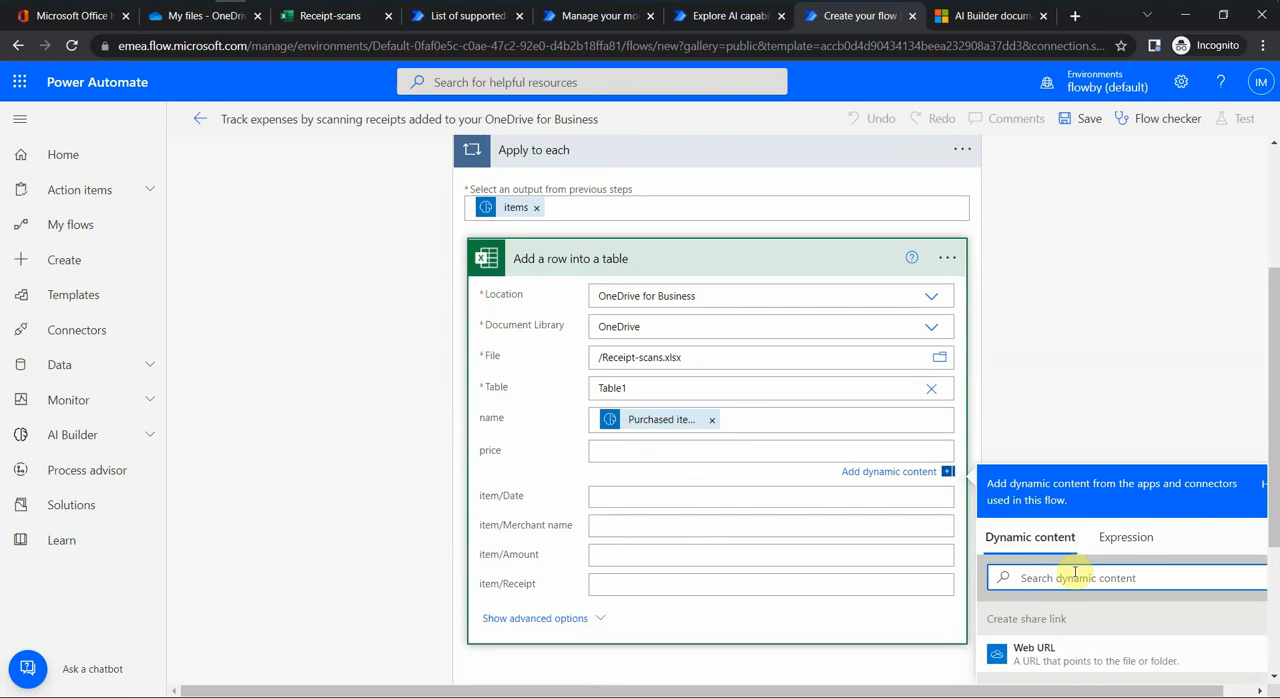
pyautogui.write('tota')
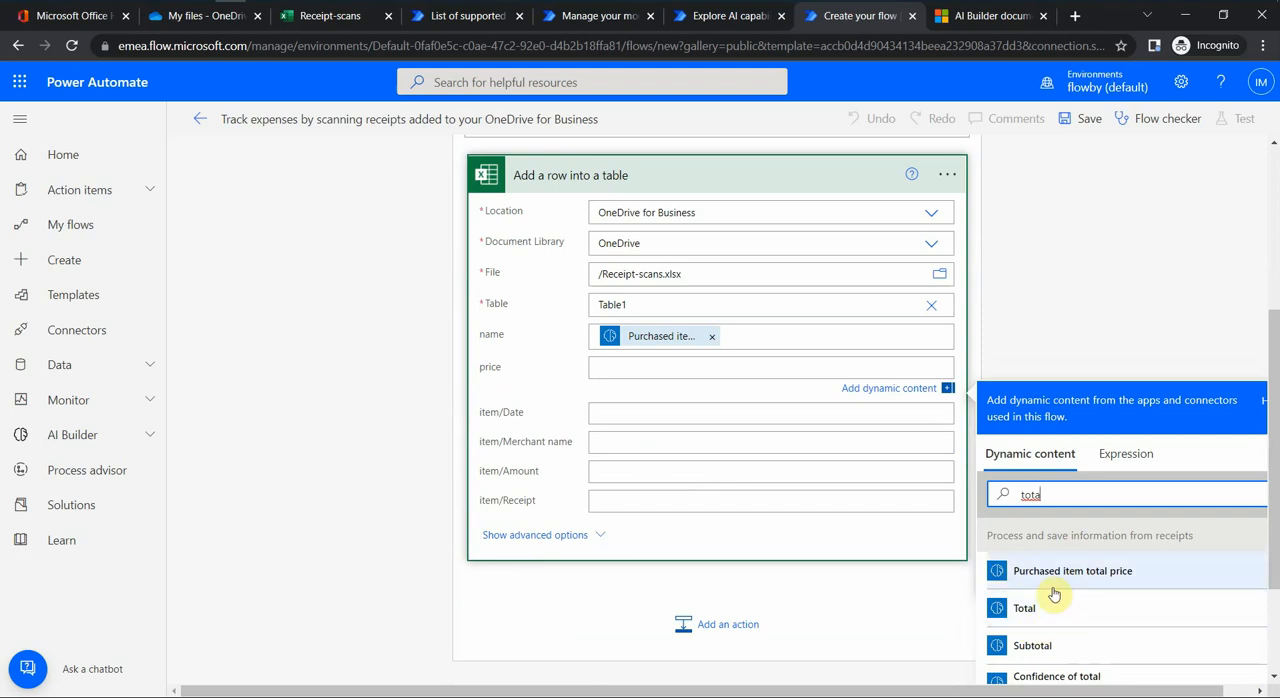
pyautogui.click(1072, 570)
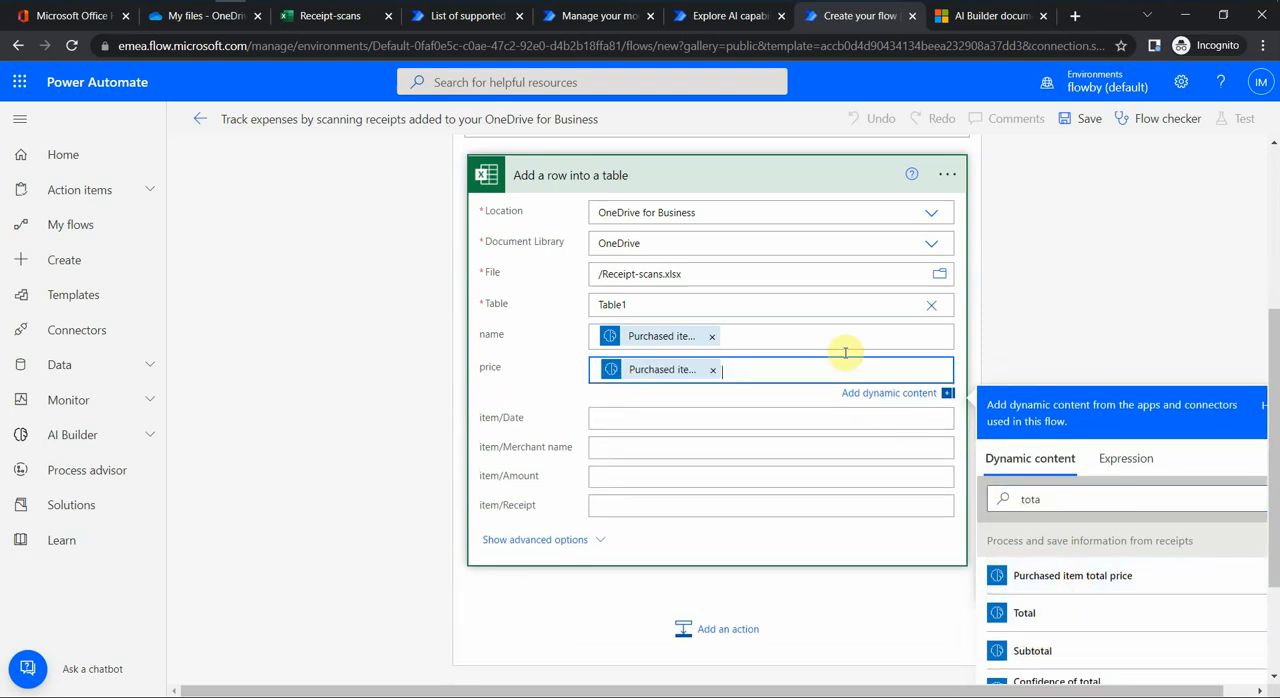
pyautogui.click(996, 530)
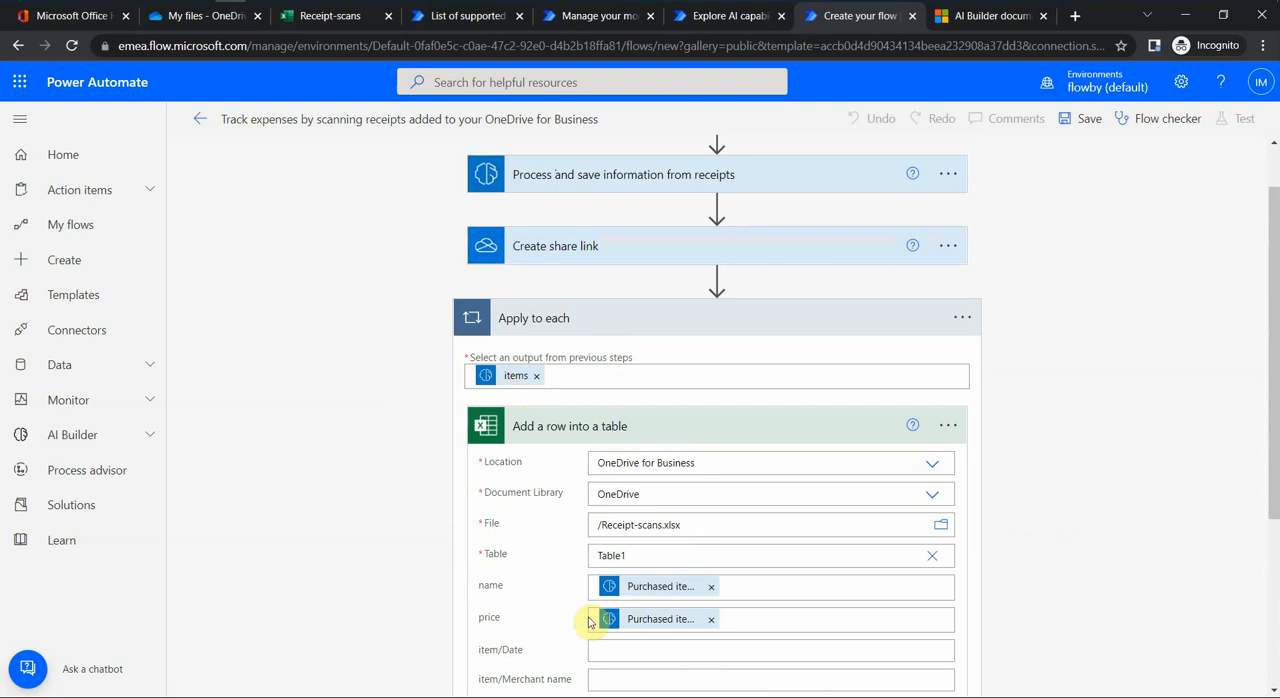
# Step: Save the completed receipt-scanning flow
pyautogui.scroll(-3)
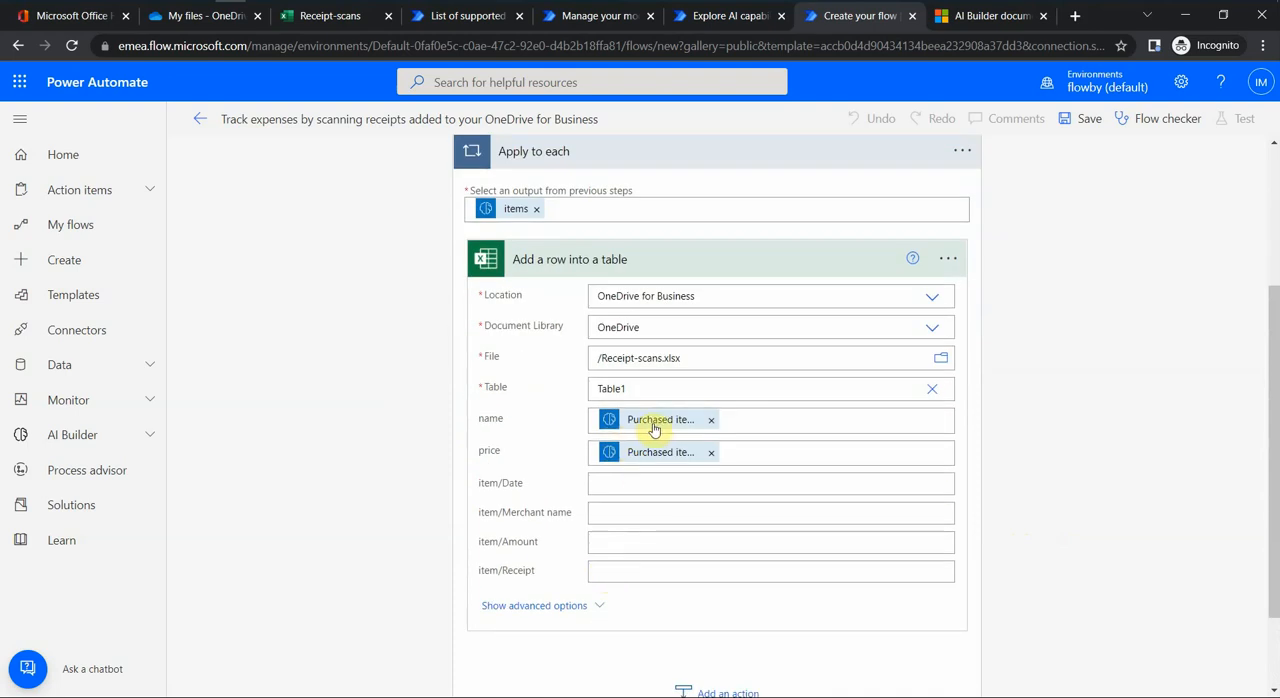
pyautogui.moveTo(512, 466)
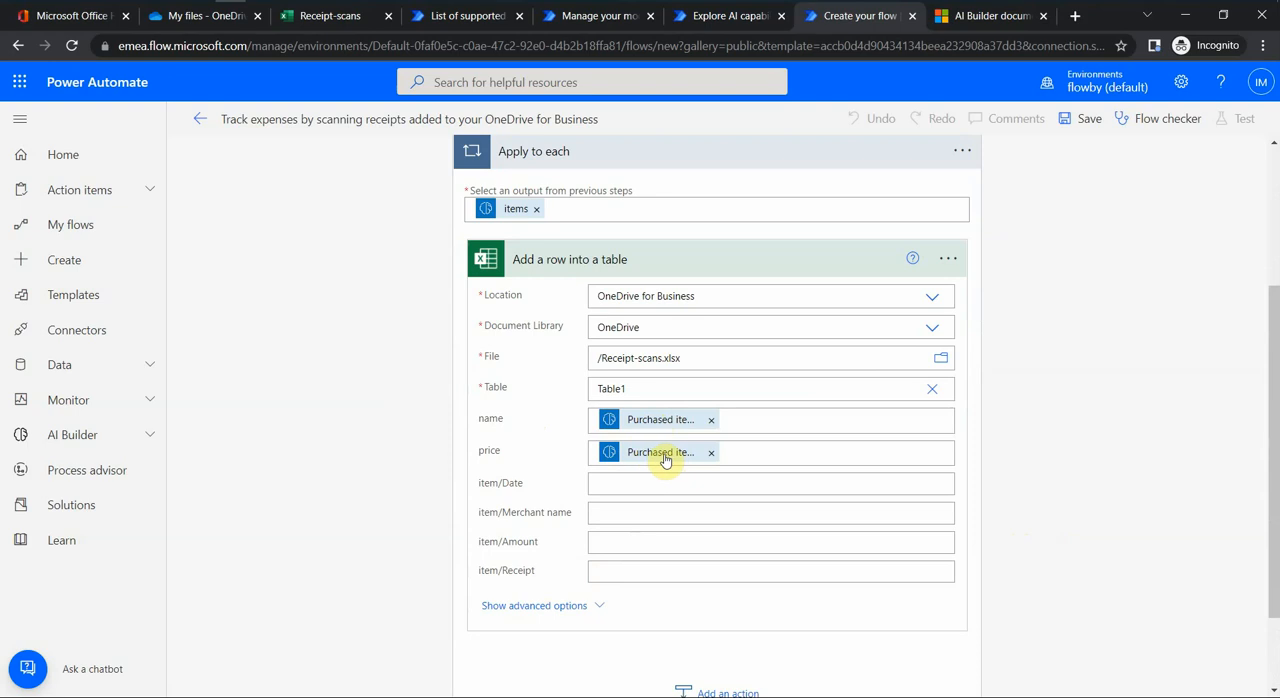
pyautogui.moveTo(658, 460)
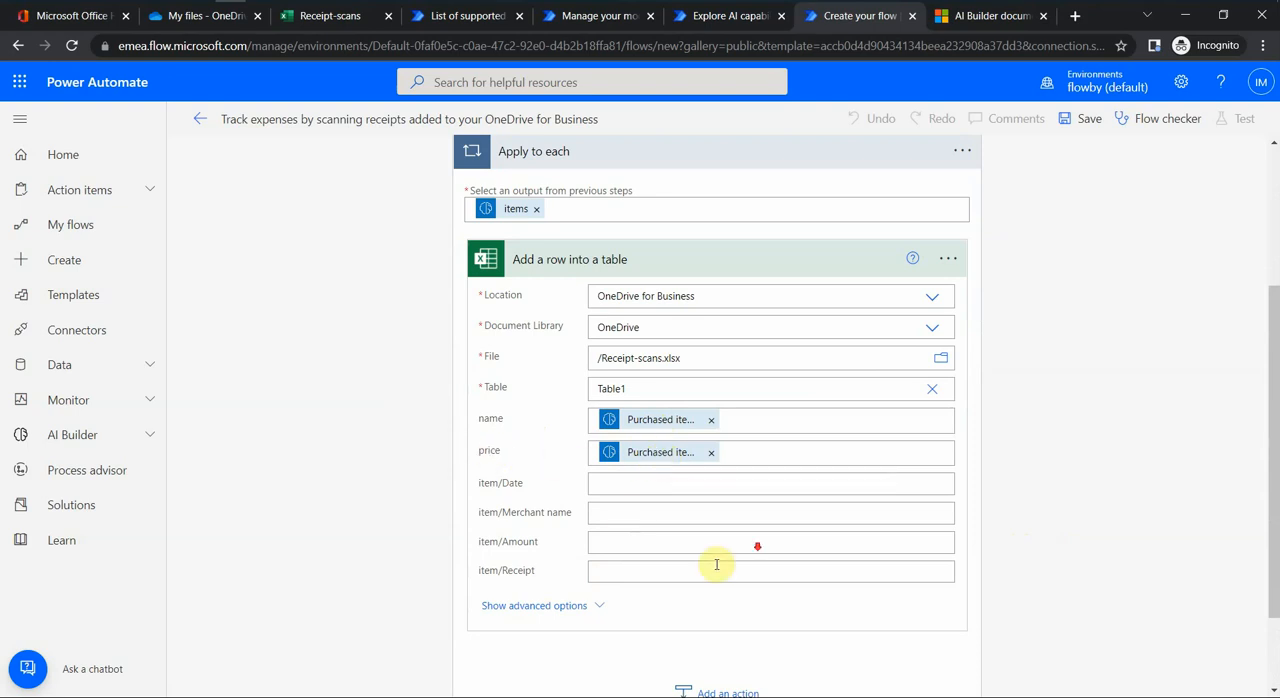
pyautogui.click(776, 670)
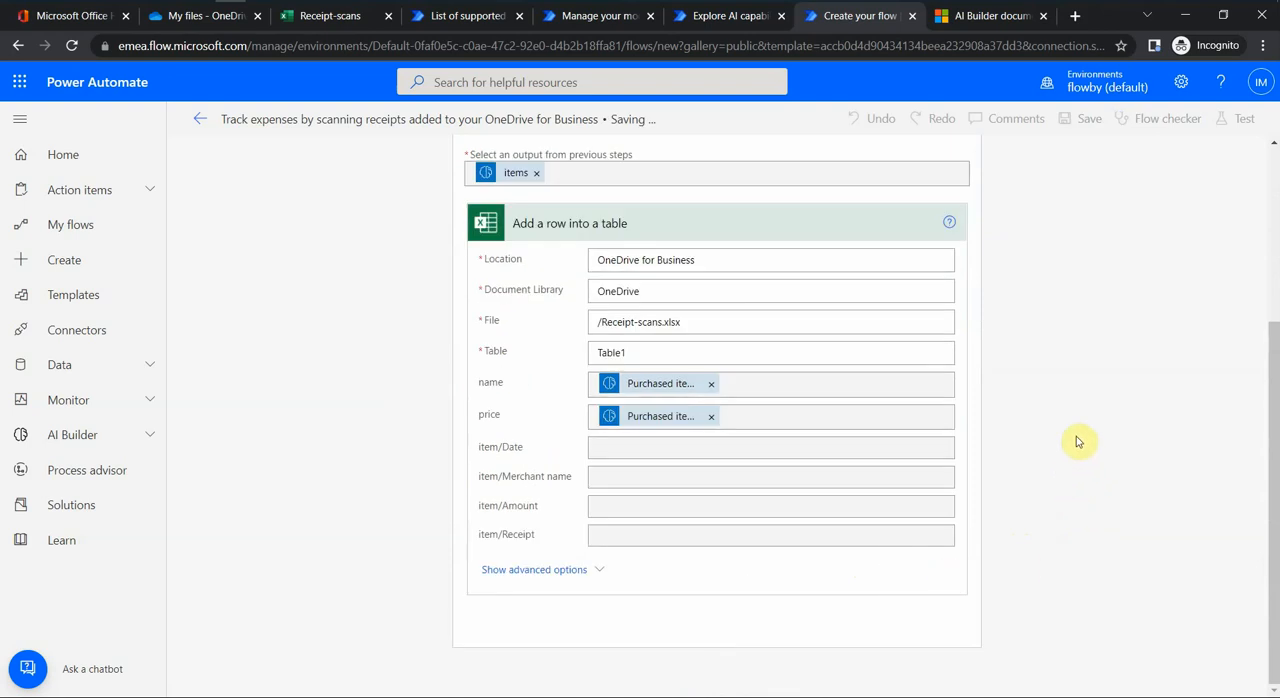
pyautogui.moveTo(1060, 412)
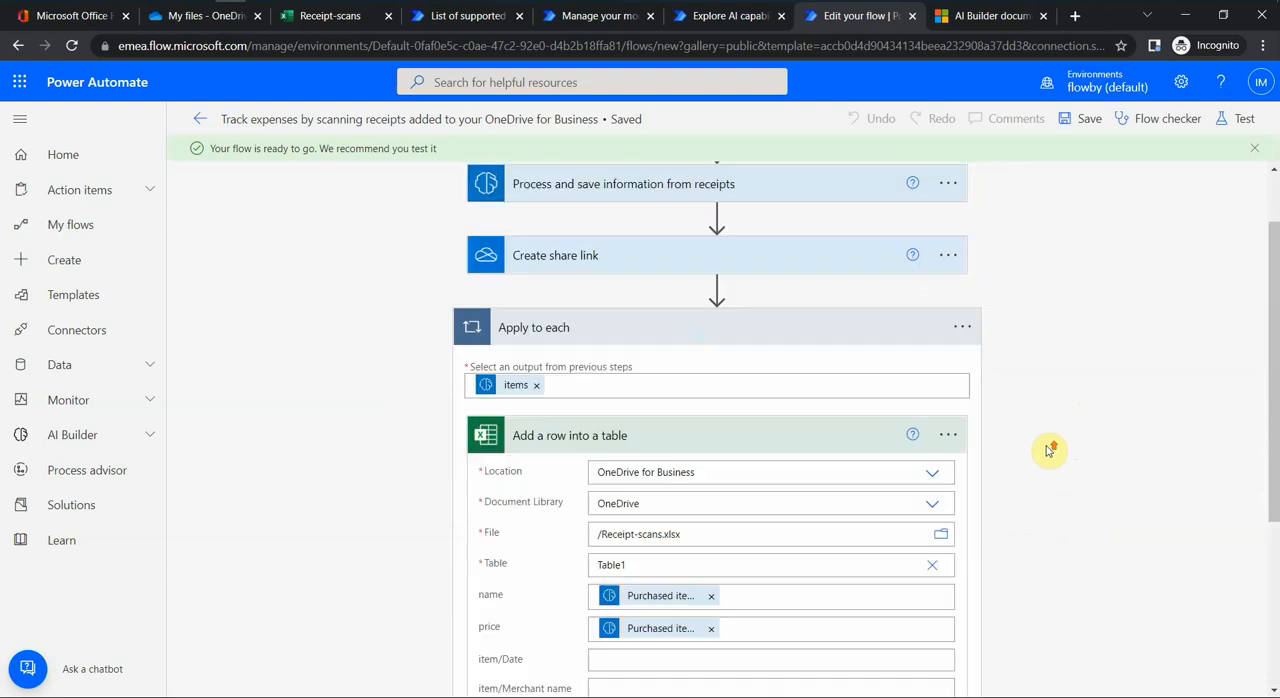
# Step: Confirm the flow is saved and reopen the 'When a file is created' trigger showing its root folder
pyautogui.scroll(3)
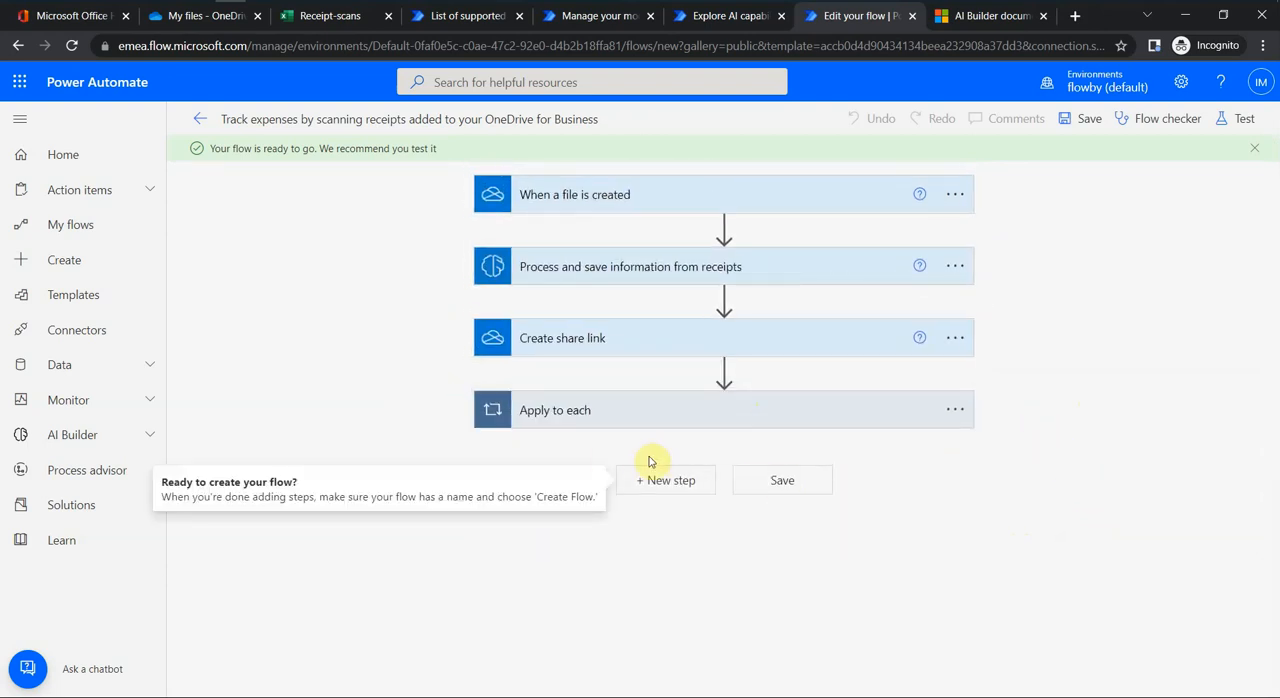
pyautogui.moveTo(468, 292)
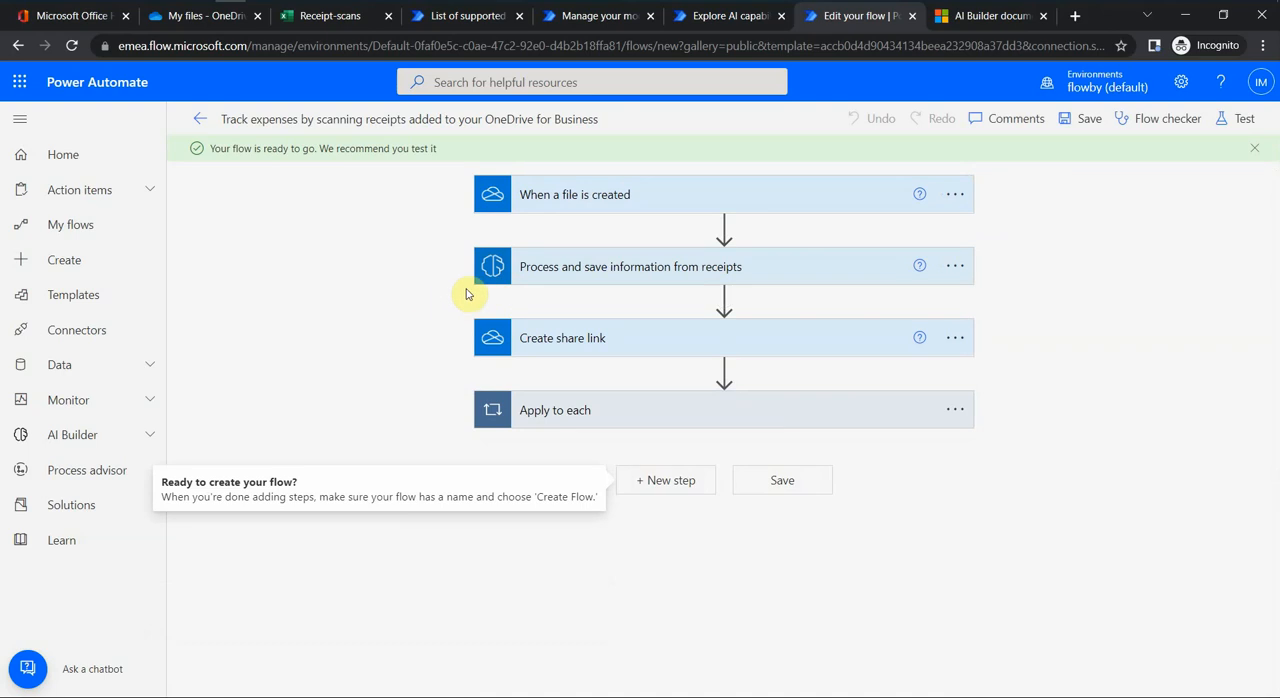
pyautogui.moveTo(404, 318)
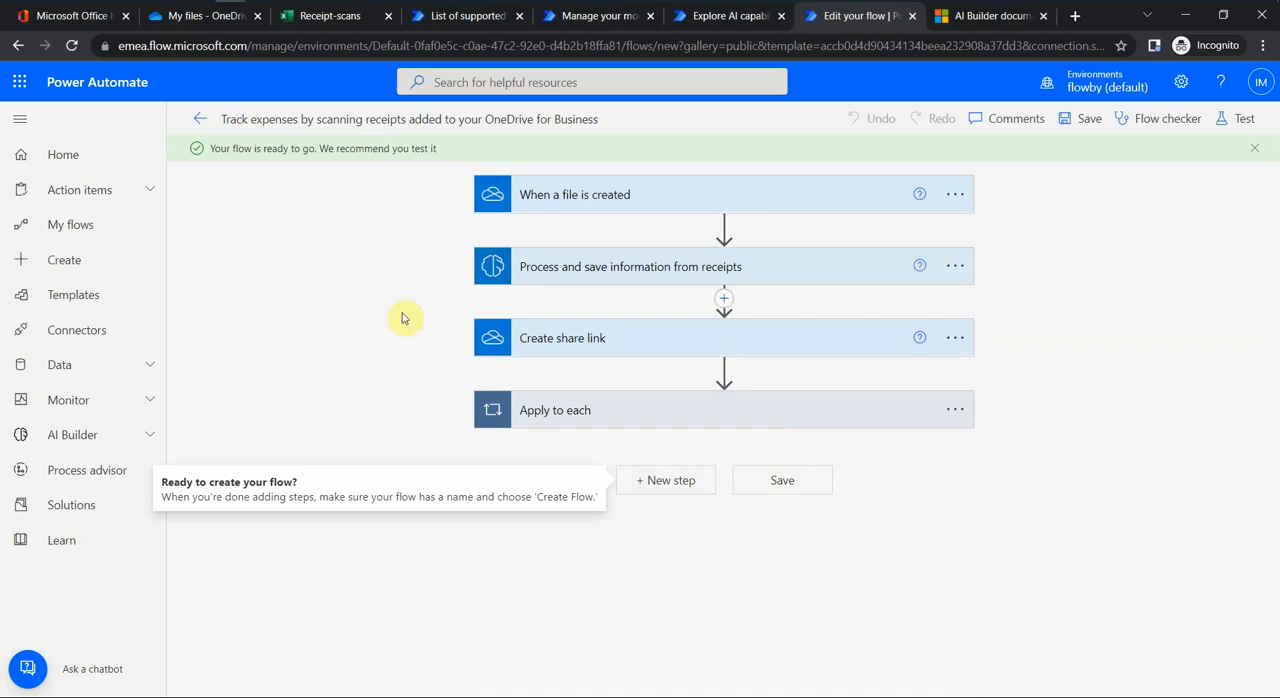
pyautogui.moveTo(572, 174)
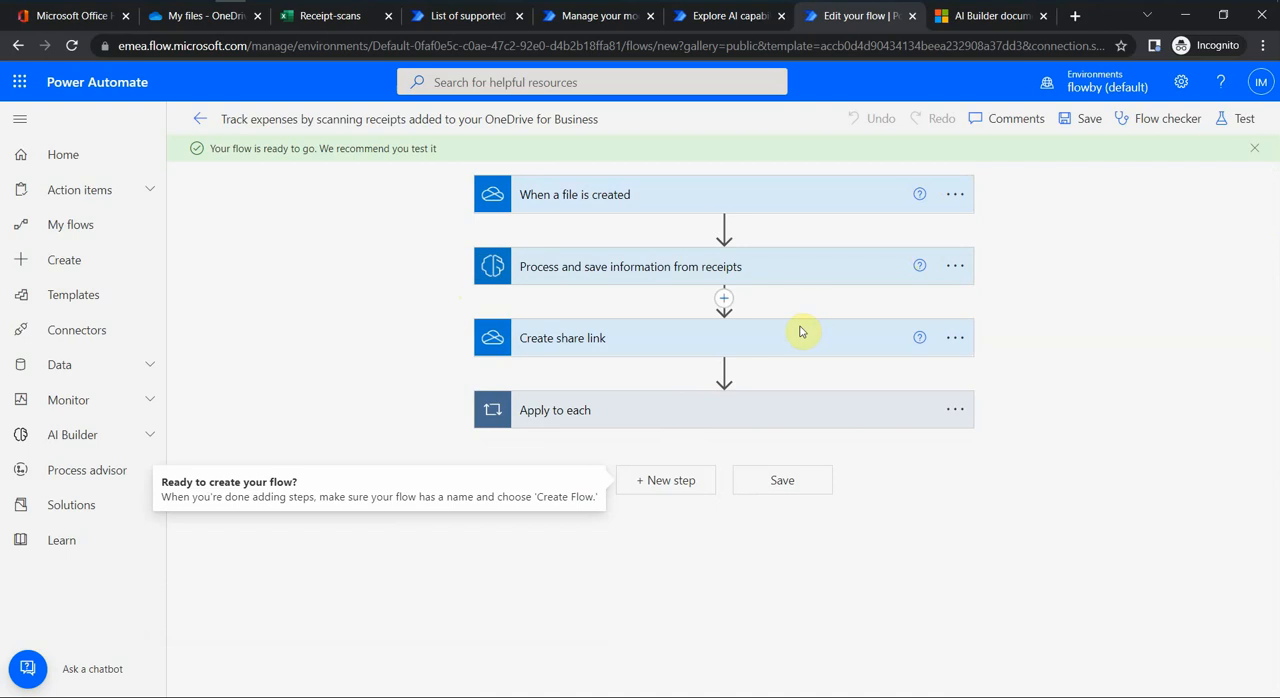
pyautogui.moveTo(874, 242)
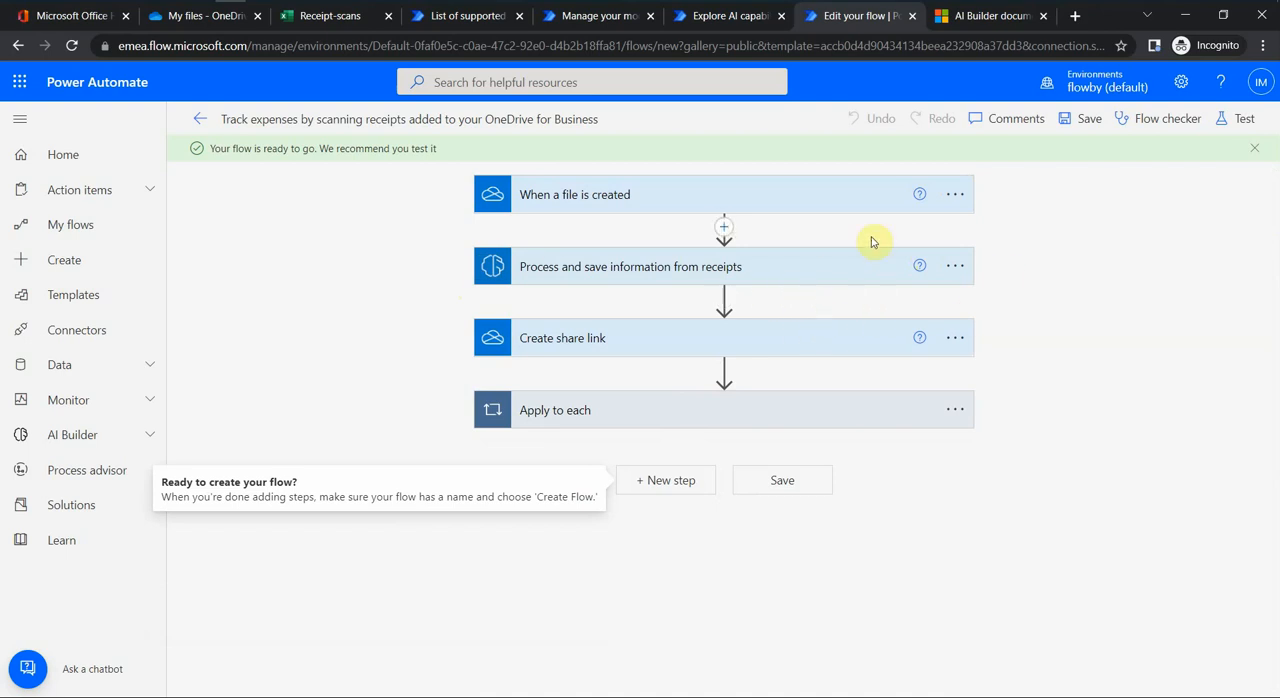
pyautogui.moveTo(858, 224)
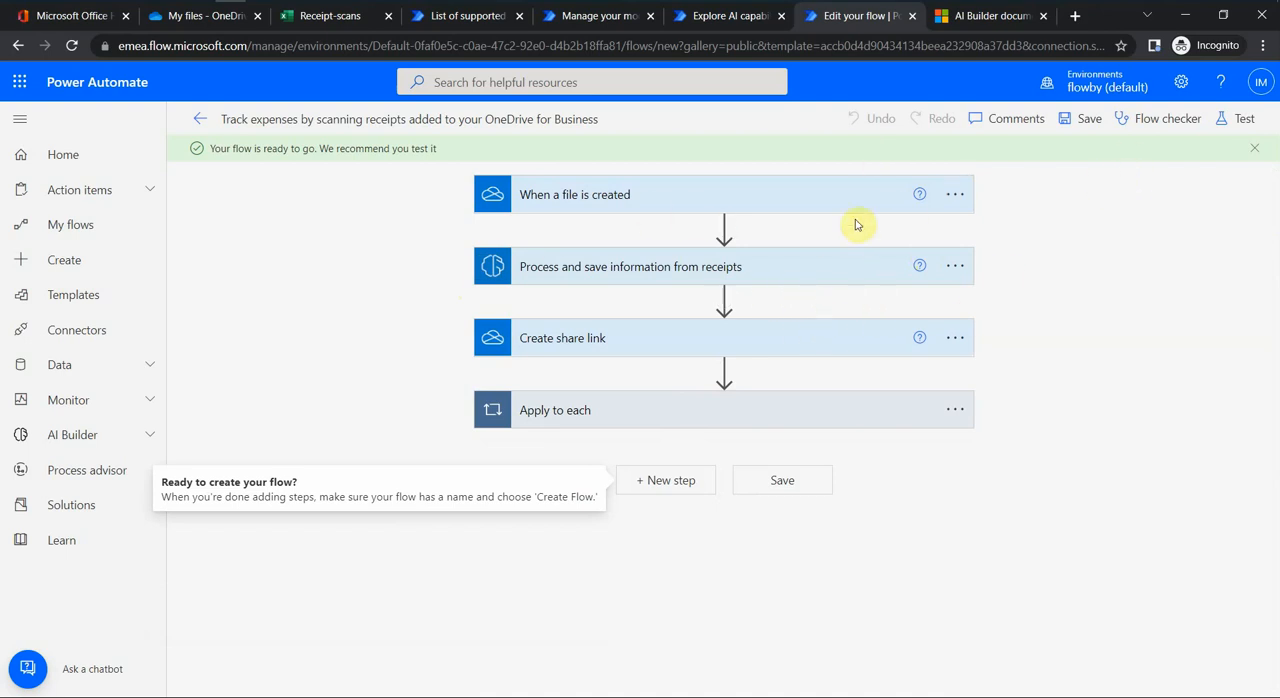
pyautogui.click(574, 194)
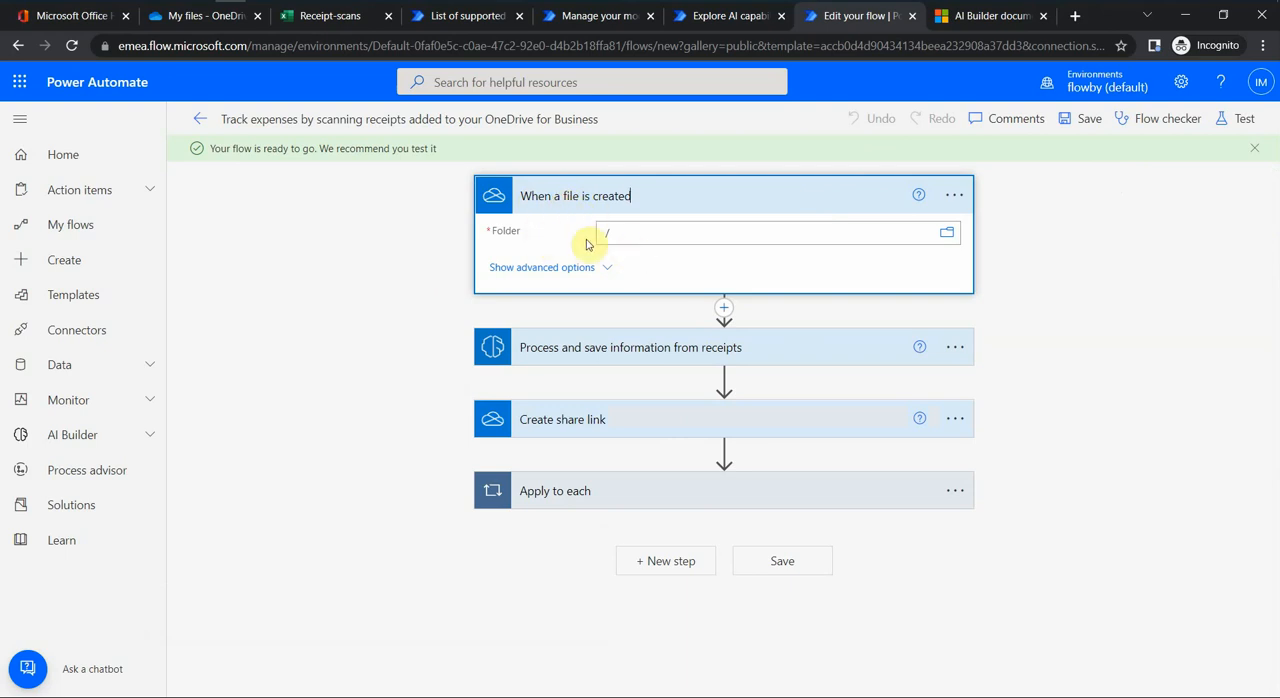
pyautogui.moveTo(564, 228)
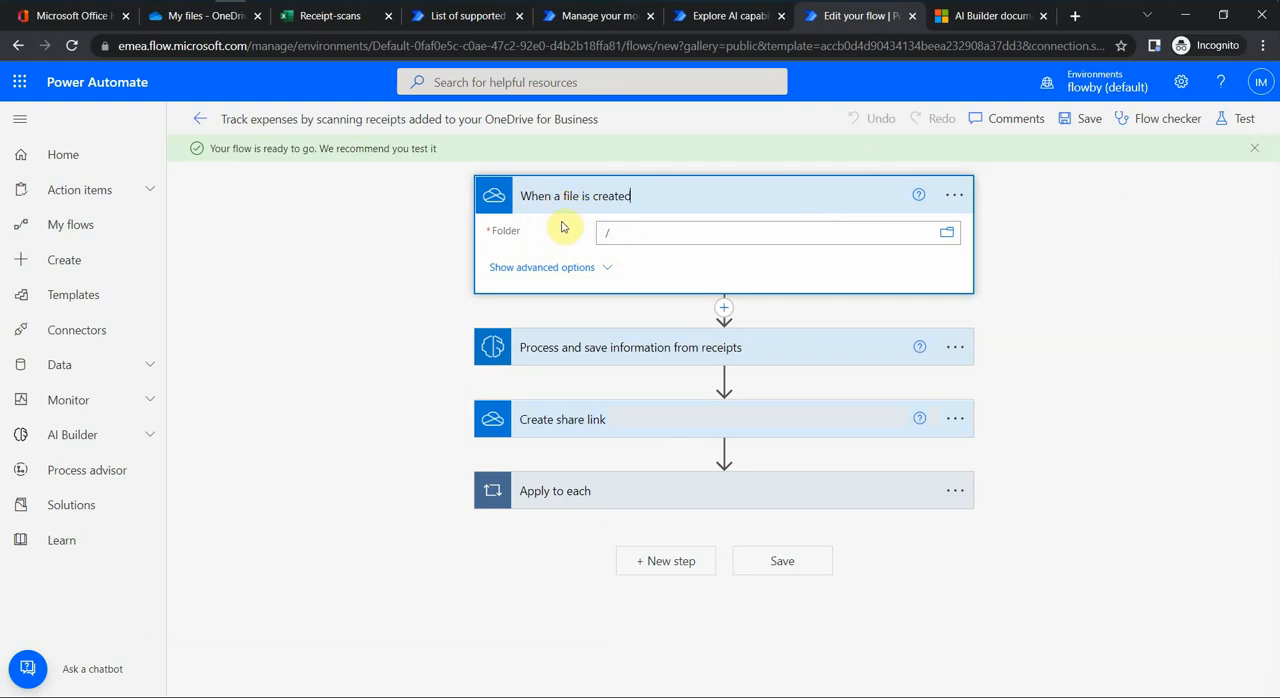
pyautogui.click(616, 232)
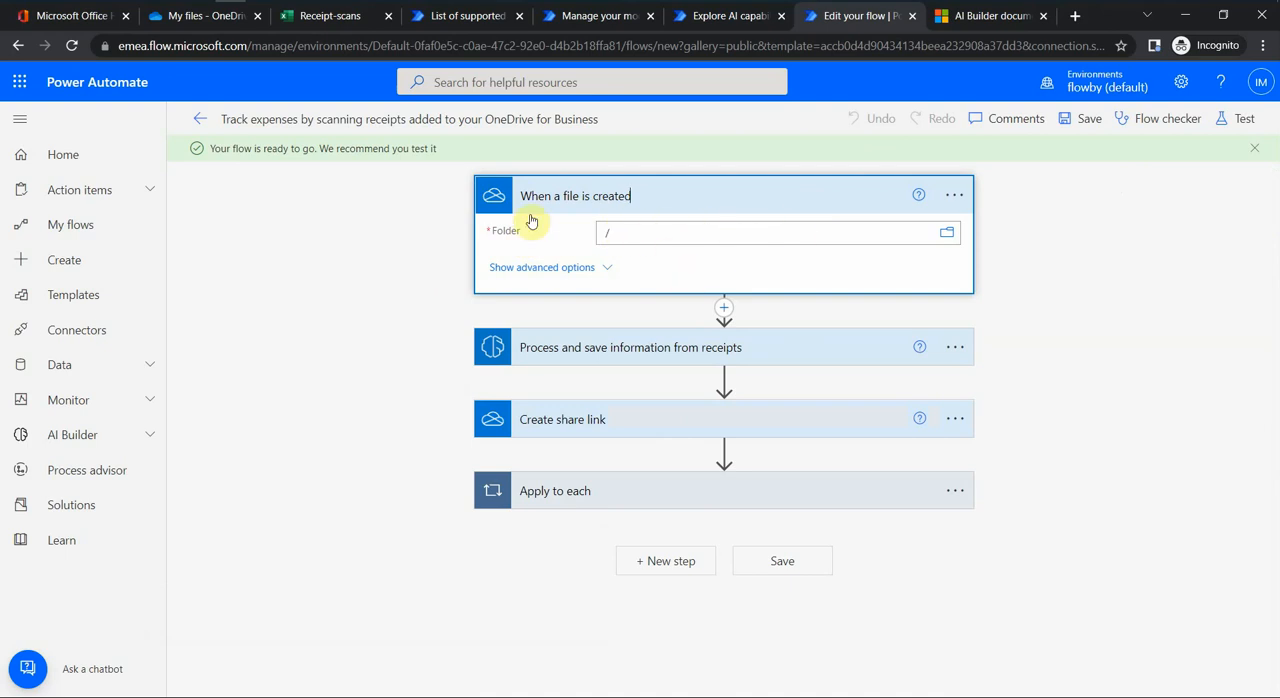
pyautogui.moveTo(664, 496)
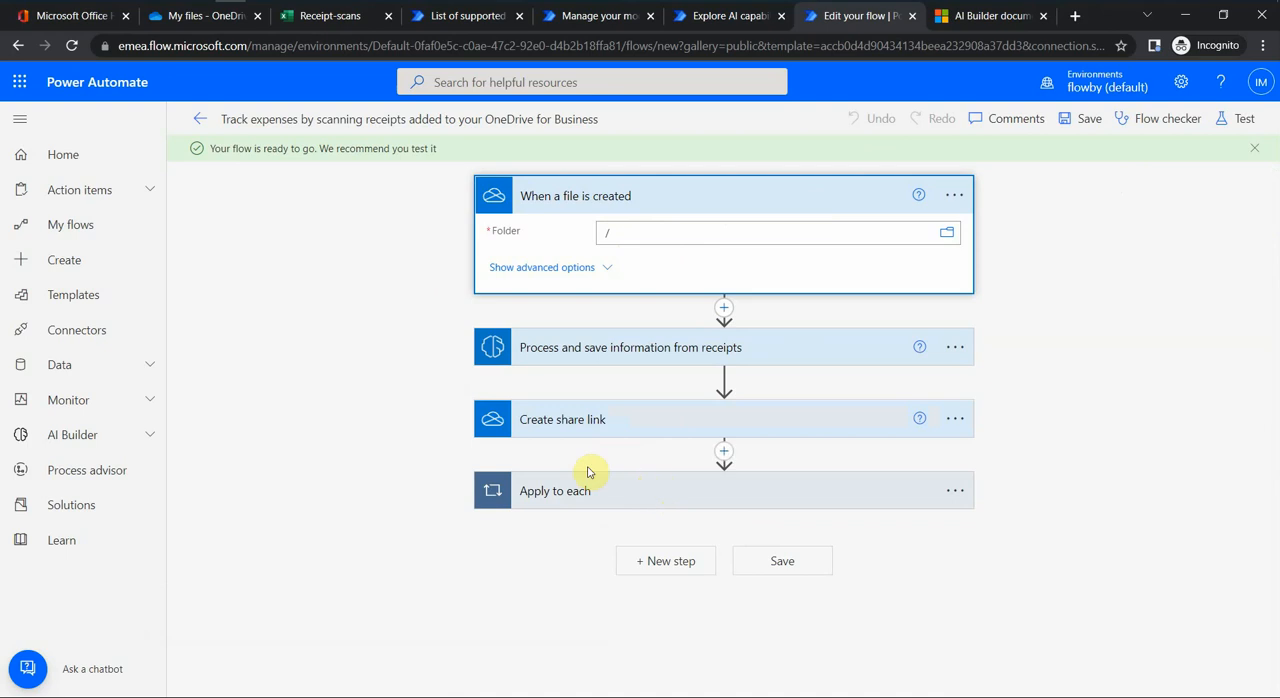
pyautogui.moveTo(376, 448)
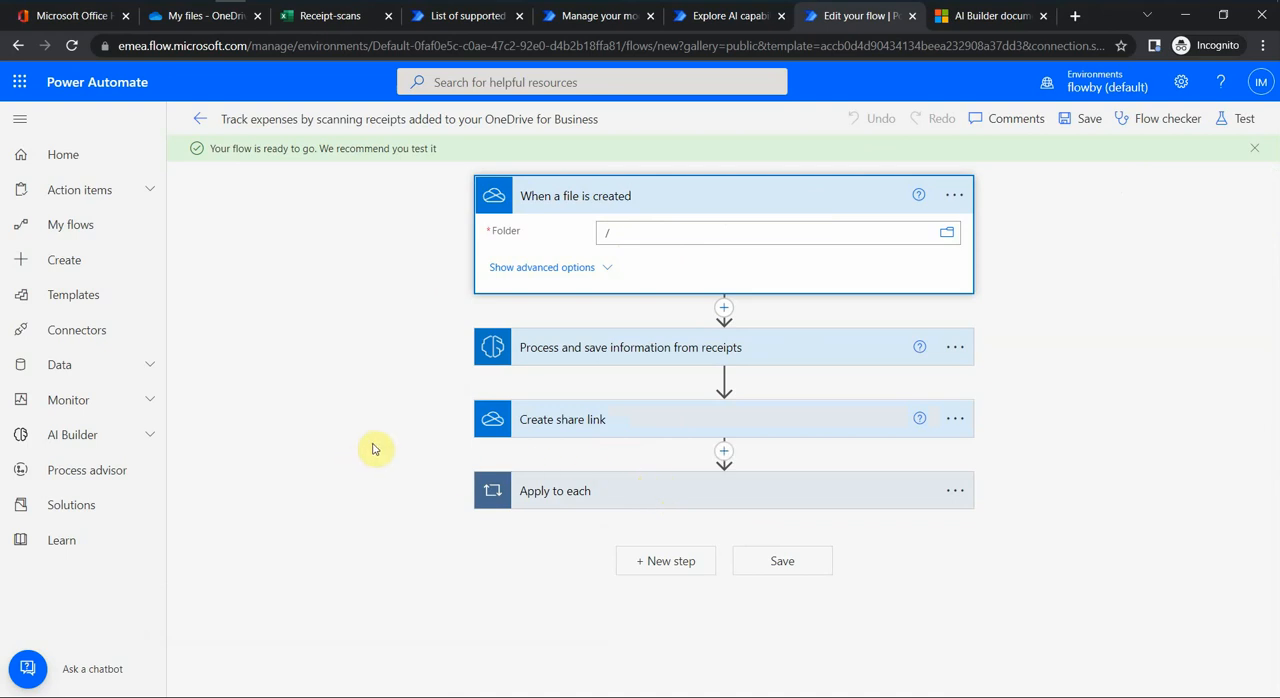
pyautogui.moveTo(378, 440)
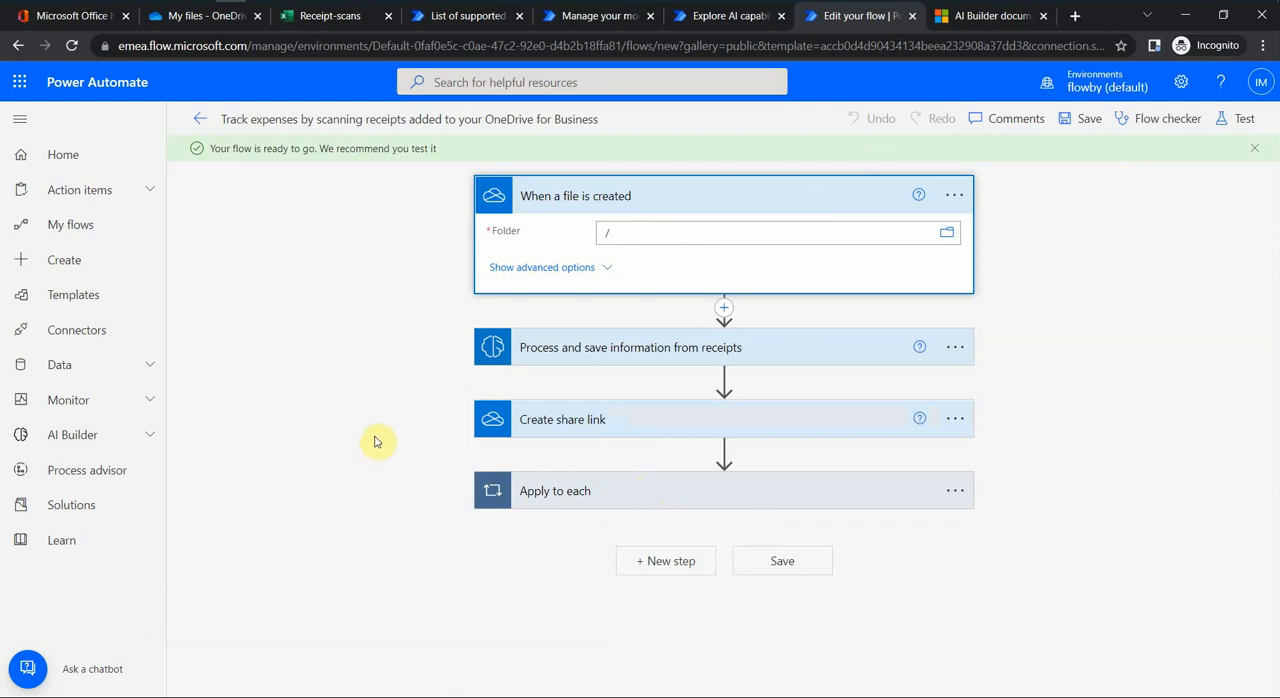
pyautogui.moveTo(390, 432)
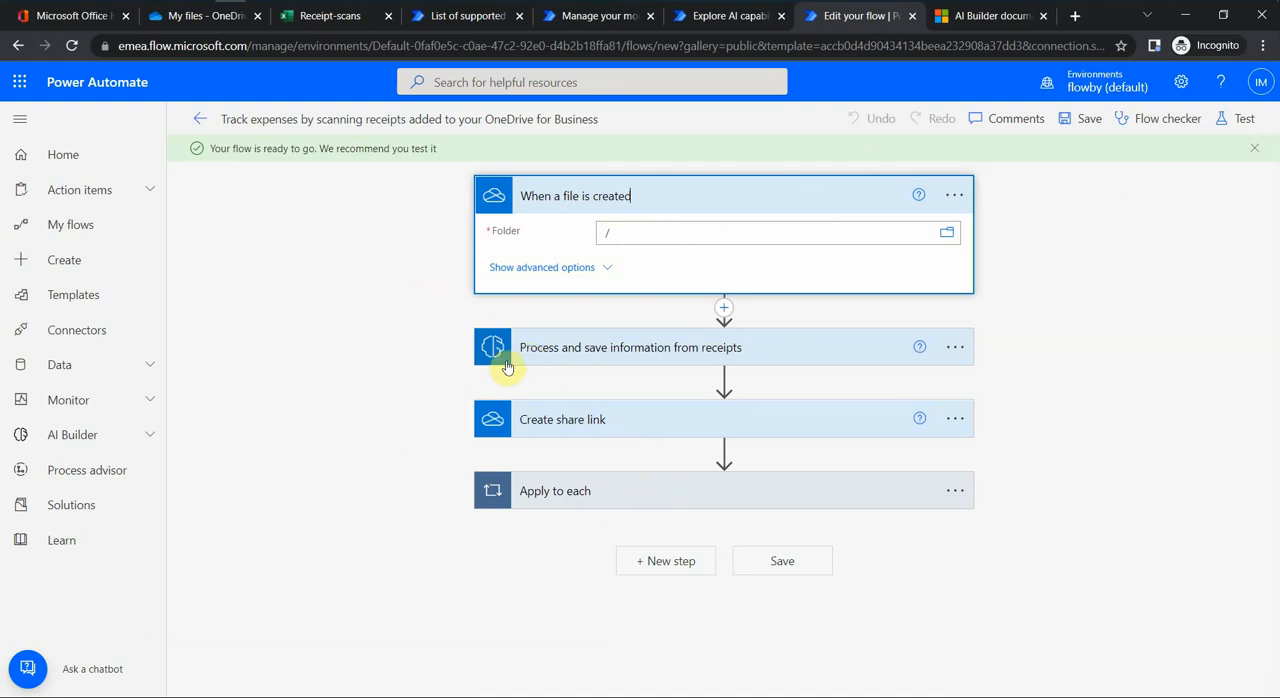
pyautogui.moveTo(690, 168)
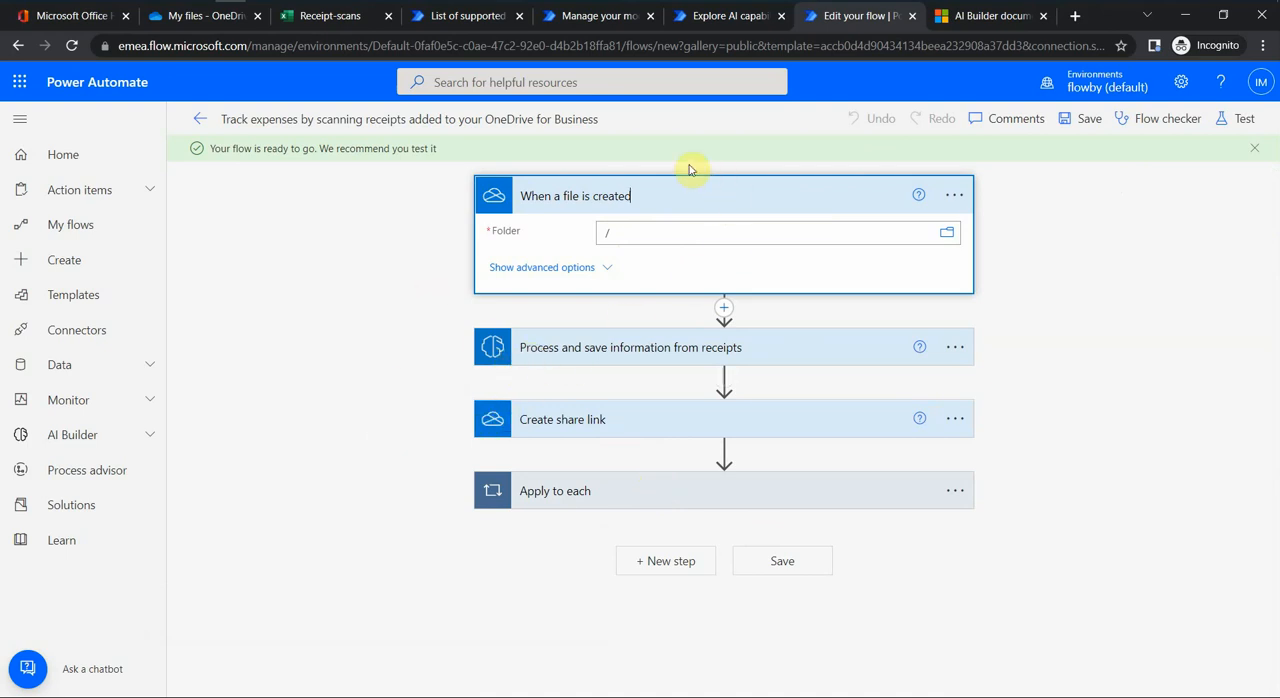